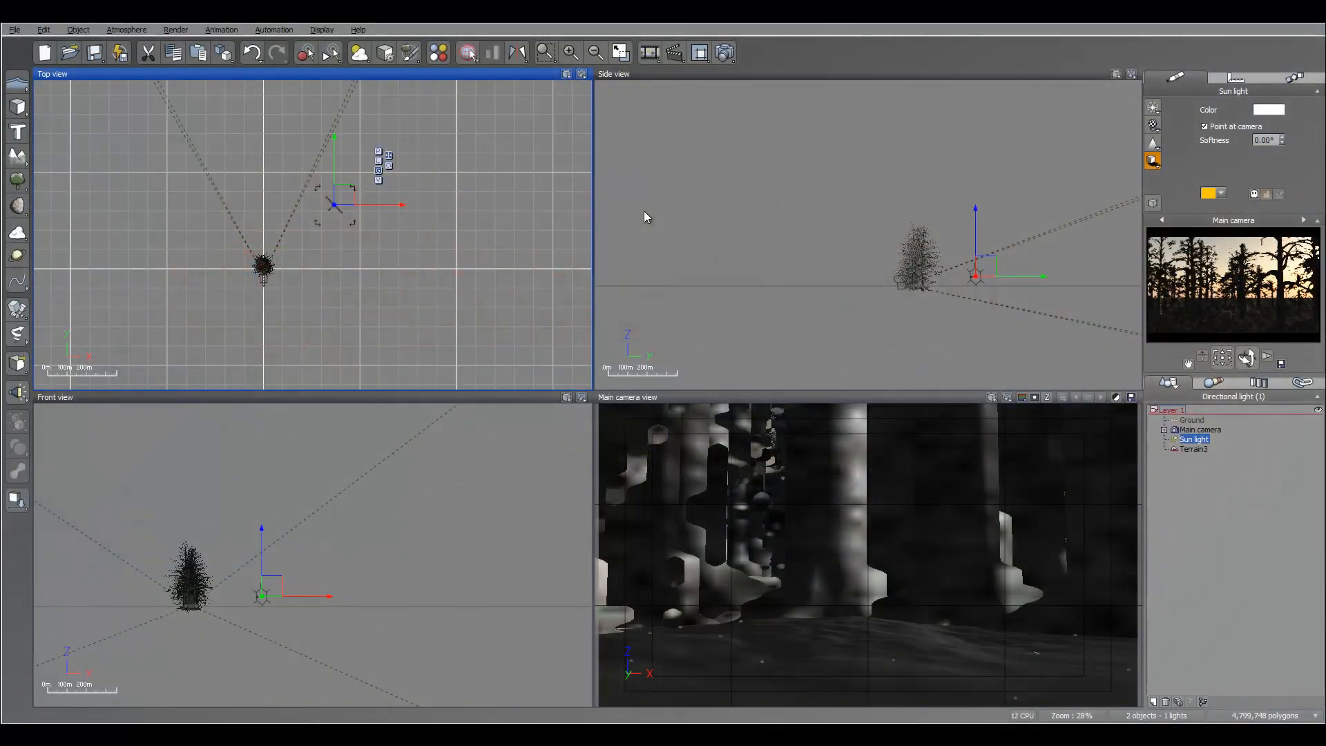
{"action": "mouse_move", "coordinate": [792, 210]}
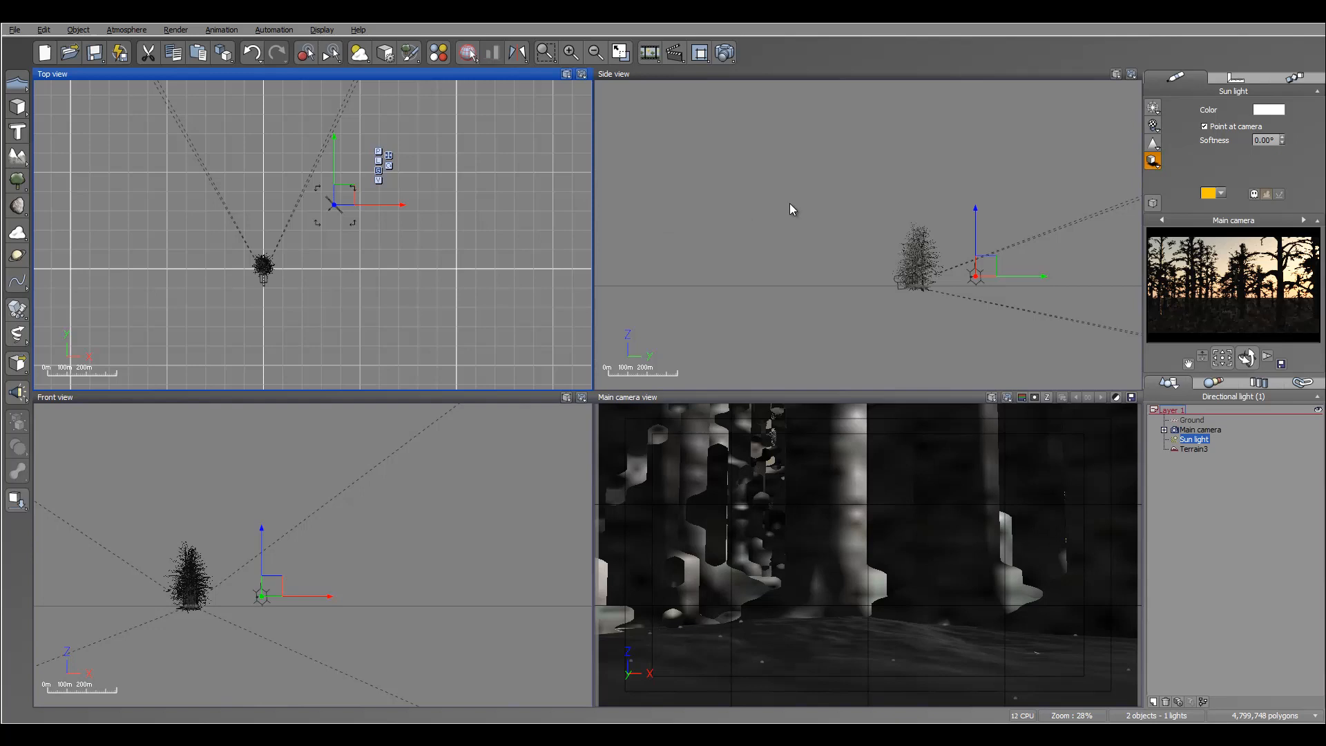
{"action": "mouse_move", "coordinate": [815, 224]}
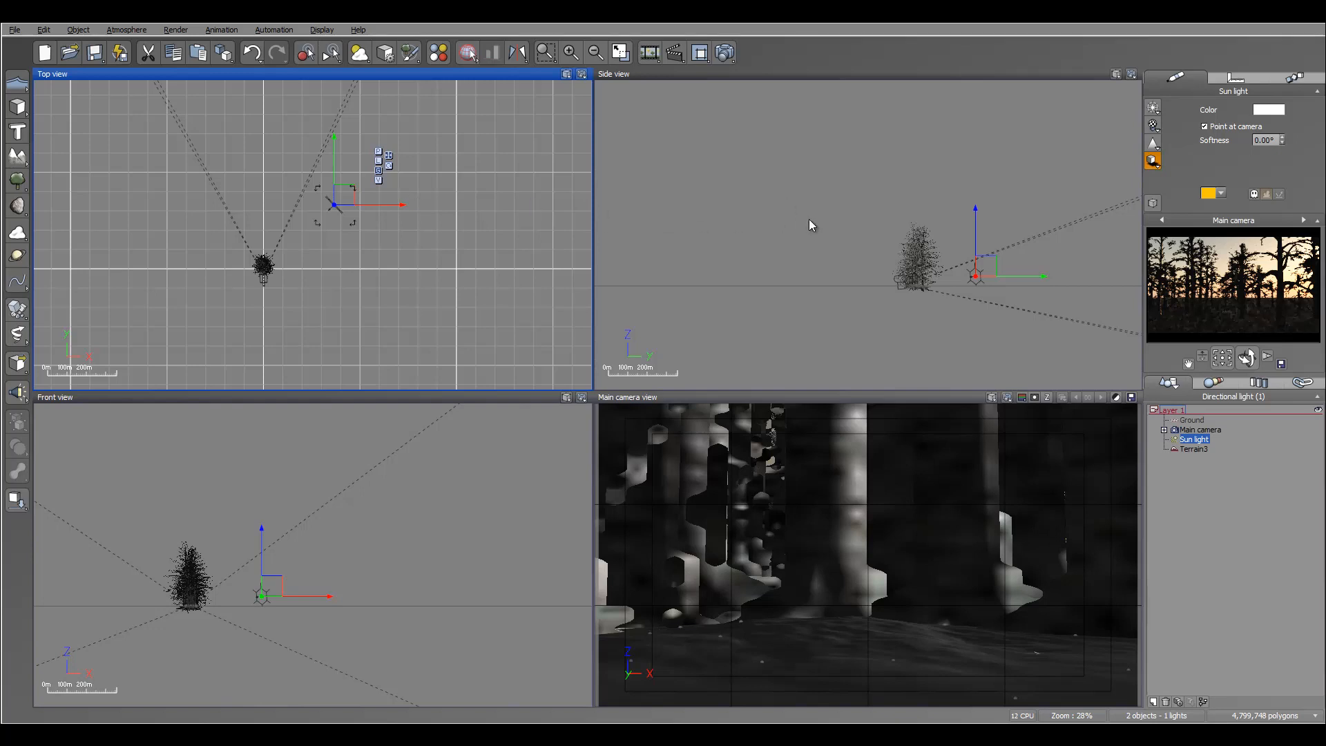
{"action": "mouse_move", "coordinate": [764, 204]}
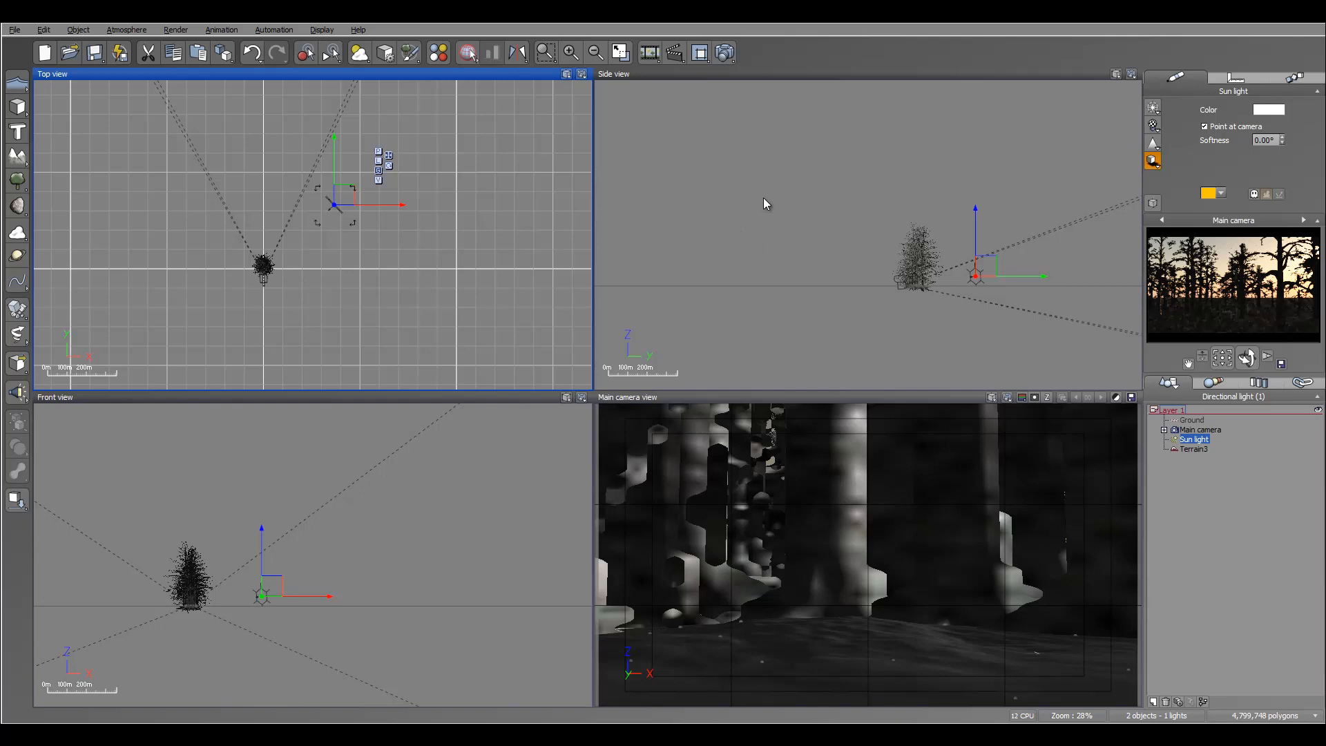
{"action": "mouse_move", "coordinate": [834, 219]}
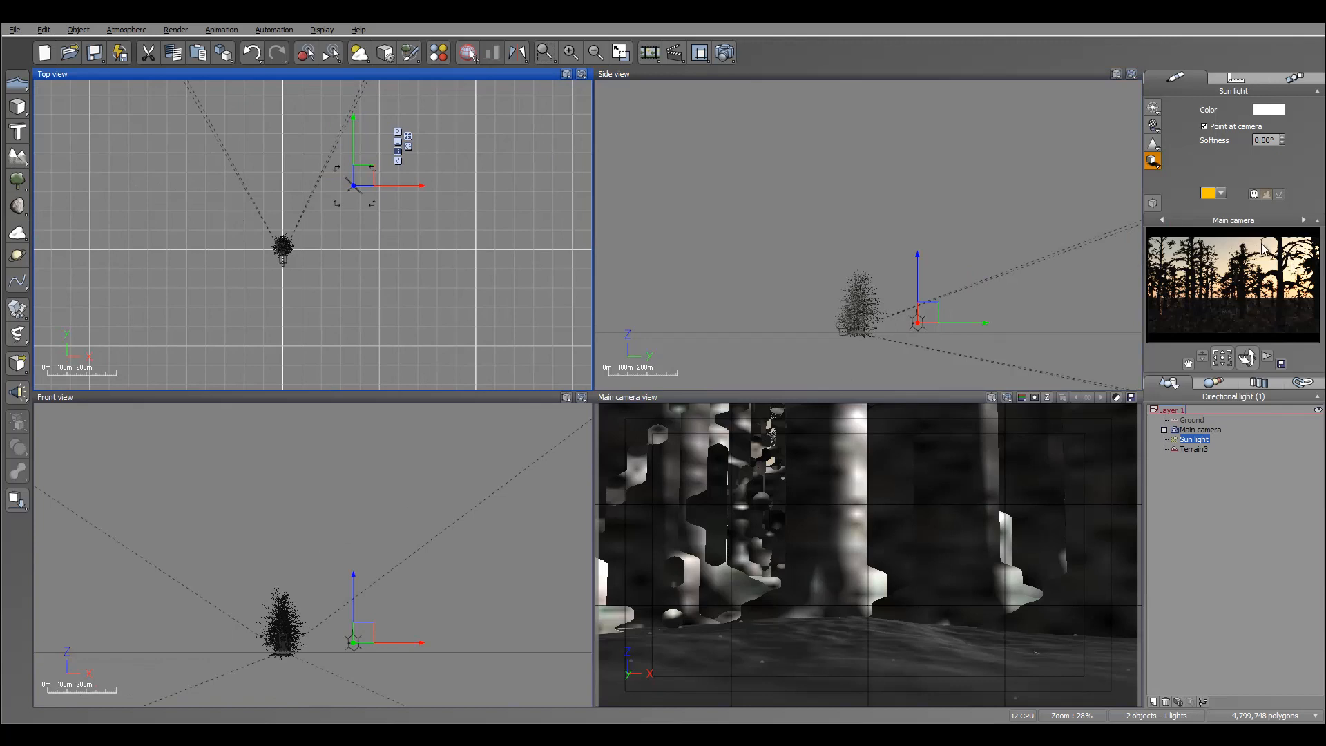
{"action": "mouse_move", "coordinate": [1272, 329]}
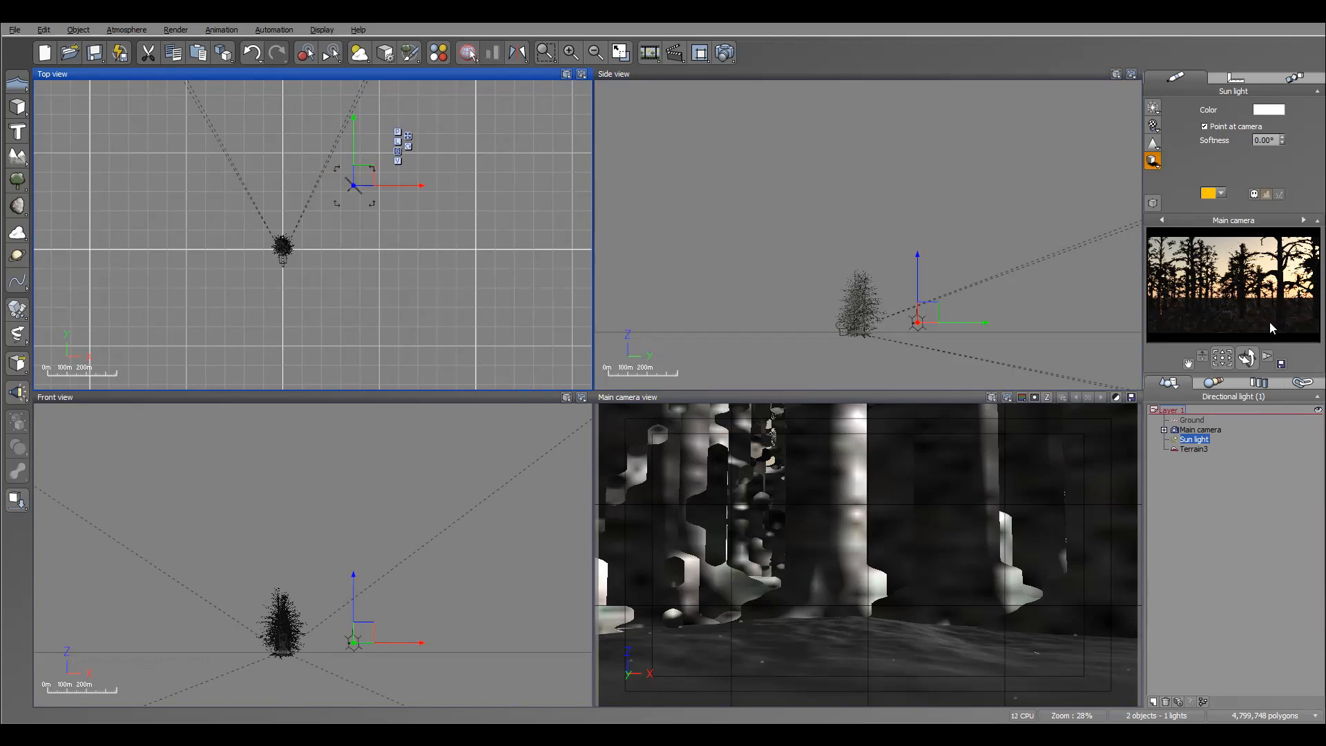
{"action": "mouse_move", "coordinate": [1205, 336]}
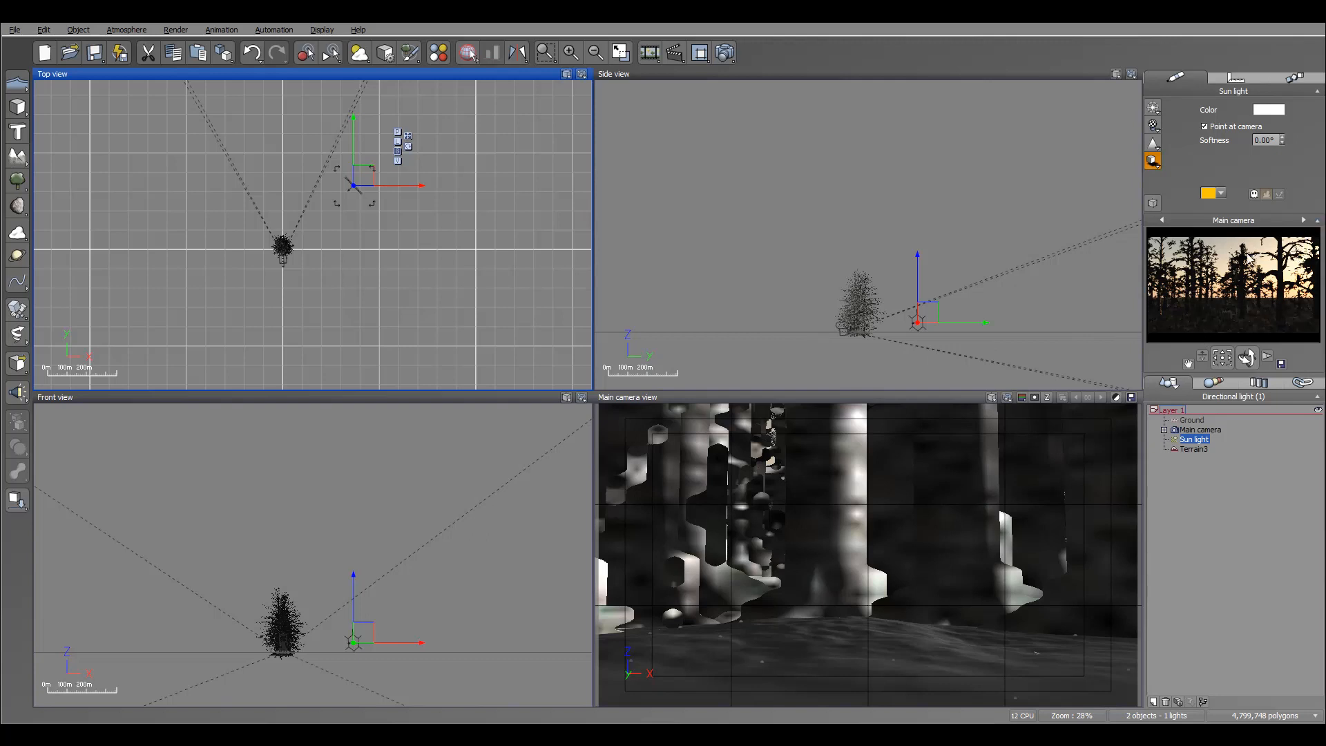
{"action": "mouse_move", "coordinate": [336, 214]}
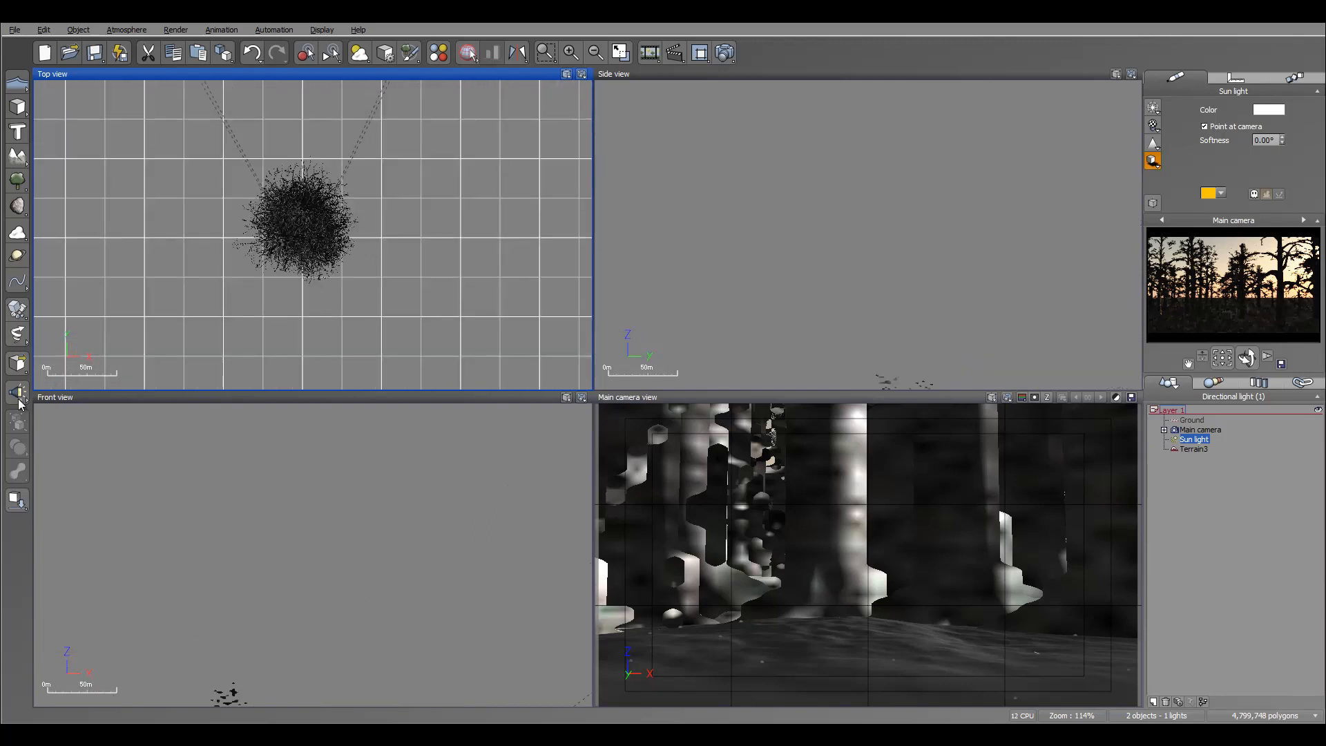
{"action": "mouse_move", "coordinate": [17, 393]}
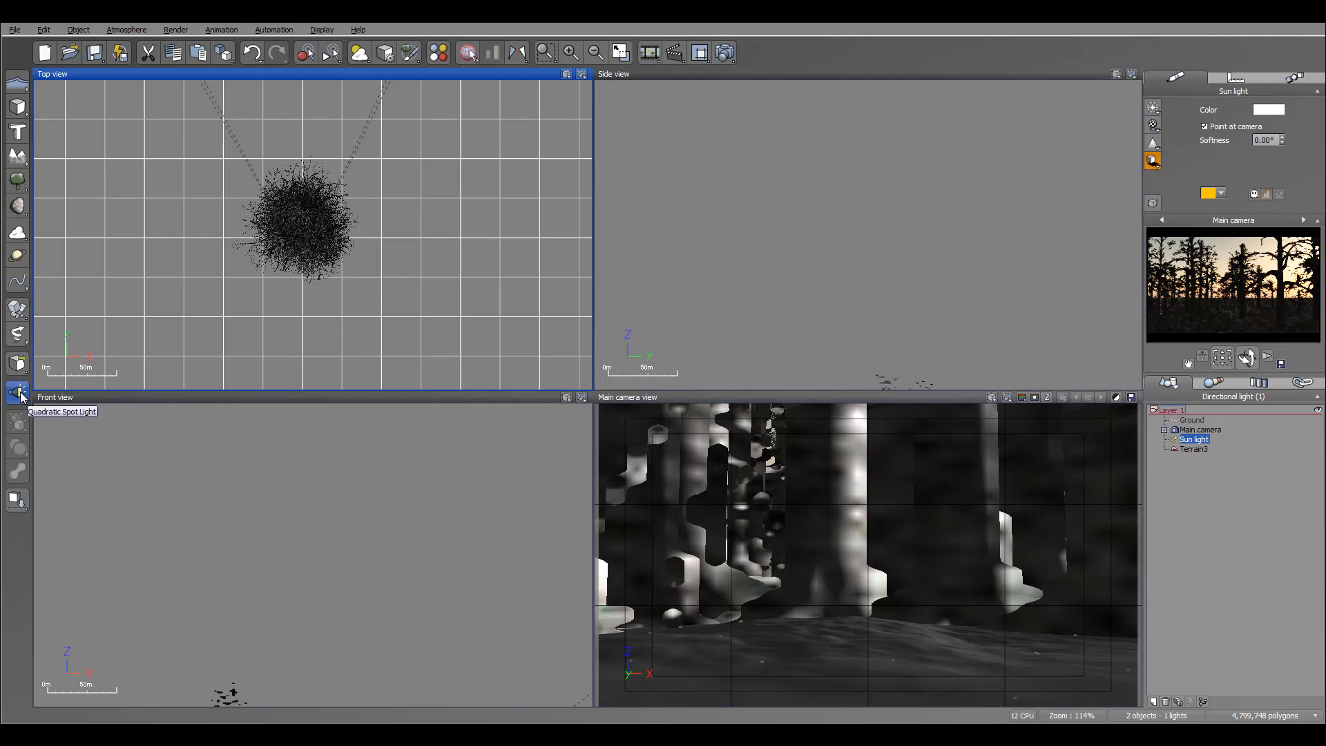
Add a quadratic spot light and move it beside the tree, shining sideways into its branches.
{"action": "left_click", "coordinate": [16, 391]}
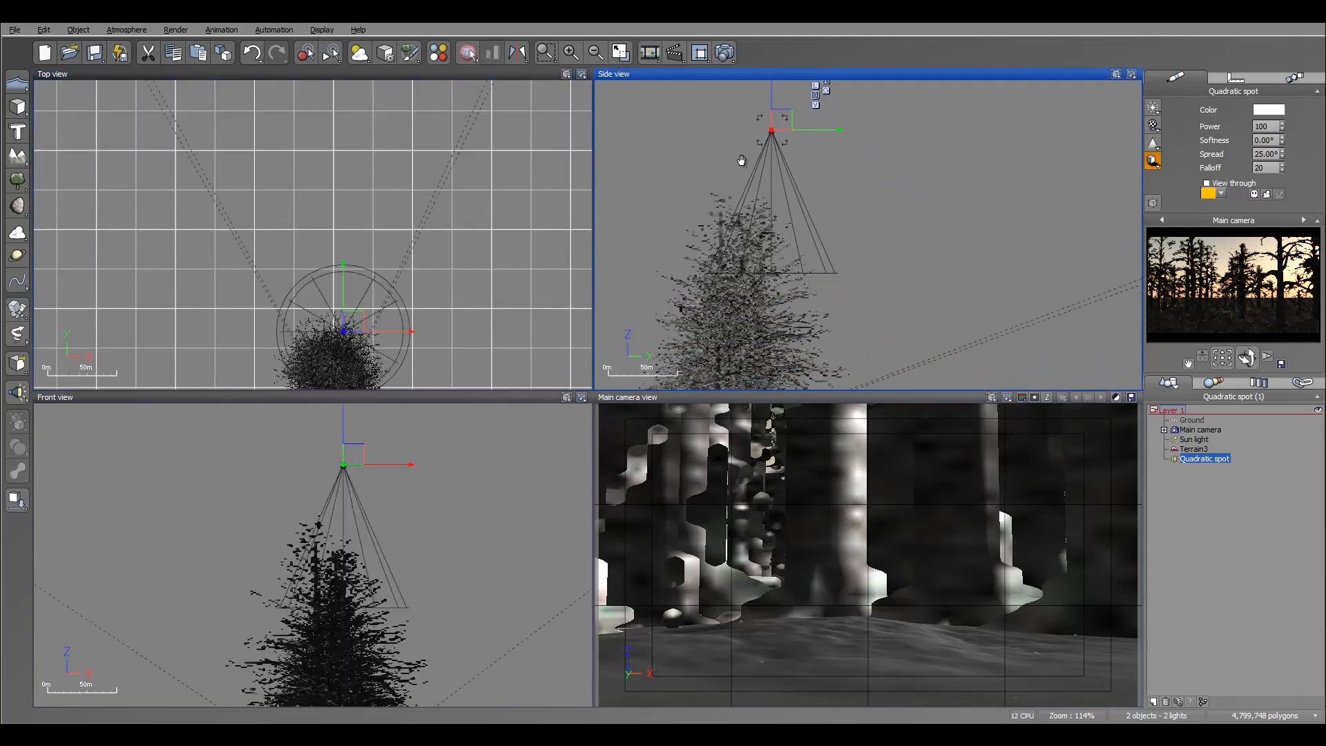
{"action": "left_click_drag", "start_coordinate": [771, 130], "coordinate": [837, 195]}
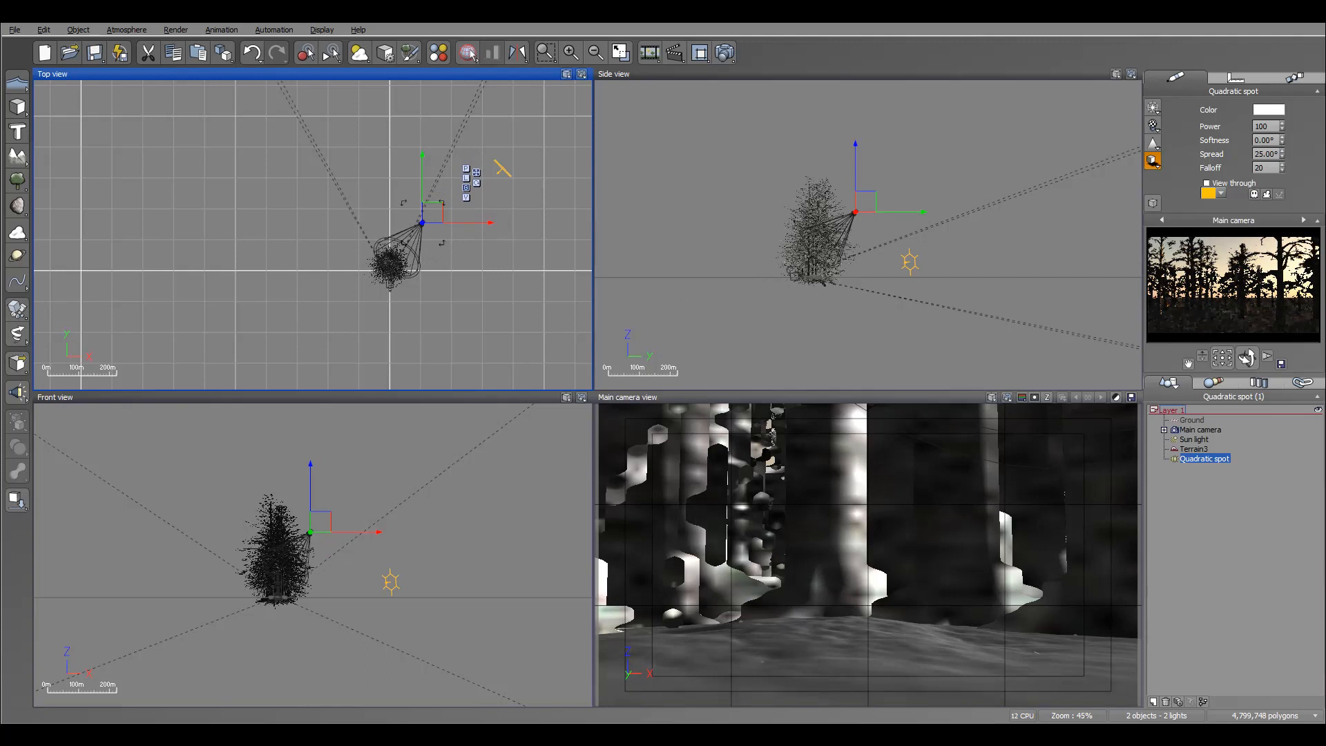
{"action": "mouse_move", "coordinate": [1044, 252]}
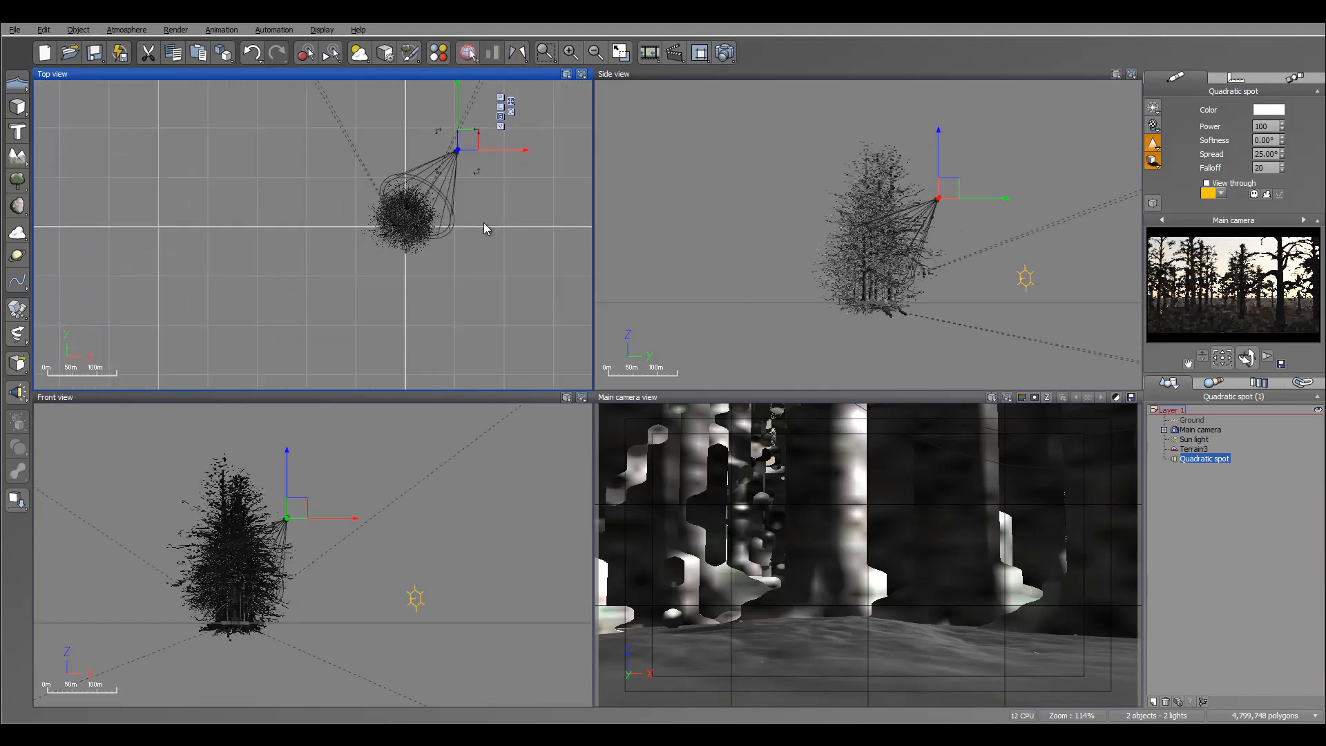
{"action": "left_click_drag", "start_coordinate": [457, 150], "coordinate": [439, 221]}
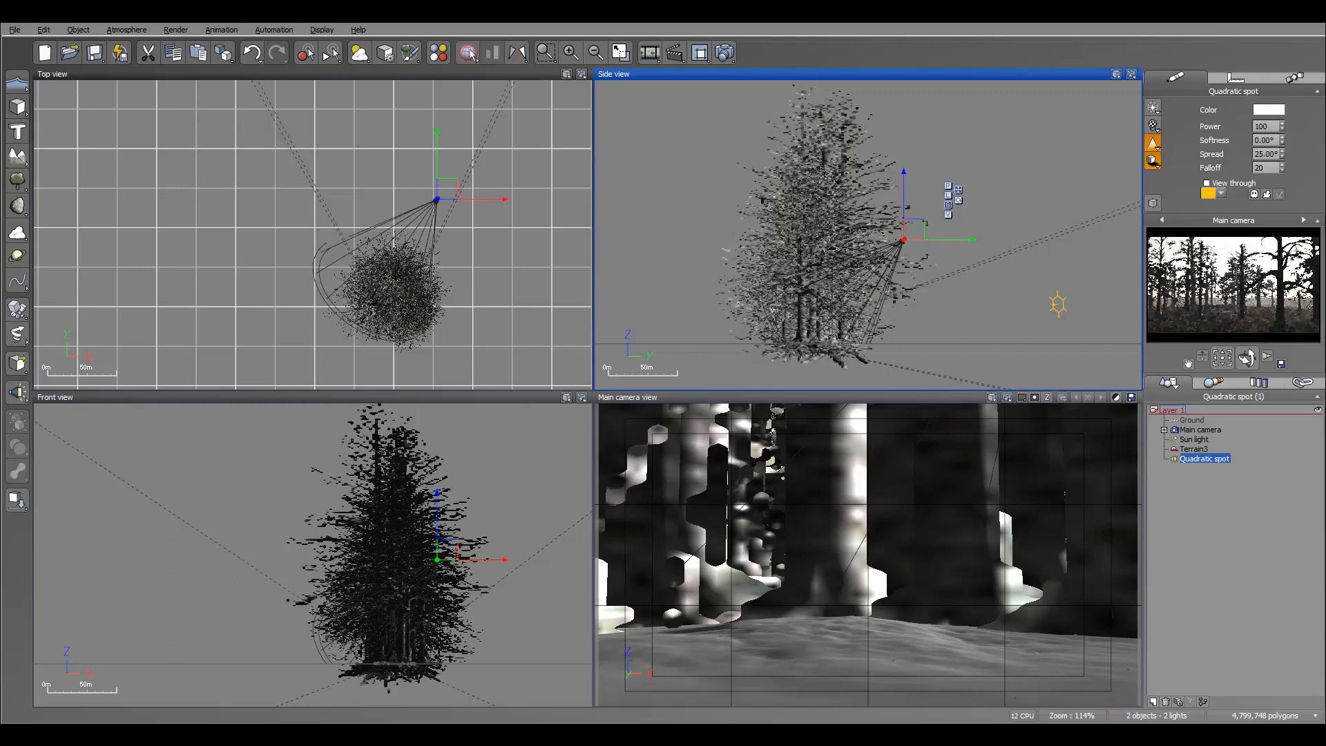
Re-aim the spot light within the tree and run a test render of the misty forest.
{"action": "left_click", "coordinate": [436, 200]}
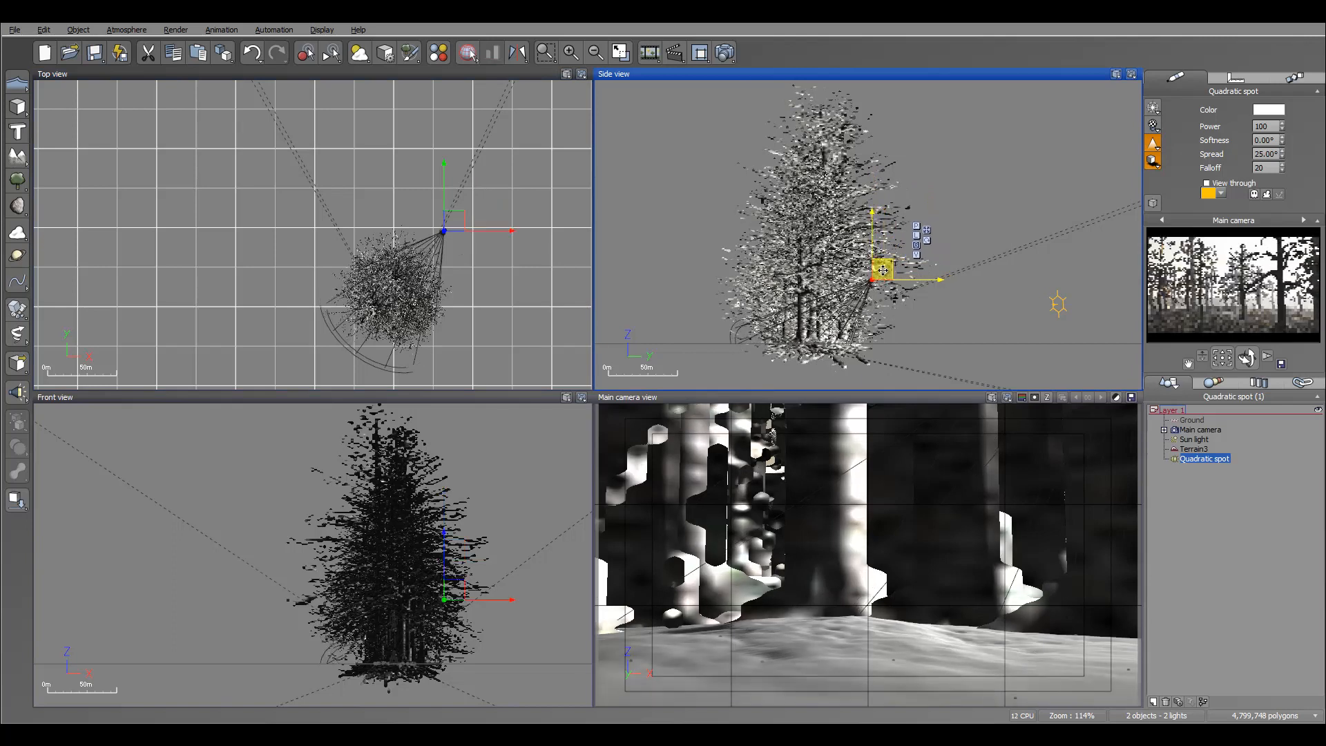
{"action": "left_click_drag", "start_coordinate": [883, 269], "coordinate": [879, 288]}
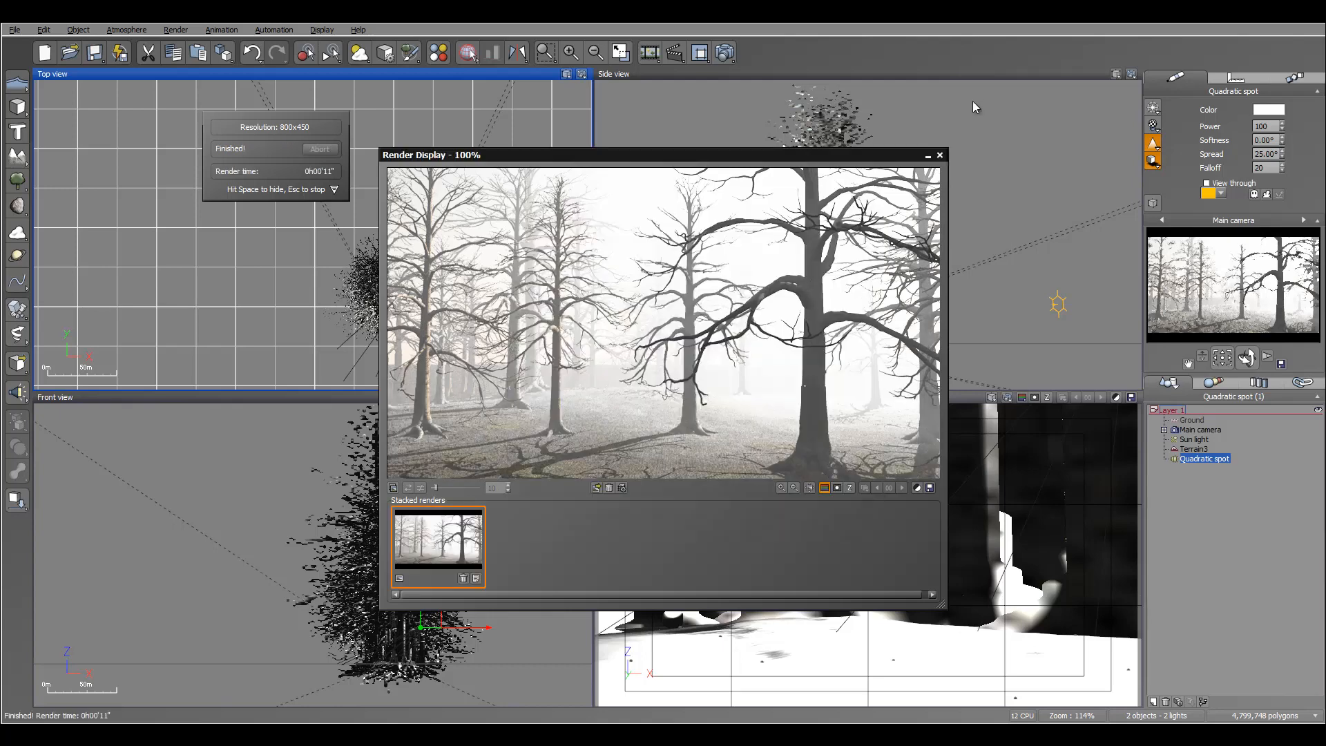
{"action": "left_click", "coordinate": [940, 153]}
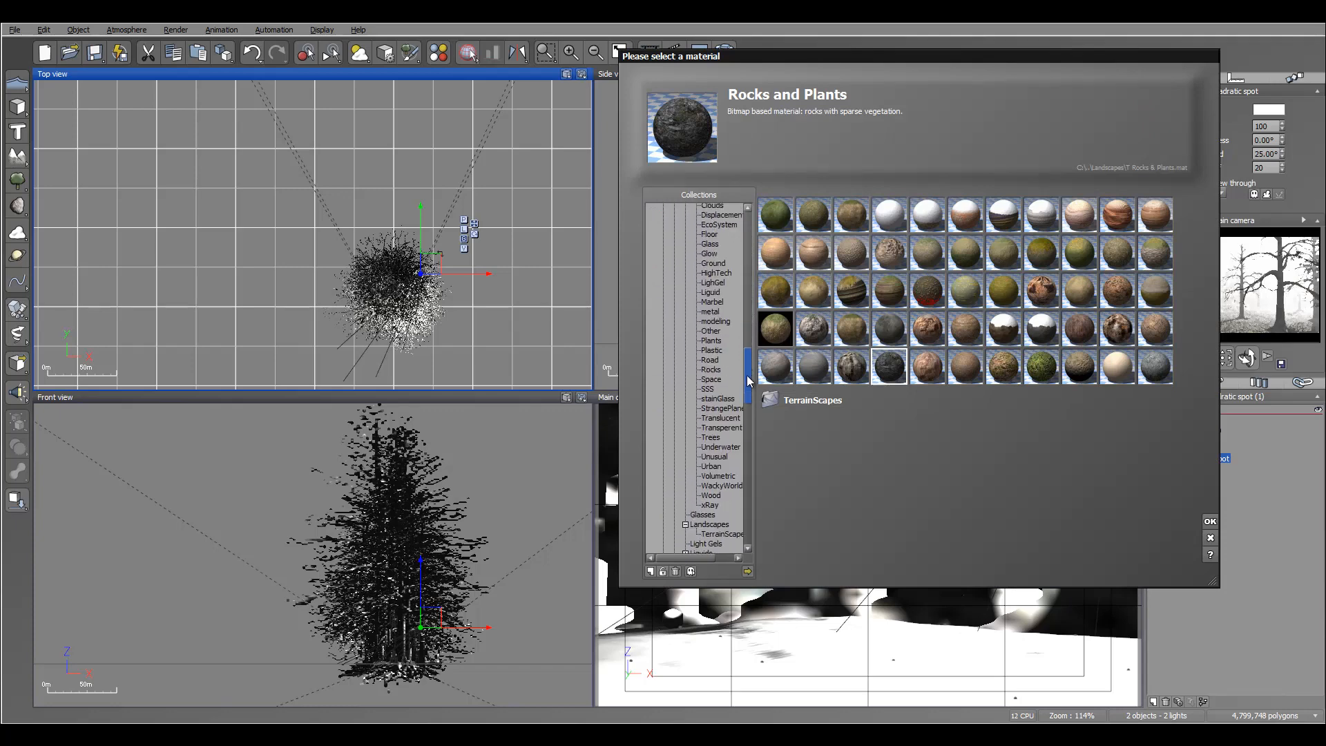
Apply the WaterCaus caustic pattern from Light Gels as the spot light's gel.
{"action": "left_click", "coordinate": [712, 360]}
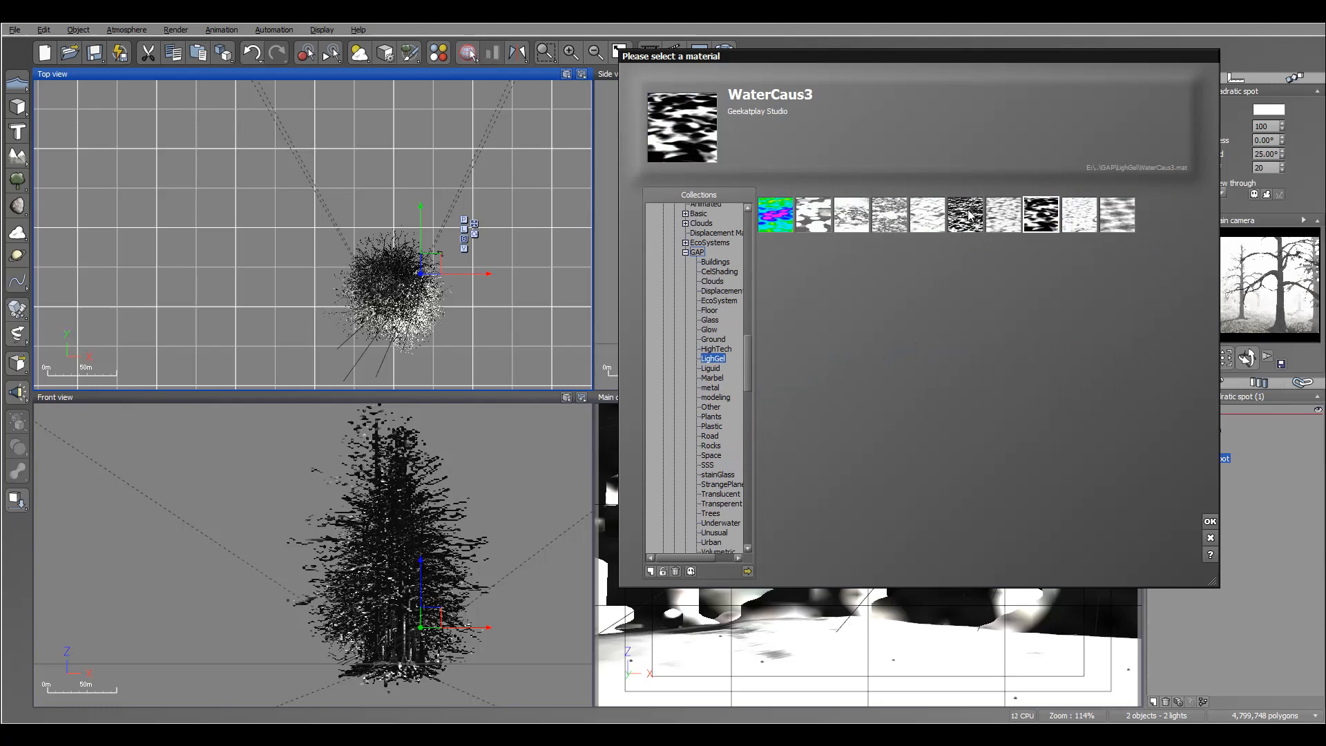
{"action": "left_click", "coordinate": [964, 216]}
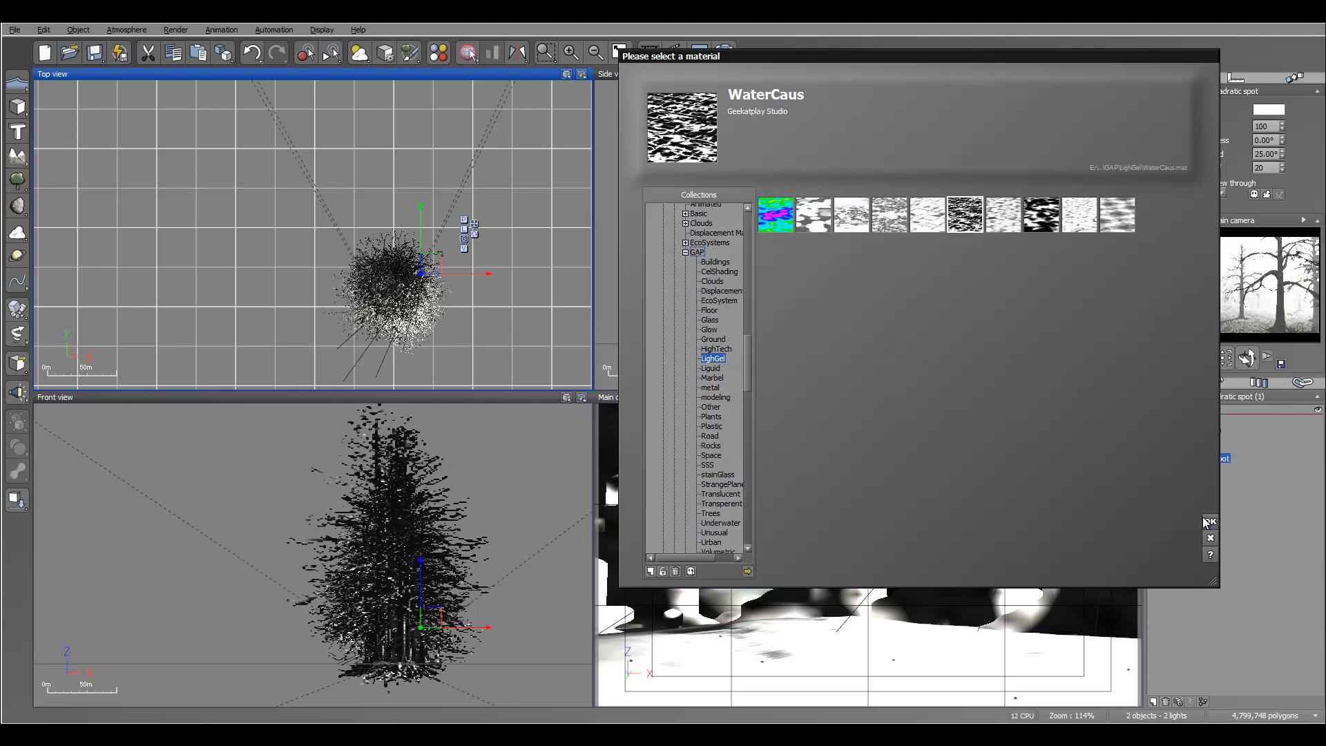
{"action": "left_click", "coordinate": [1209, 522]}
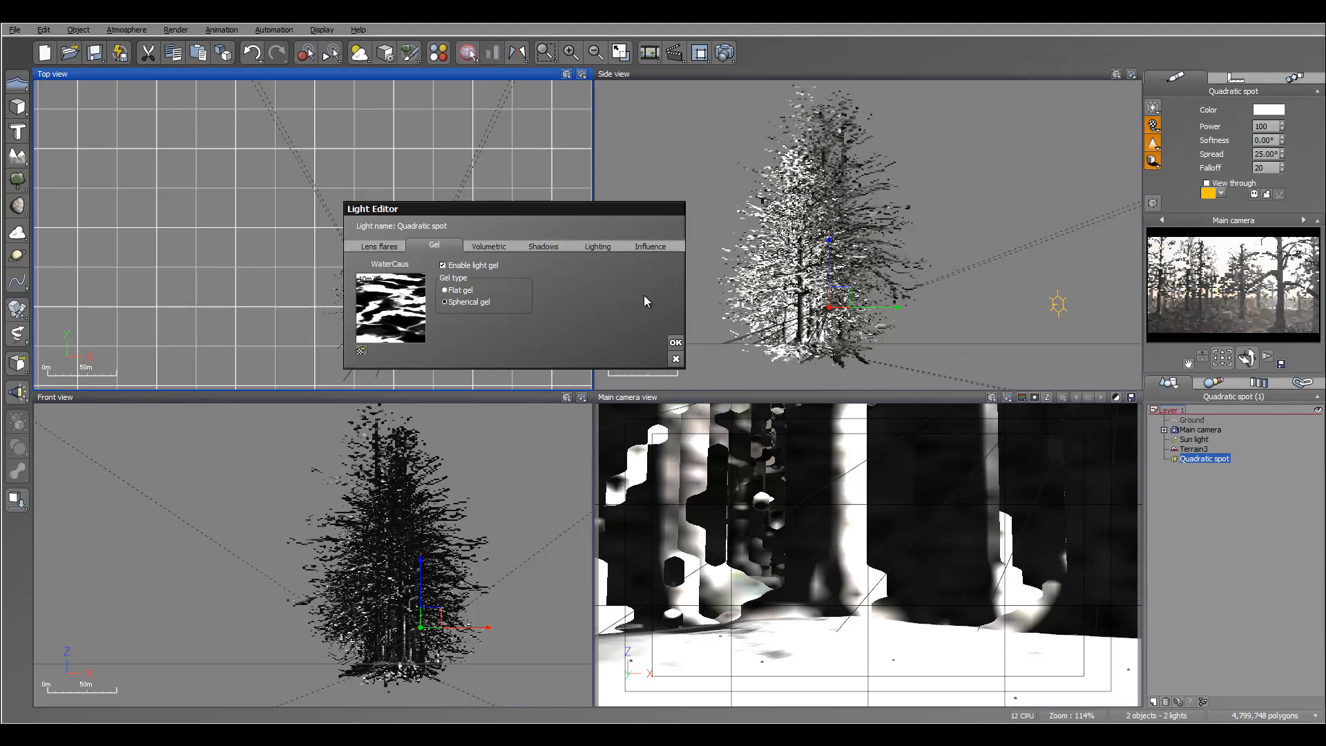
Edit the WaterCaus gel material and reduce its pattern scale to 0.2.
{"action": "right_click", "coordinate": [389, 307]}
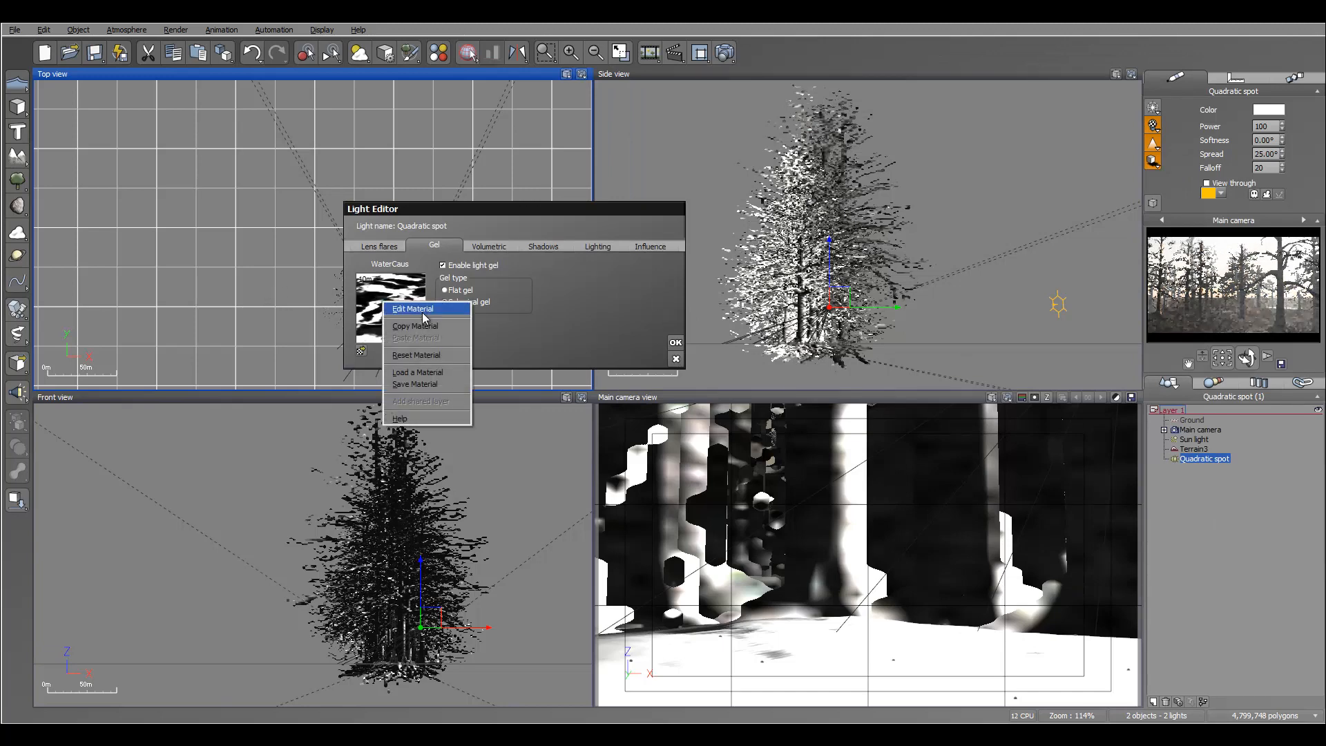
{"action": "left_click", "coordinate": [412, 308]}
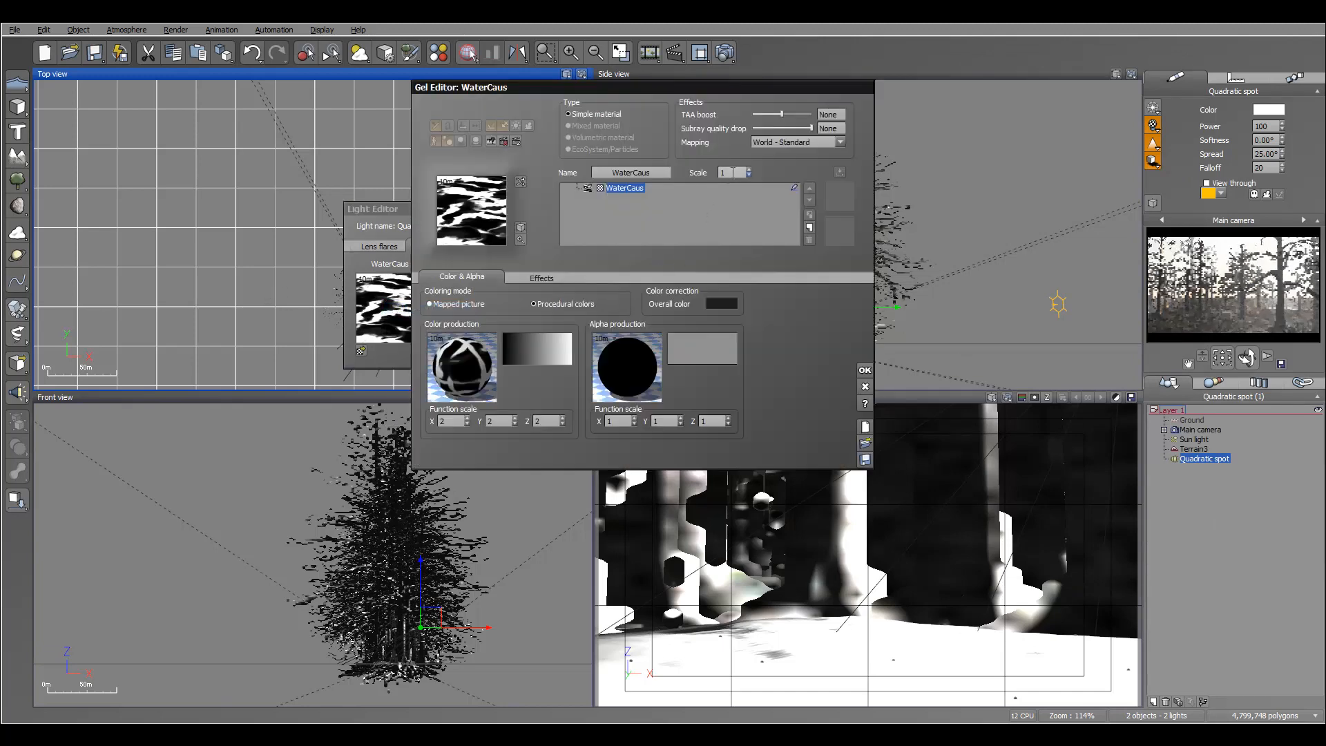
{"action": "left_click", "coordinate": [722, 173]}
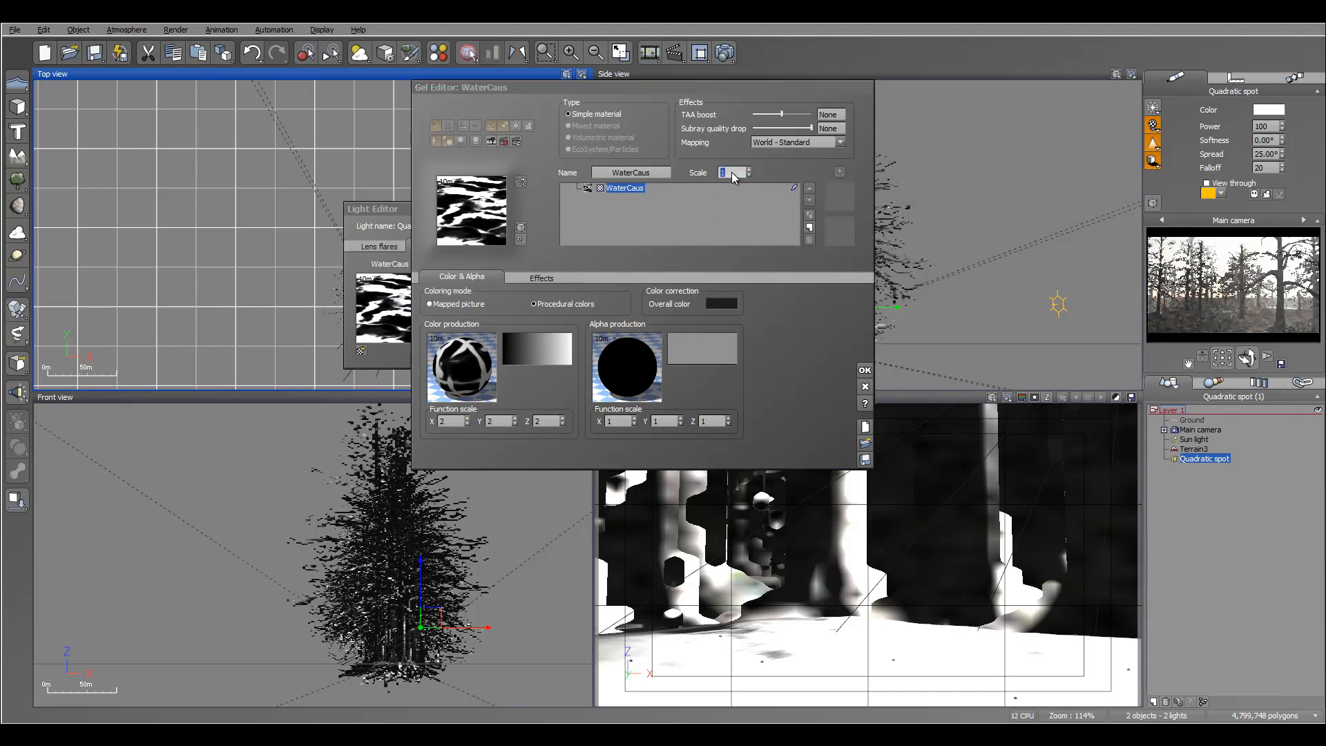
{"action": "type", "text": "0.2"}
{"action": "left_click", "coordinate": [549, 421]}
{"action": "type", "text": "0.5"}
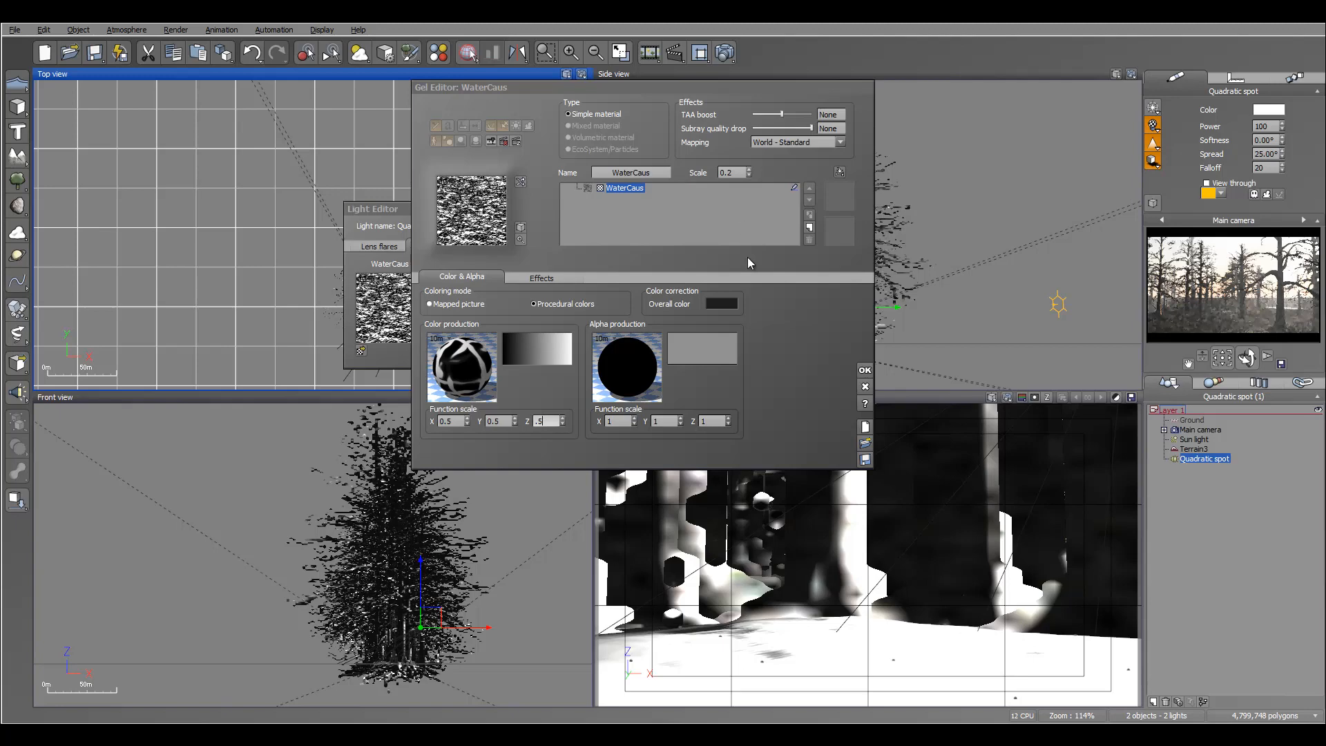
{"action": "mouse_move", "coordinate": [908, 457]}
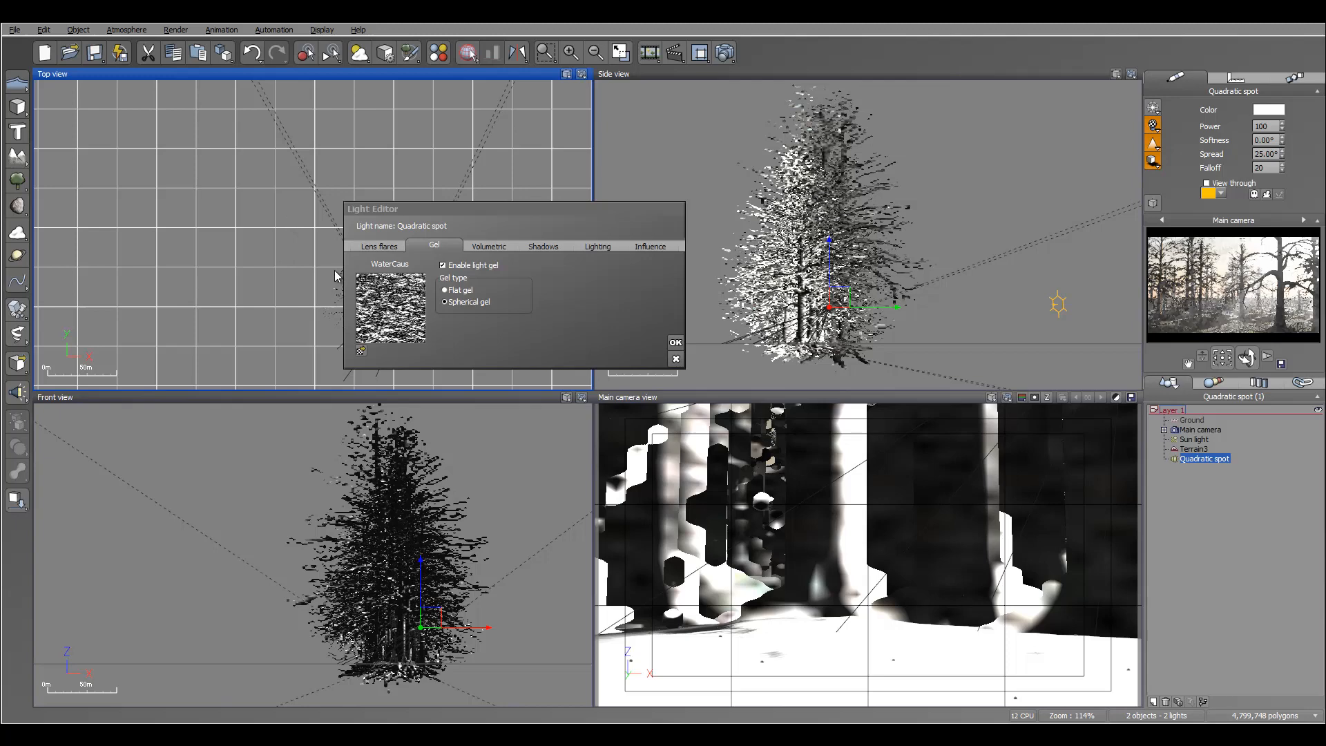
Confirm the finer gel on the spot light and reposition it among the tree trunks.
{"action": "left_click", "coordinate": [675, 341]}
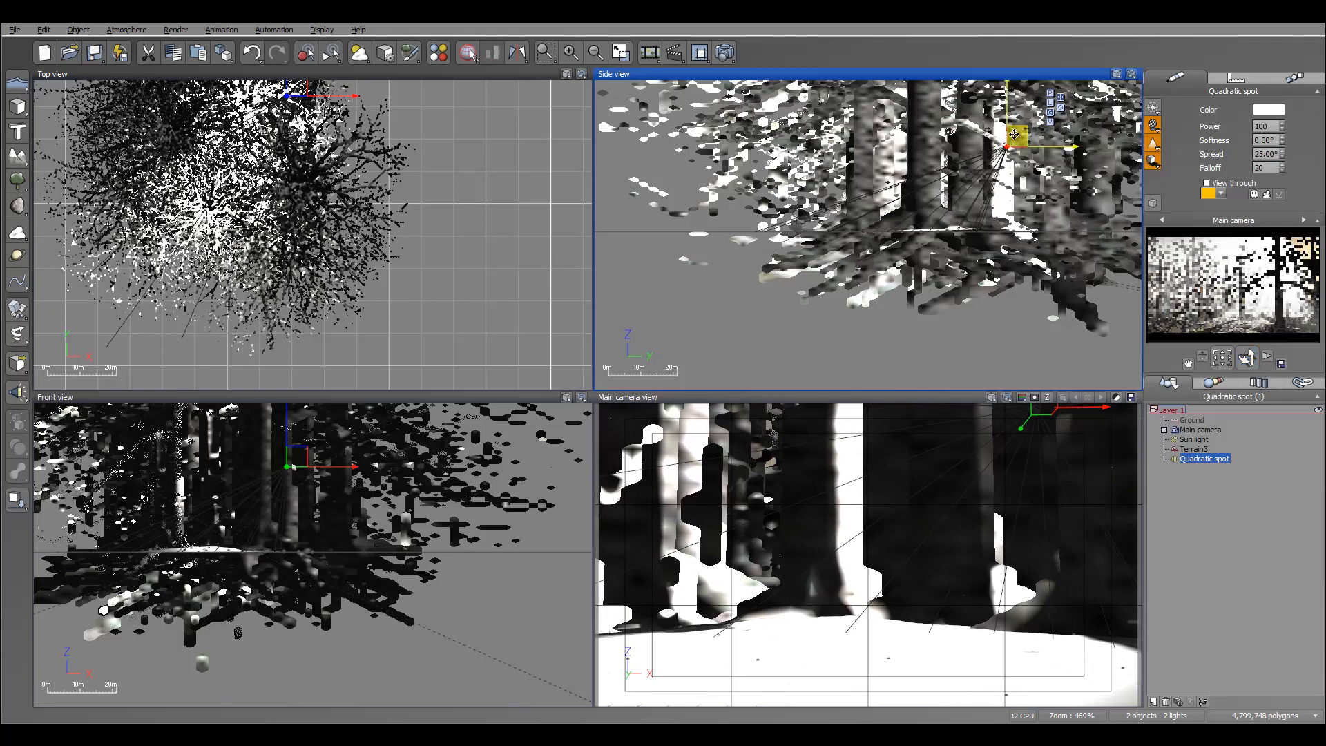
{"action": "left_click", "coordinate": [1205, 182]}
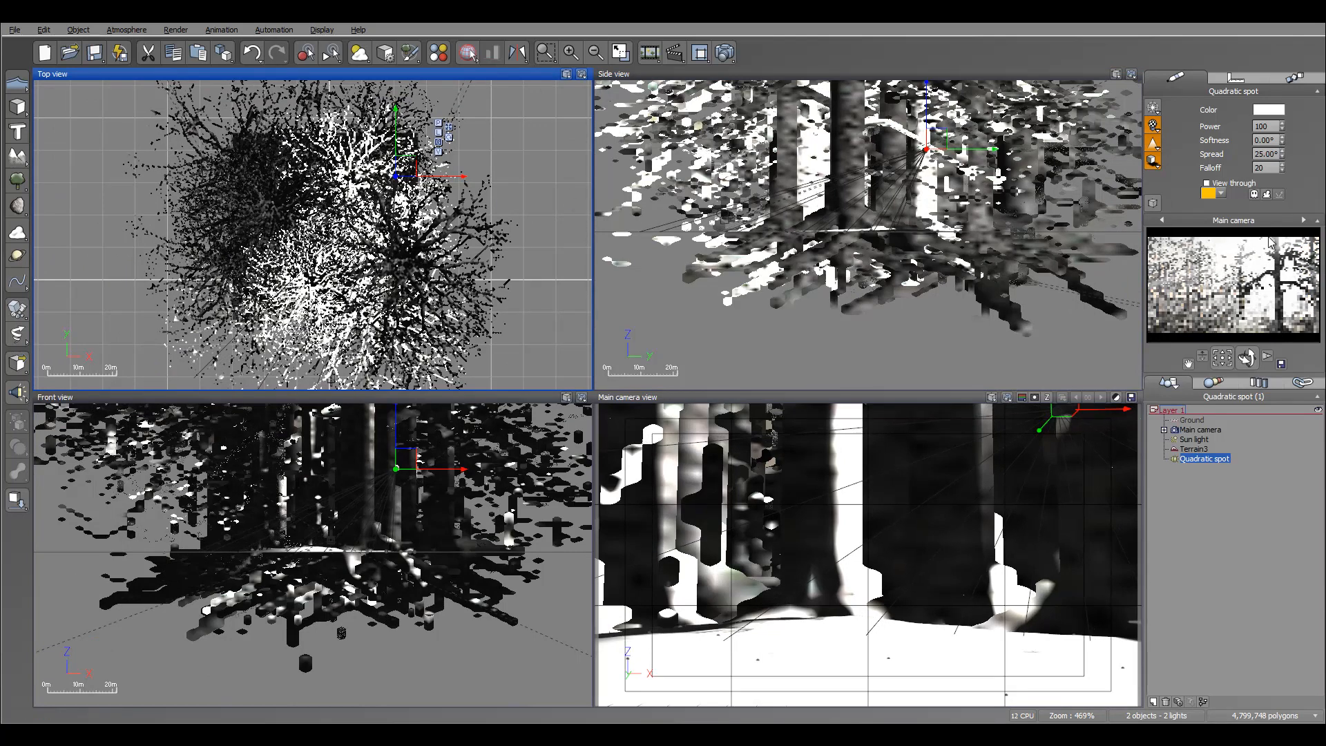
Render the forest lit by dappled caustic light from the gelled spot.
{"action": "left_click", "coordinate": [724, 52]}
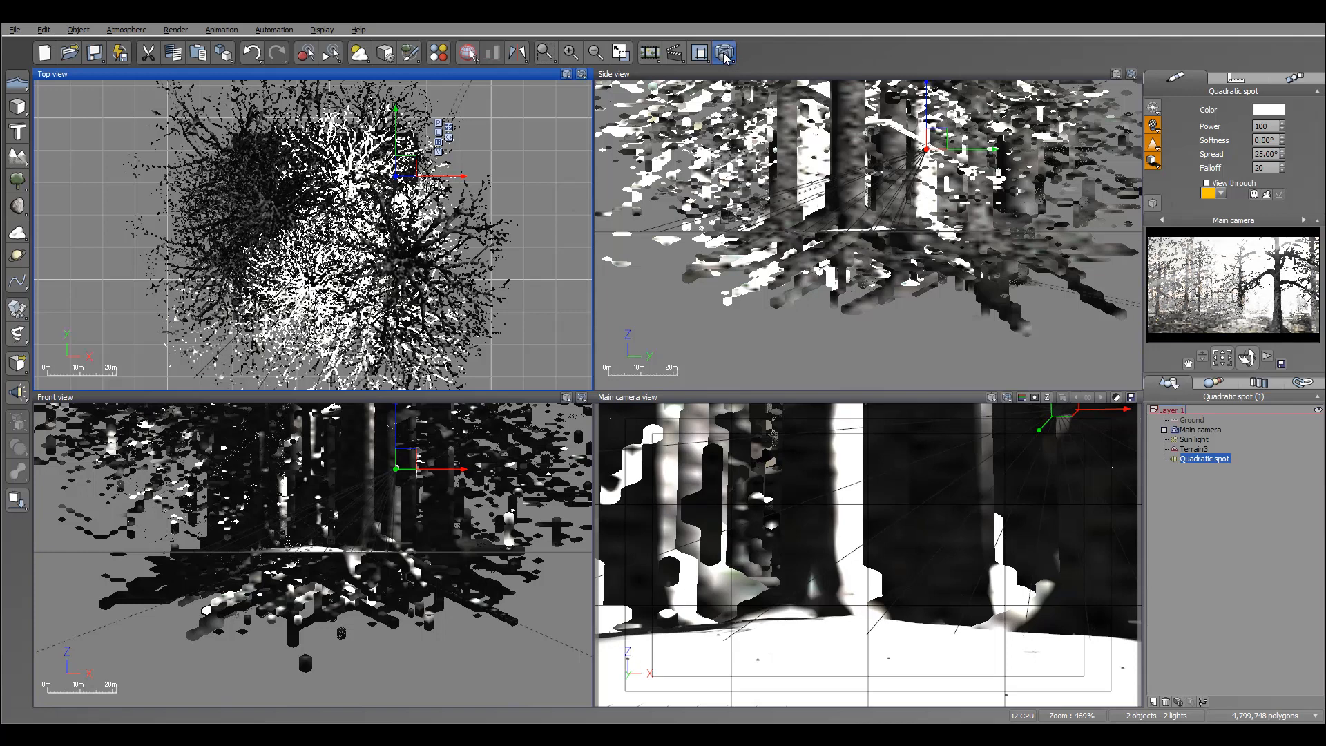
{"action": "left_click", "coordinate": [725, 53]}
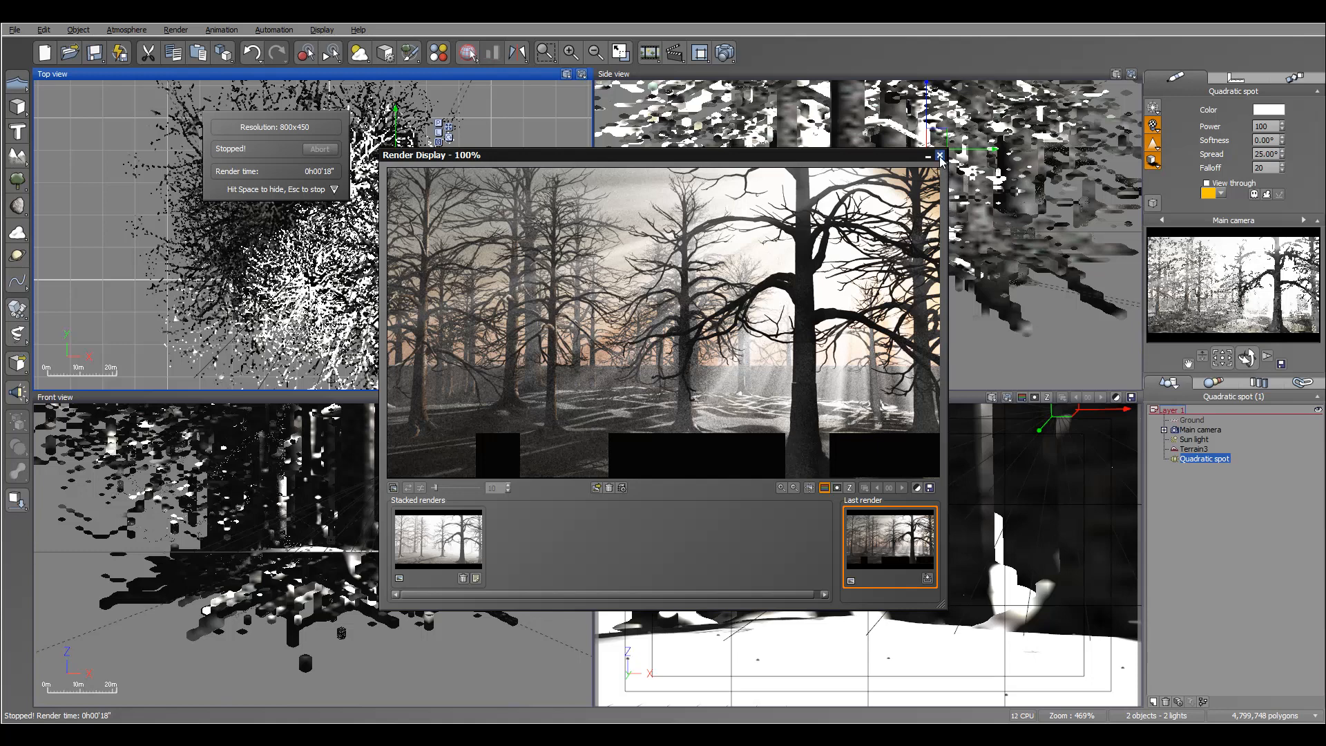
Edit the spot light's WaterCaus gel function and delete its constant and multiply nodes.
{"action": "left_click", "coordinate": [939, 155]}
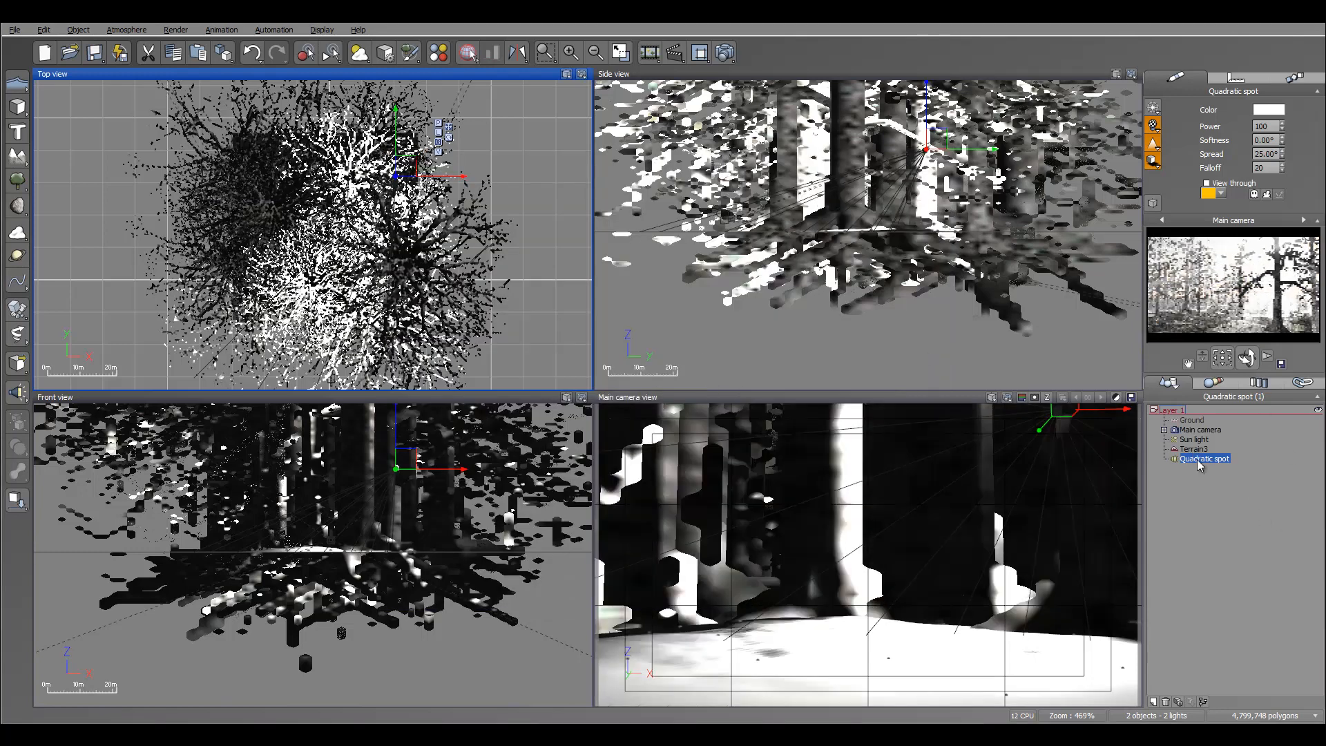
{"action": "left_click", "coordinate": [1153, 124]}
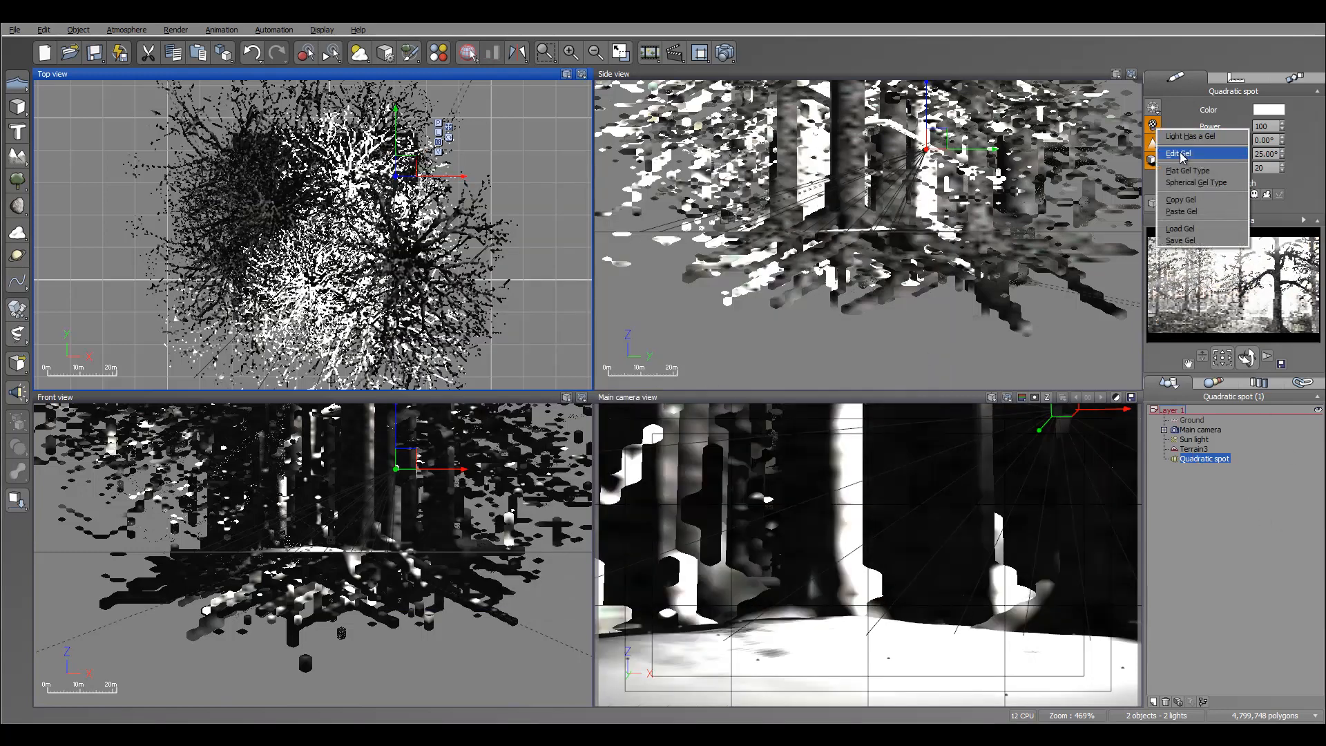
{"action": "left_click", "coordinate": [1181, 154]}
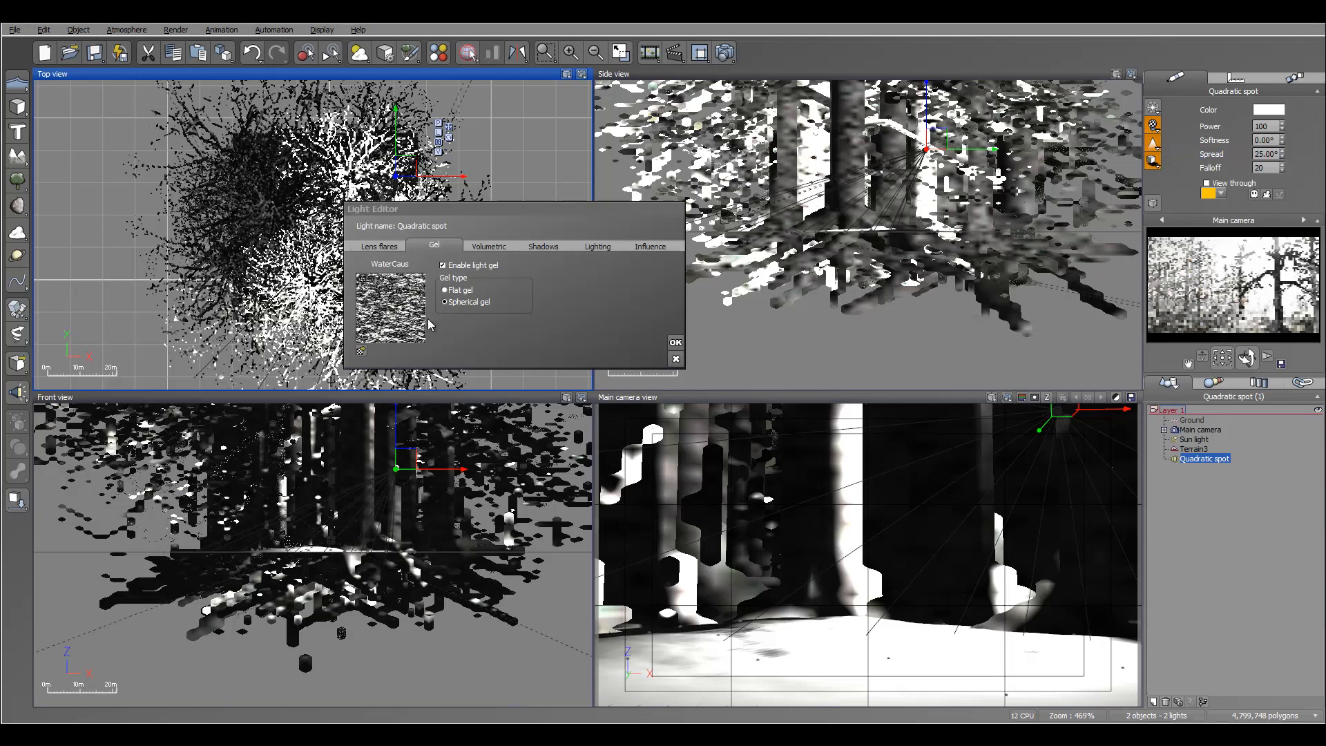
{"action": "double_click", "coordinate": [390, 311]}
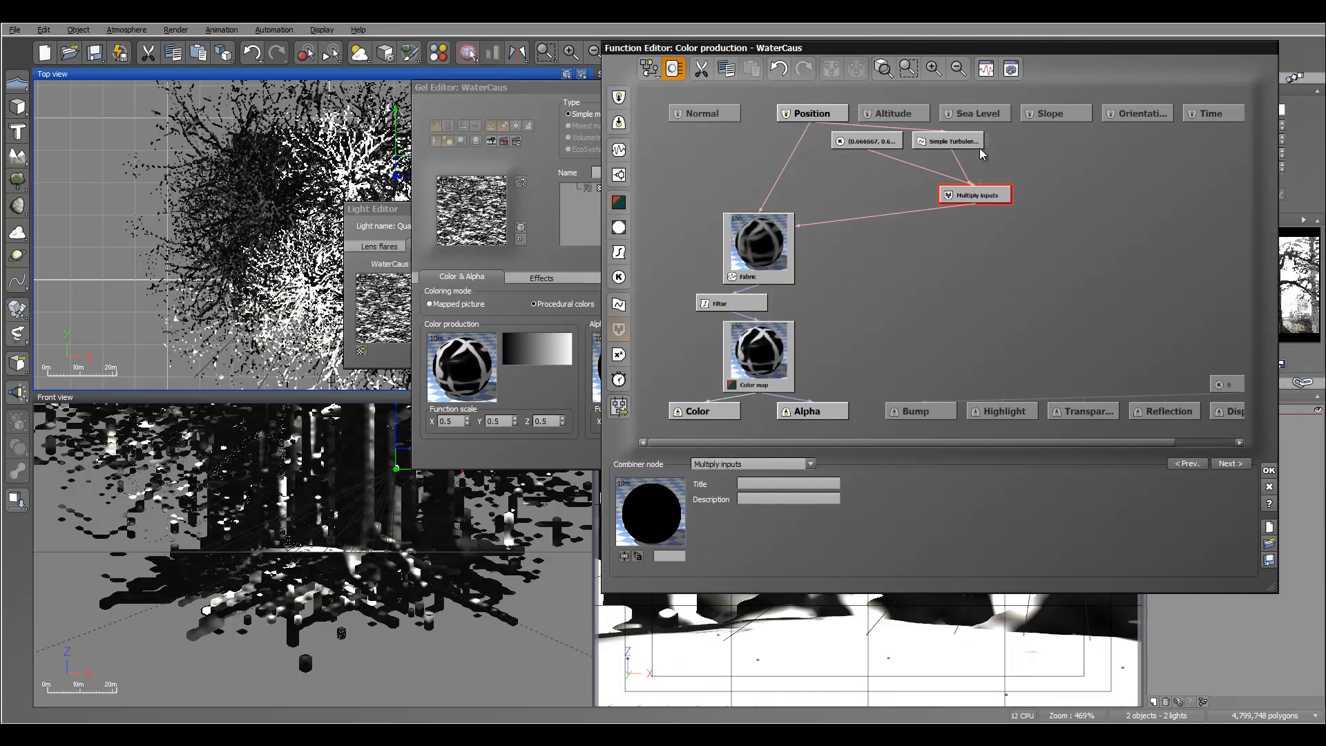
{"action": "left_click", "coordinate": [865, 141]}
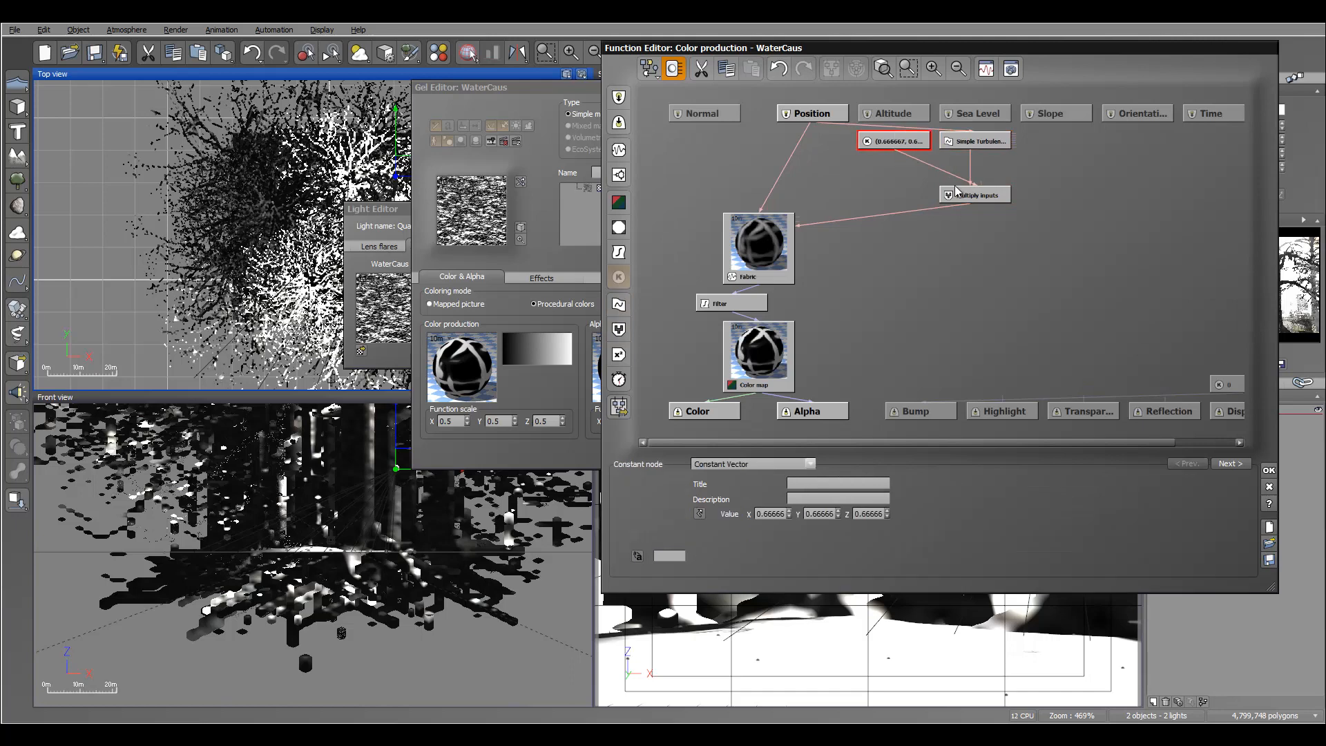
{"action": "left_click", "coordinate": [978, 141]}
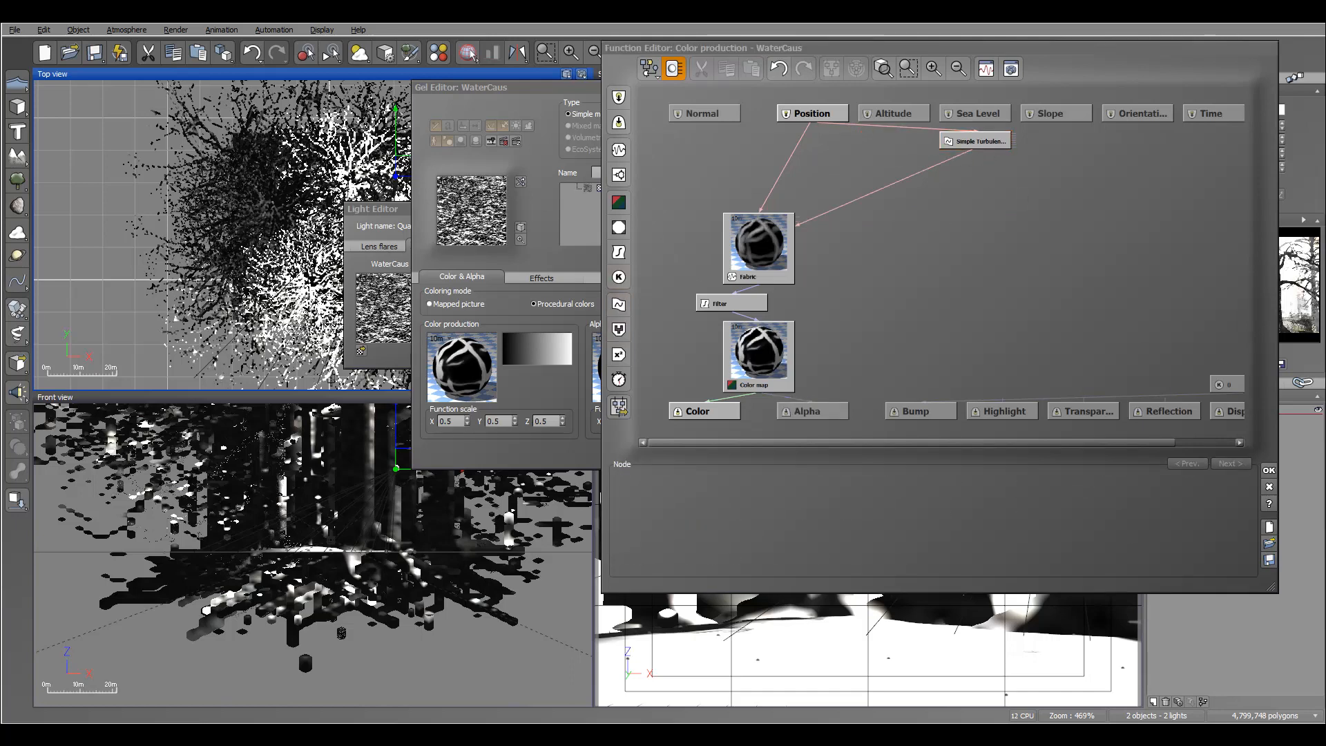
Lower the Simple Turbulence node's scaling for a simpler noise pattern.
{"action": "left_click", "coordinate": [974, 141]}
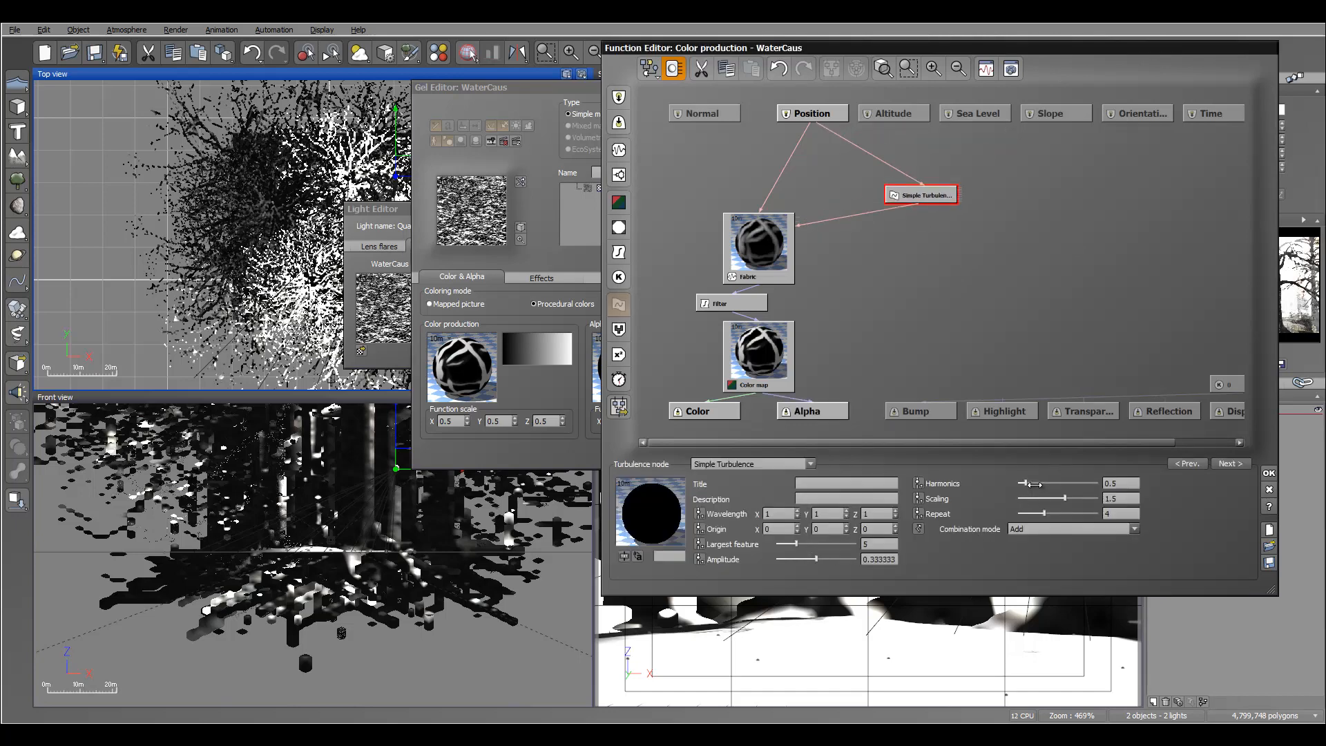
{"action": "left_click_drag", "start_coordinate": [1083, 498], "coordinate": [1054, 499]}
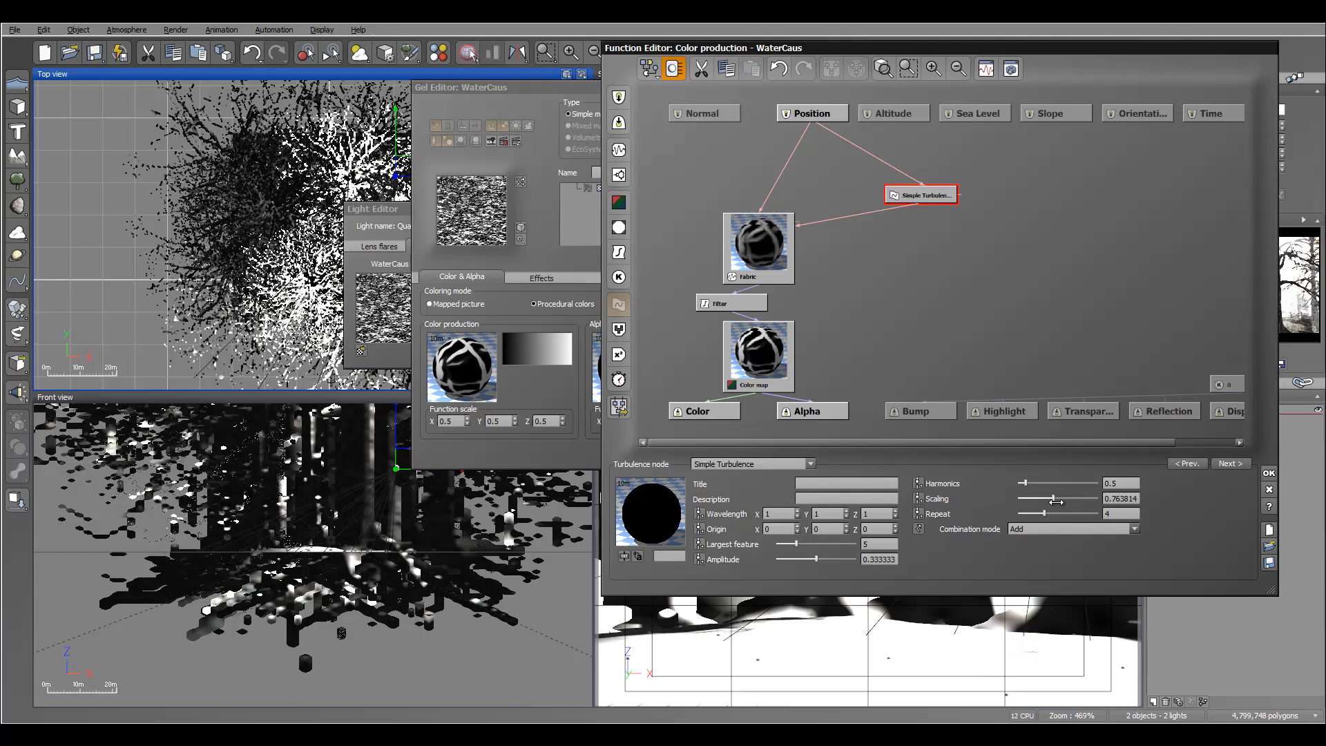
{"action": "left_click_drag", "start_coordinate": [816, 559], "coordinate": [833, 559]}
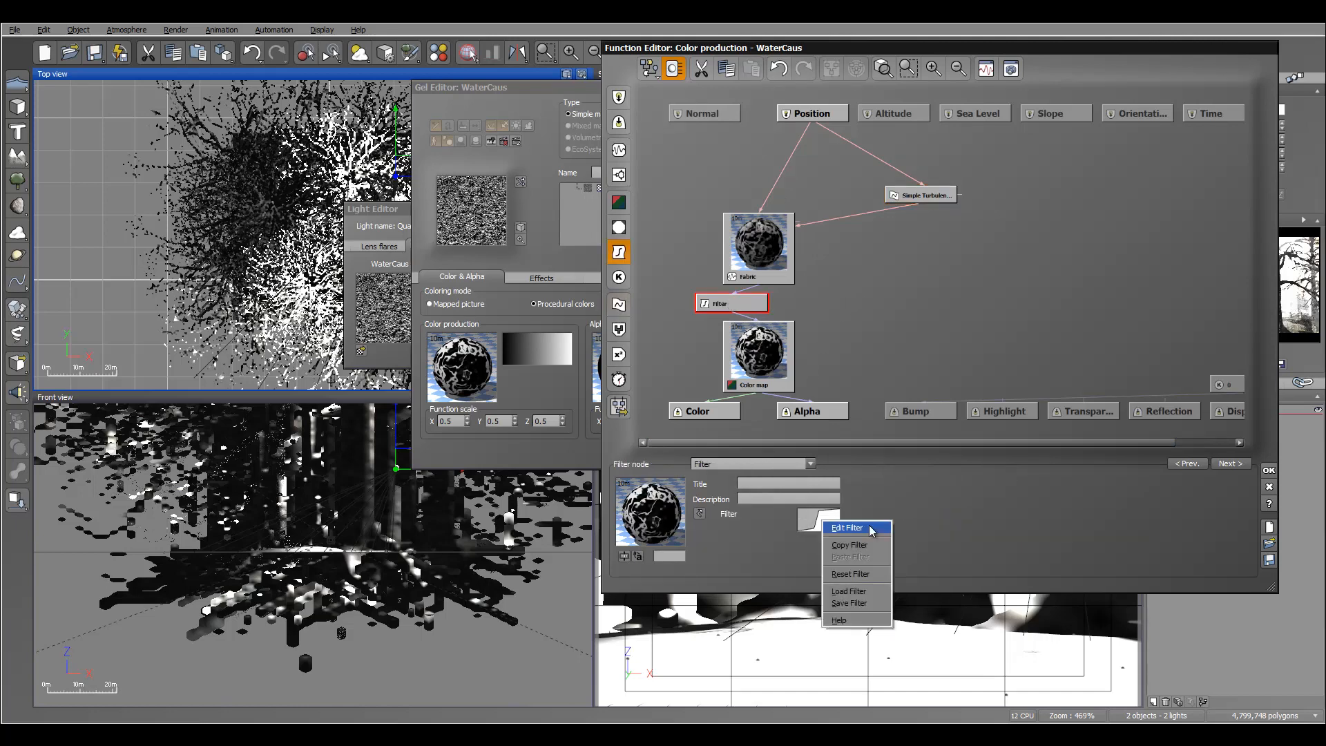
Reshape the gel's filter curve into a steeper ramp by moving its keypoints, and accept the changes.
{"action": "left_click", "coordinate": [847, 526]}
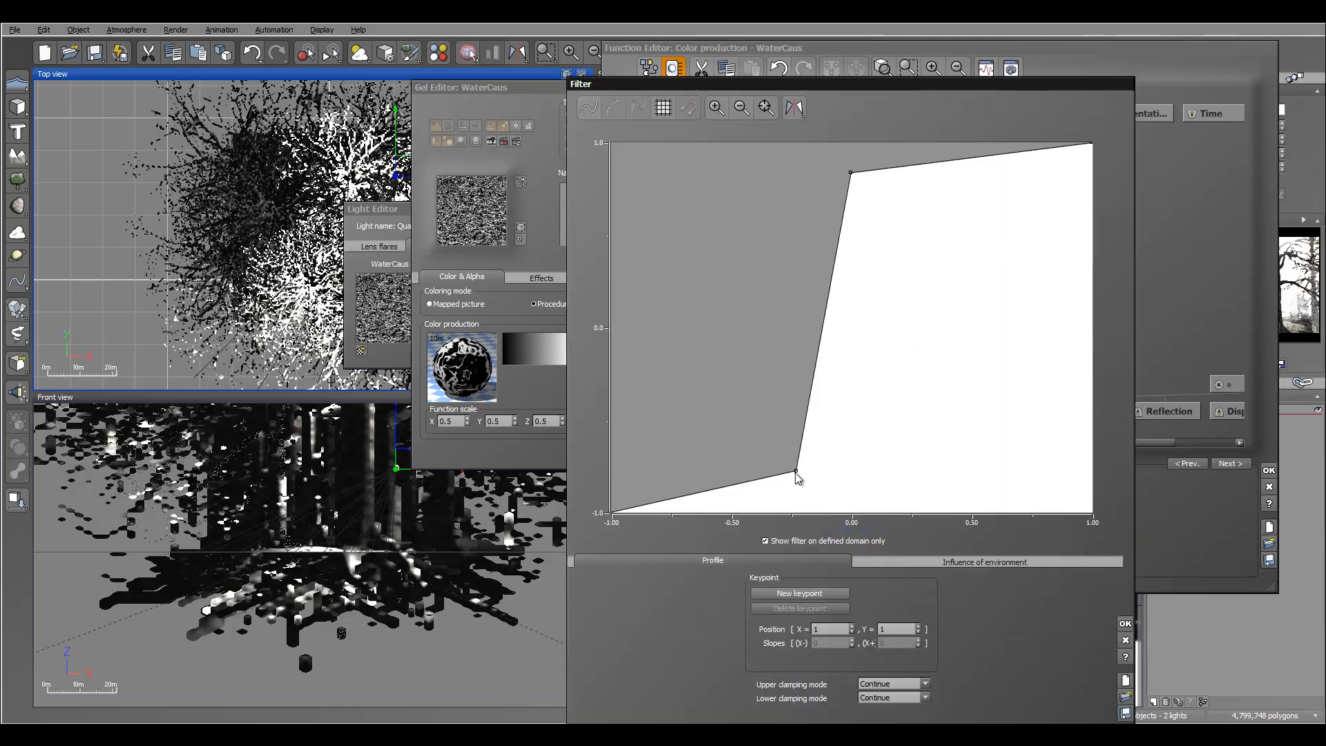
{"action": "left_click_drag", "start_coordinate": [795, 474], "coordinate": [849, 175]}
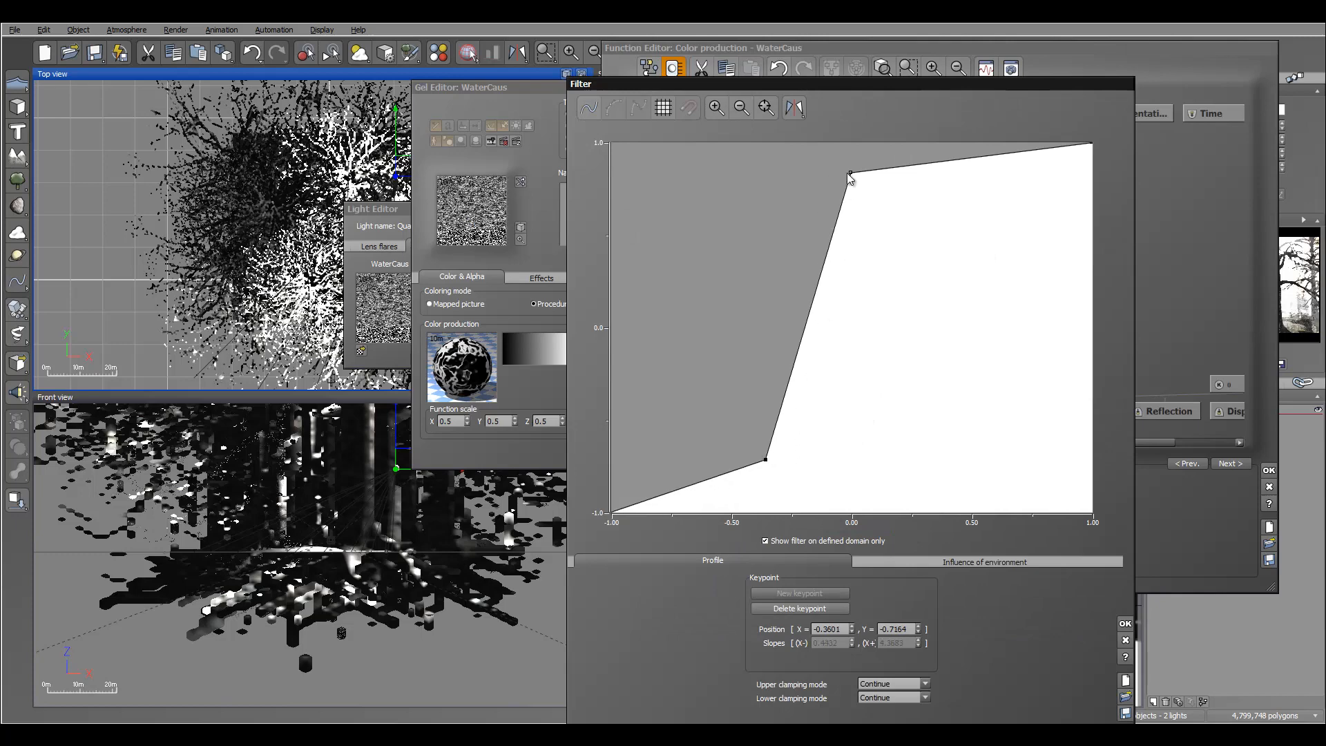
{"action": "left_click_drag", "start_coordinate": [849, 174], "coordinate": [880, 183]}
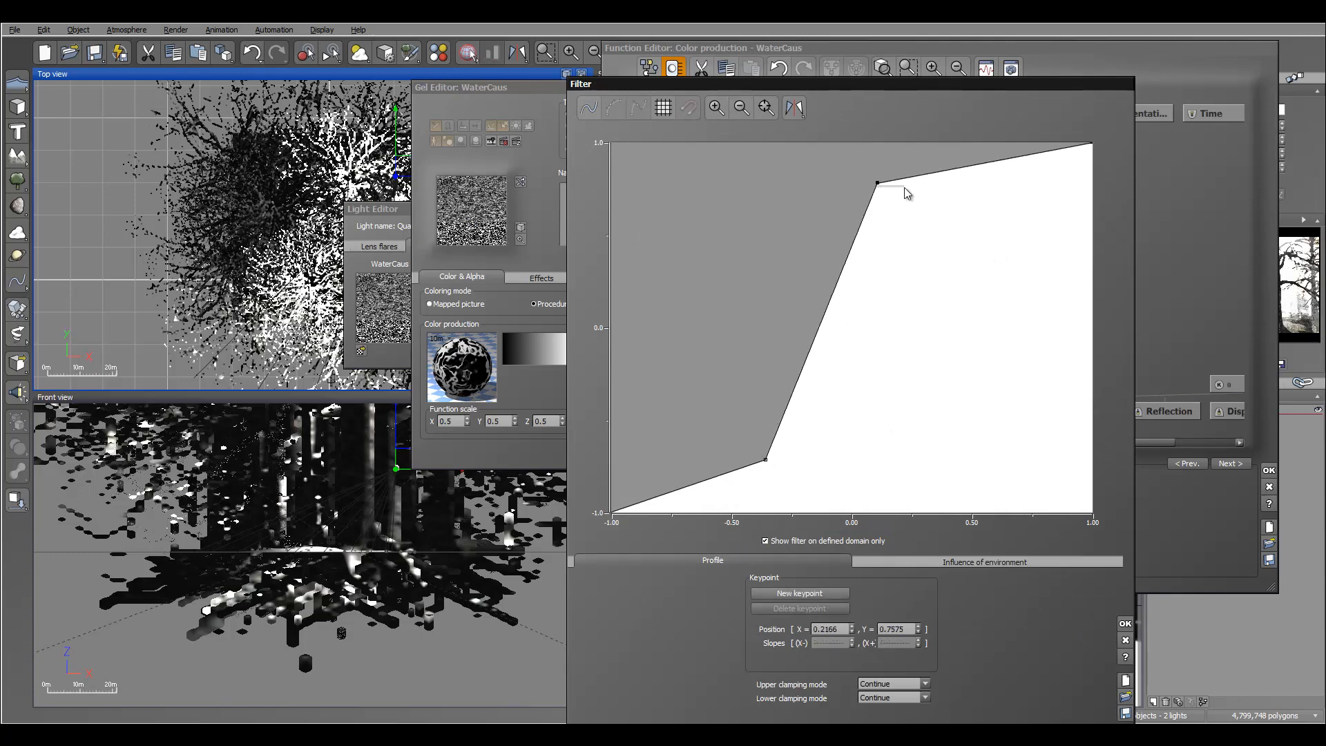
{"action": "left_click_drag", "start_coordinate": [877, 182], "coordinate": [932, 172]}
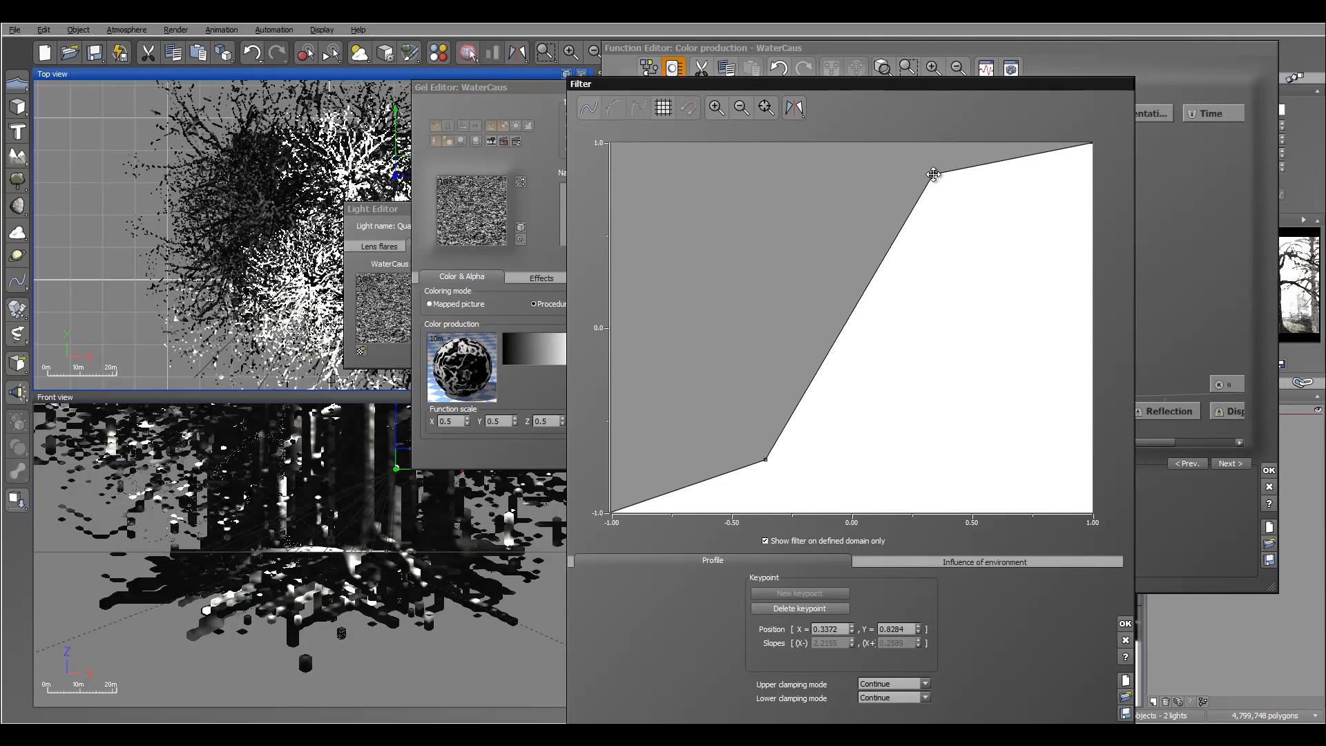
{"action": "left_click_drag", "start_coordinate": [934, 173], "coordinate": [945, 195]}
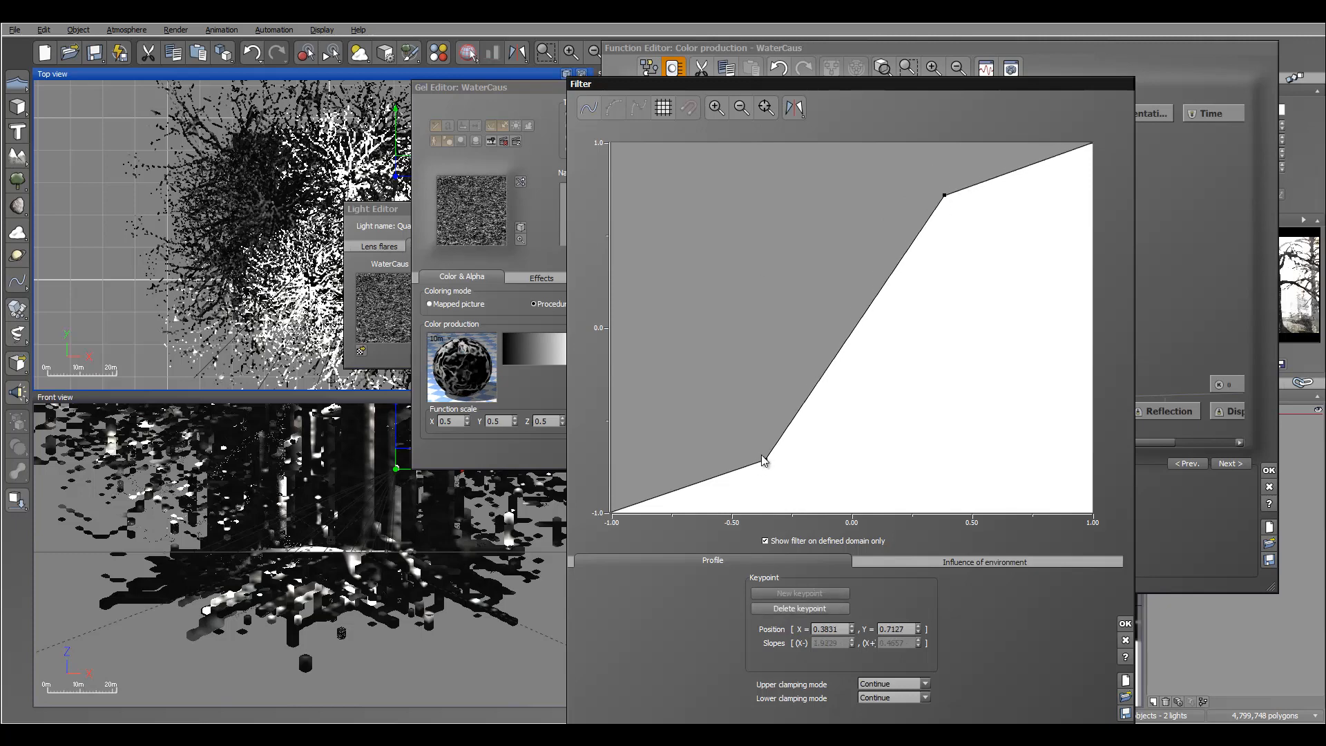
{"action": "left_click_drag", "start_coordinate": [762, 461], "coordinate": [745, 434]}
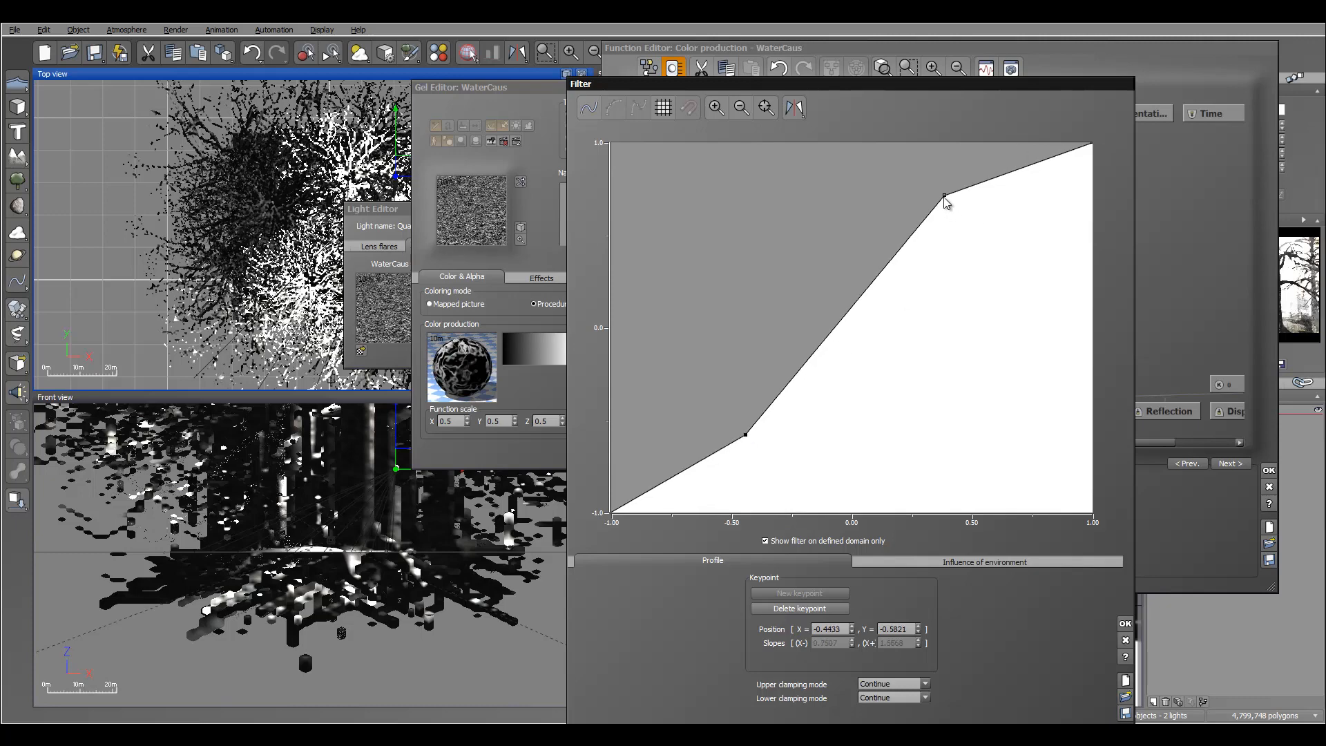
{"action": "left_click_drag", "start_coordinate": [944, 200], "coordinate": [963, 225]}
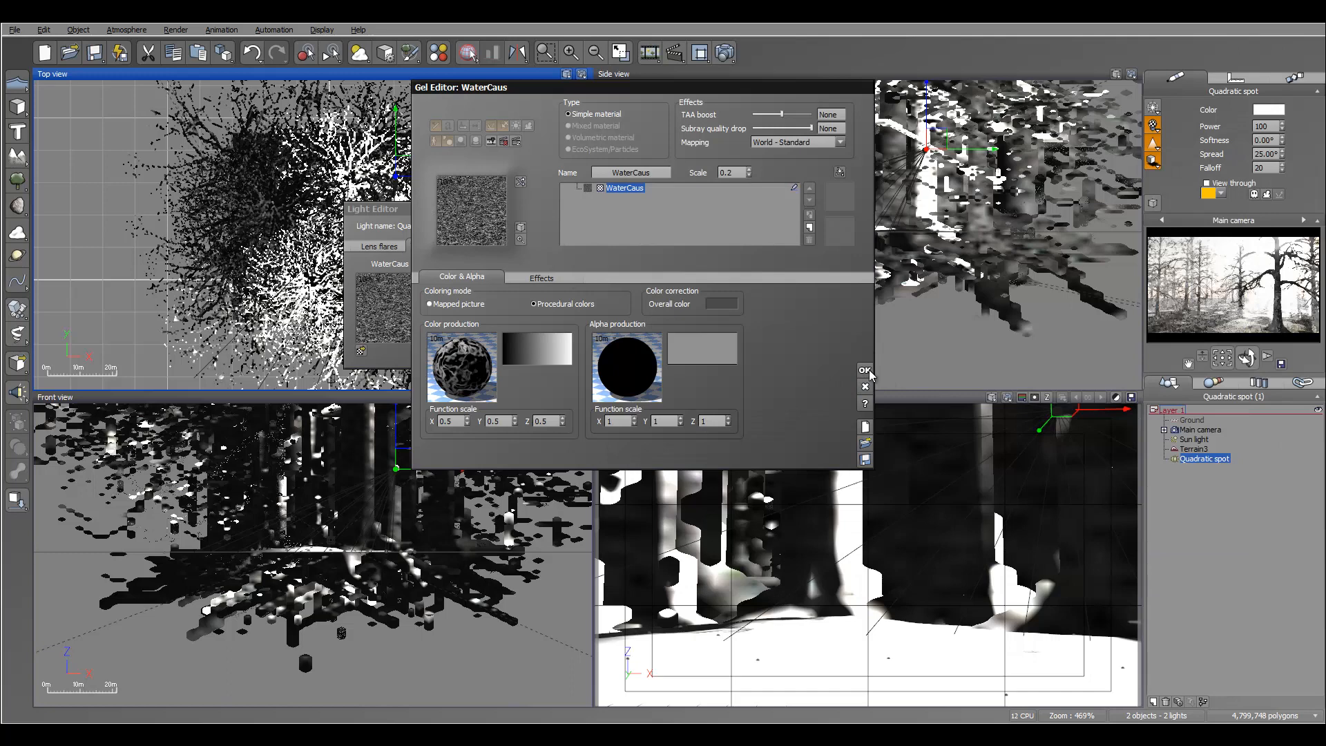
{"action": "left_click", "coordinate": [864, 370]}
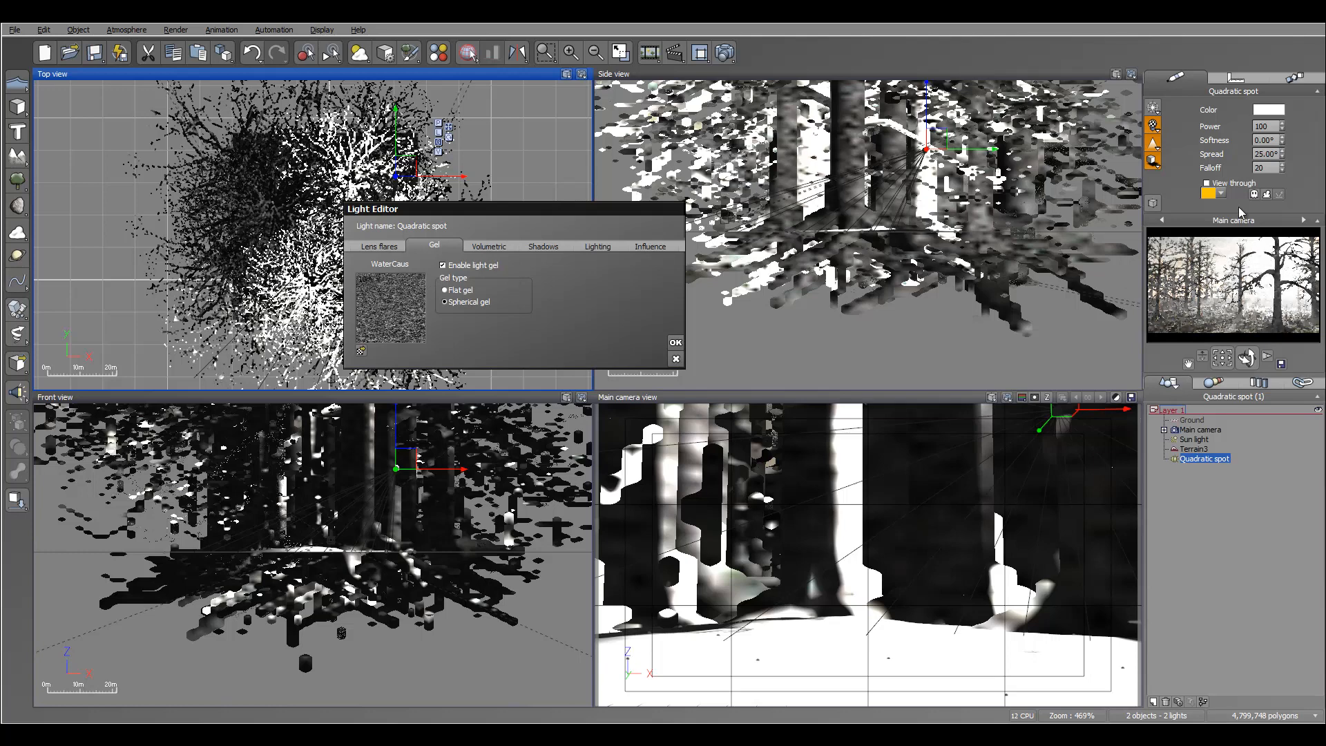
Switch render quality to User settings and review the advanced effects options.
{"action": "left_click", "coordinate": [724, 53]}
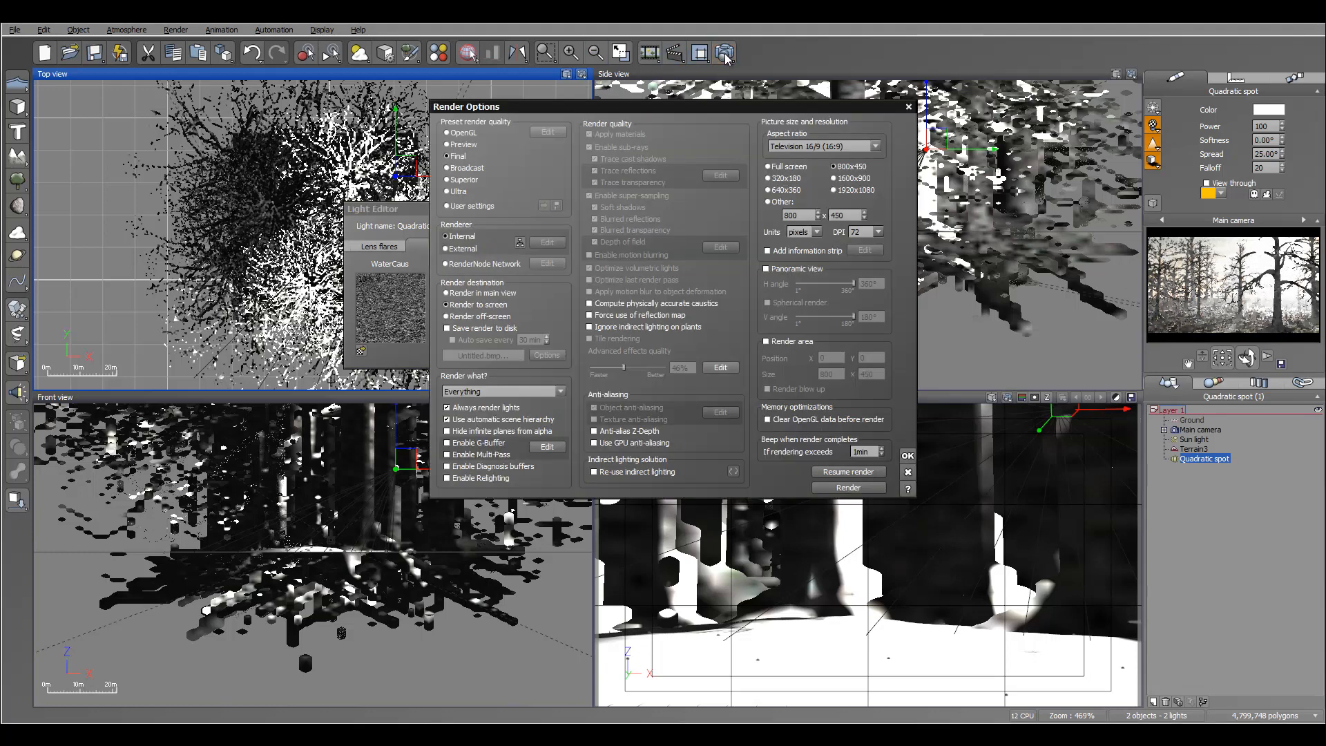
{"action": "left_click", "coordinate": [472, 206]}
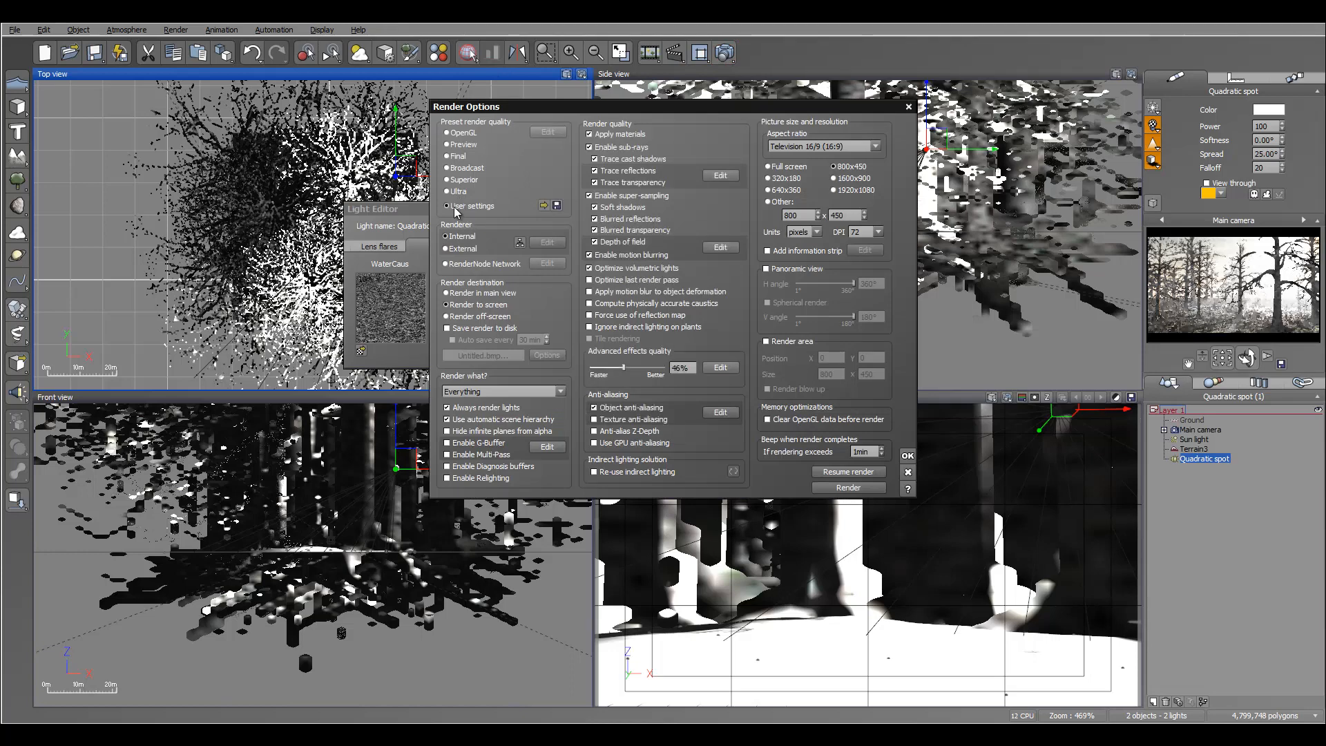
{"action": "left_click", "coordinate": [719, 175]}
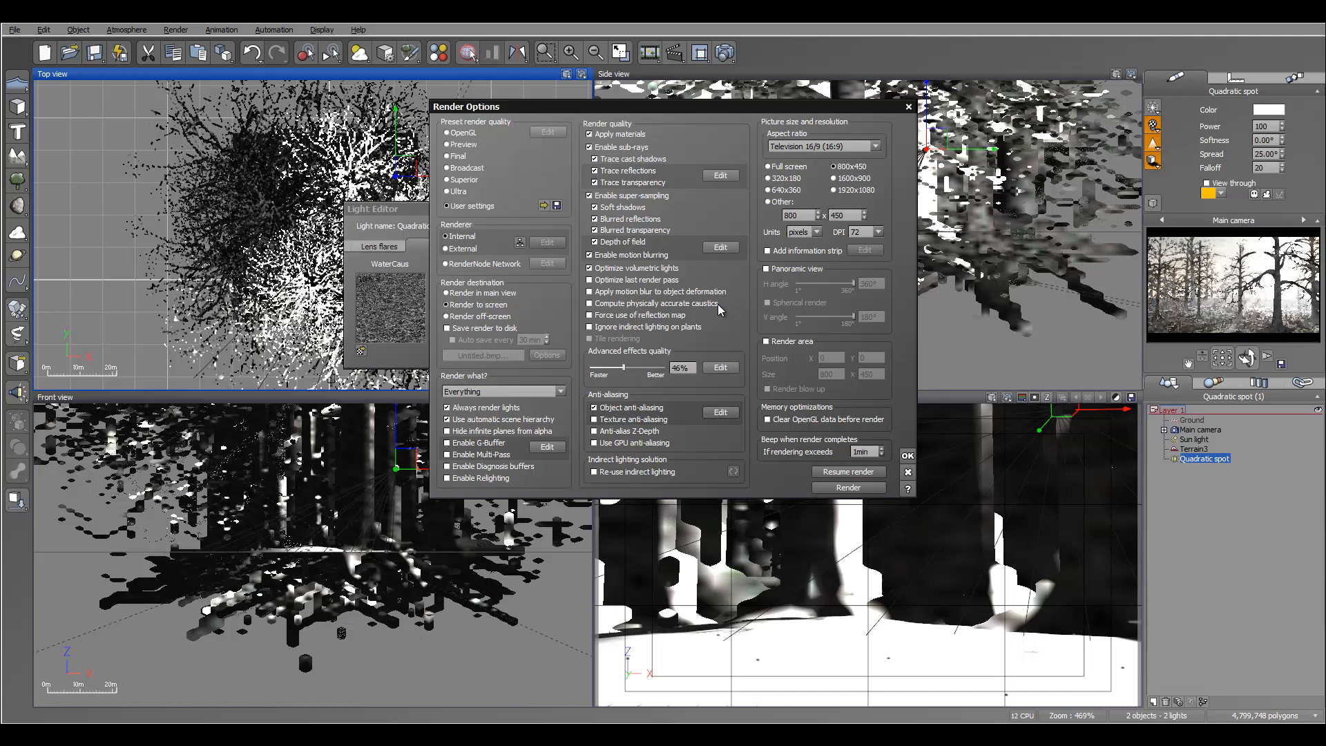
{"action": "left_click", "coordinate": [719, 351]}
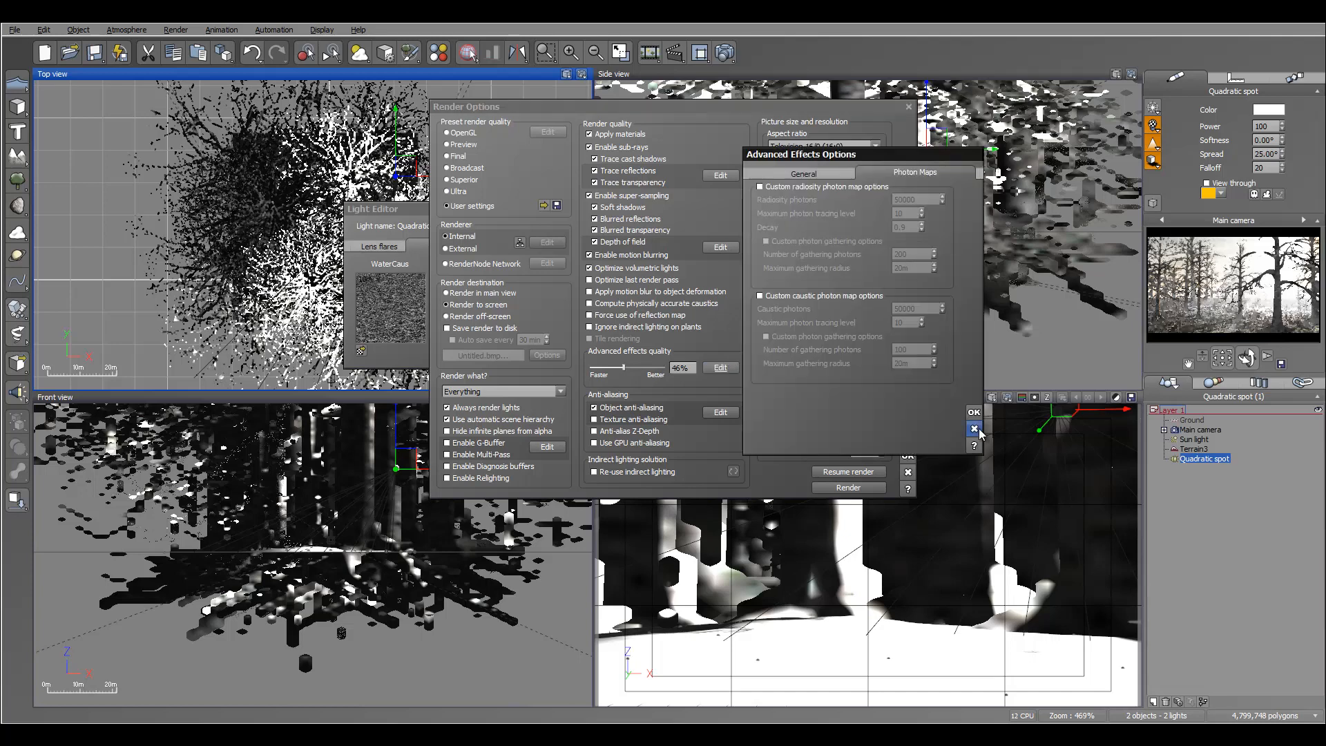
{"action": "left_click", "coordinate": [973, 428]}
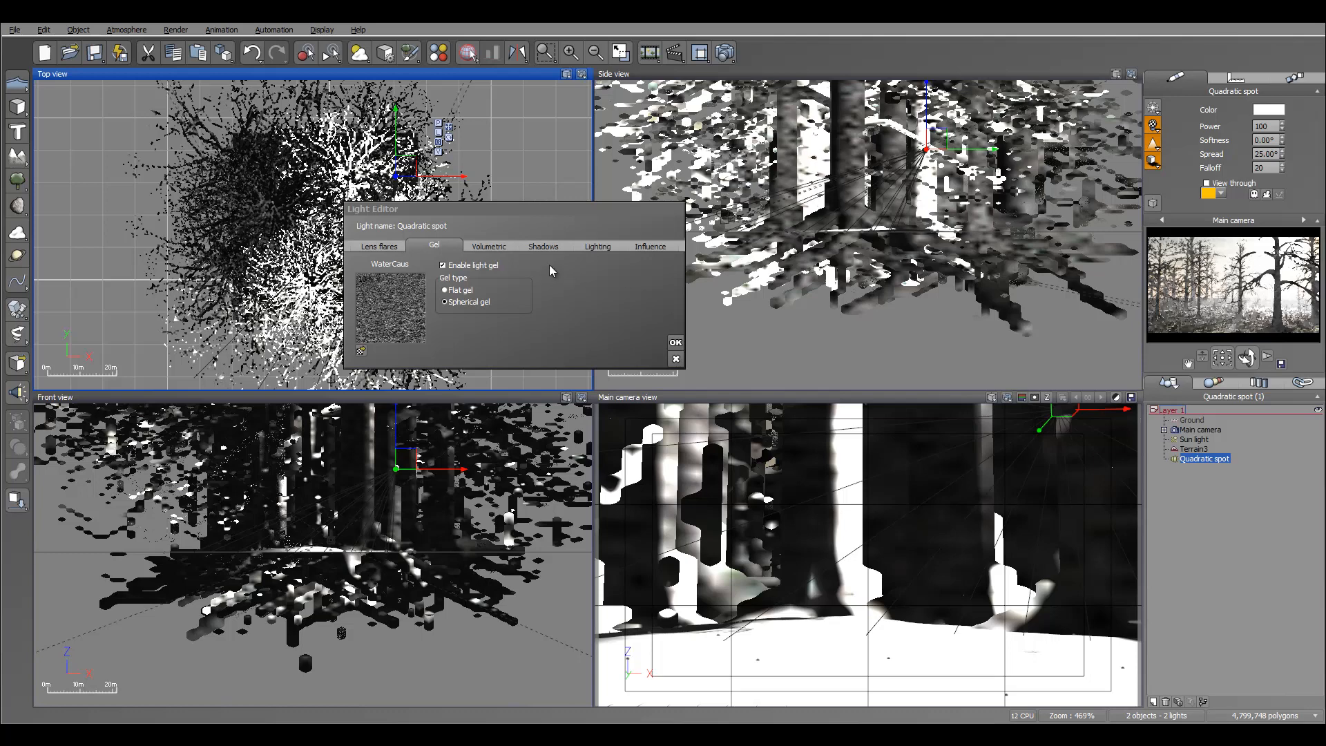
Try the volumetric quality boost from Faster to Better, settling on a moderate -1.62.
{"action": "left_click", "coordinate": [487, 246]}
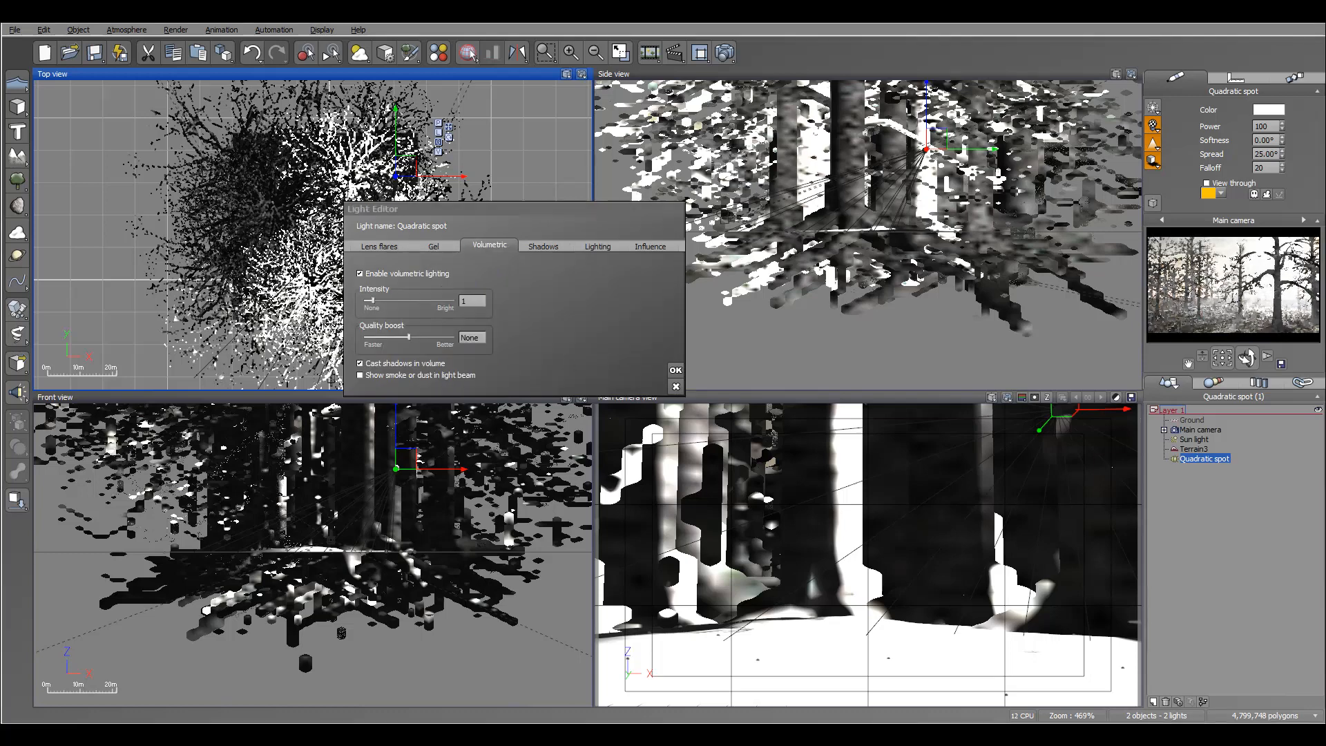
{"action": "mouse_move", "coordinate": [438, 319]}
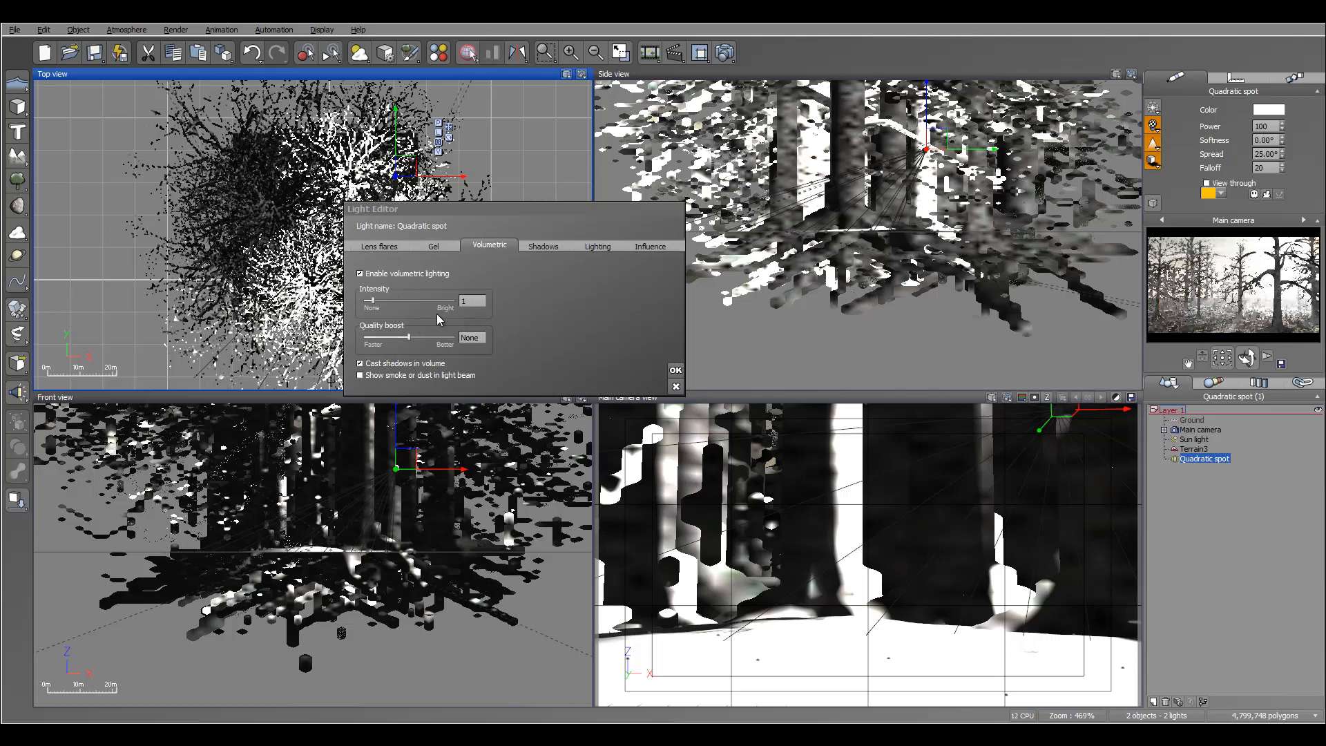
{"action": "left_click_drag", "start_coordinate": [410, 337], "coordinate": [415, 337]}
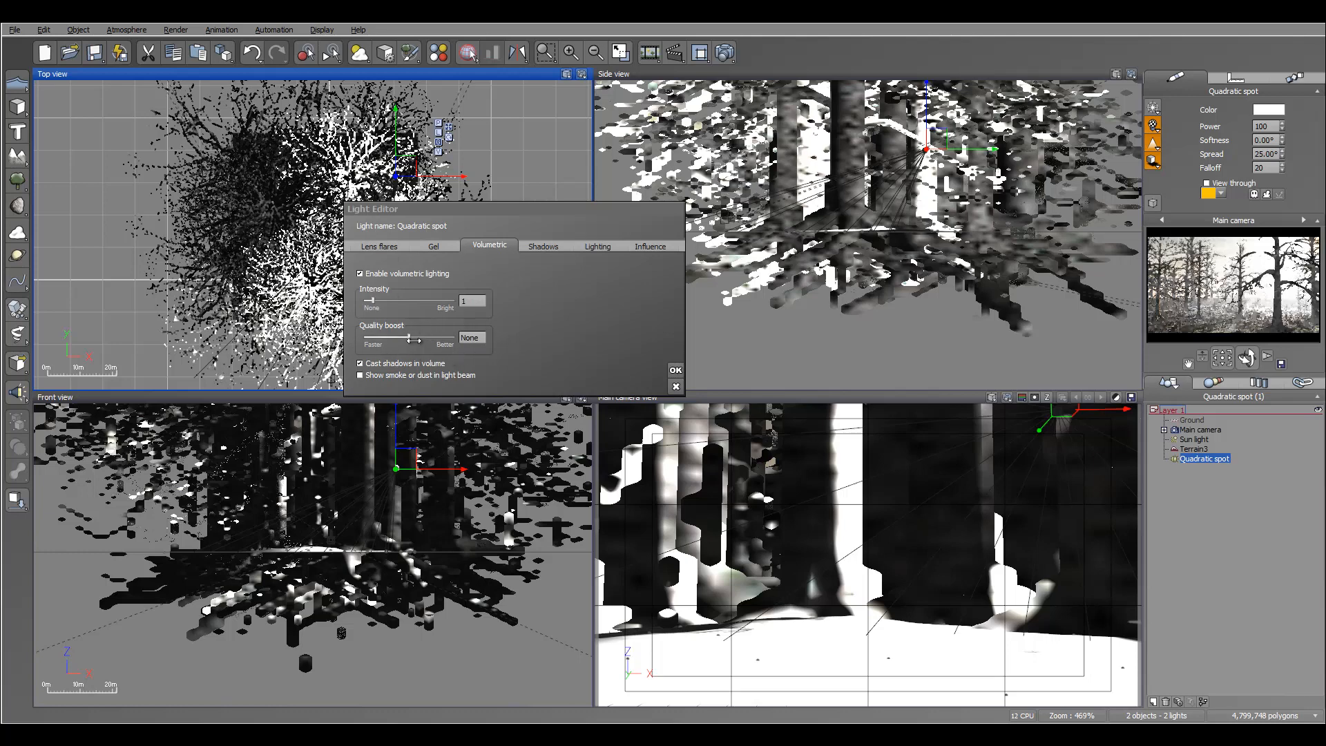
{"action": "left_click_drag", "start_coordinate": [371, 338], "coordinate": [453, 338]}
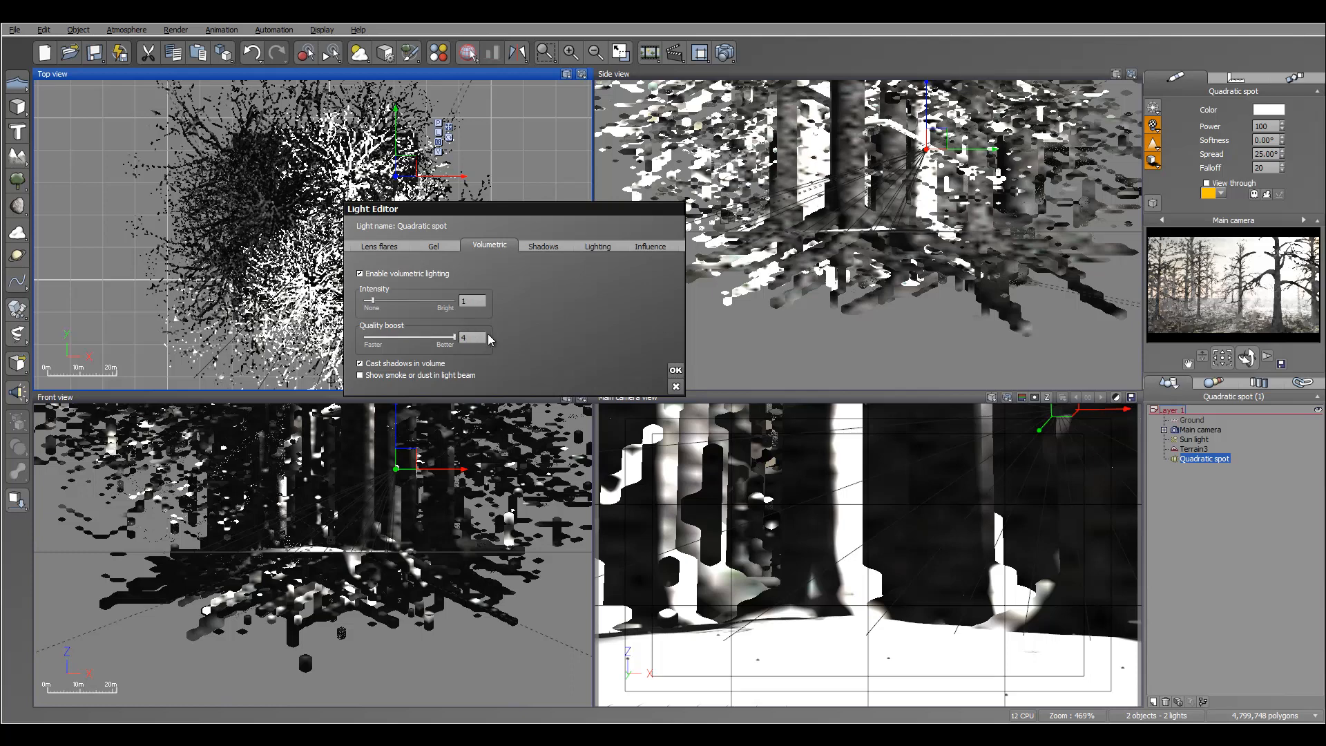
{"action": "mouse_move", "coordinate": [501, 343]}
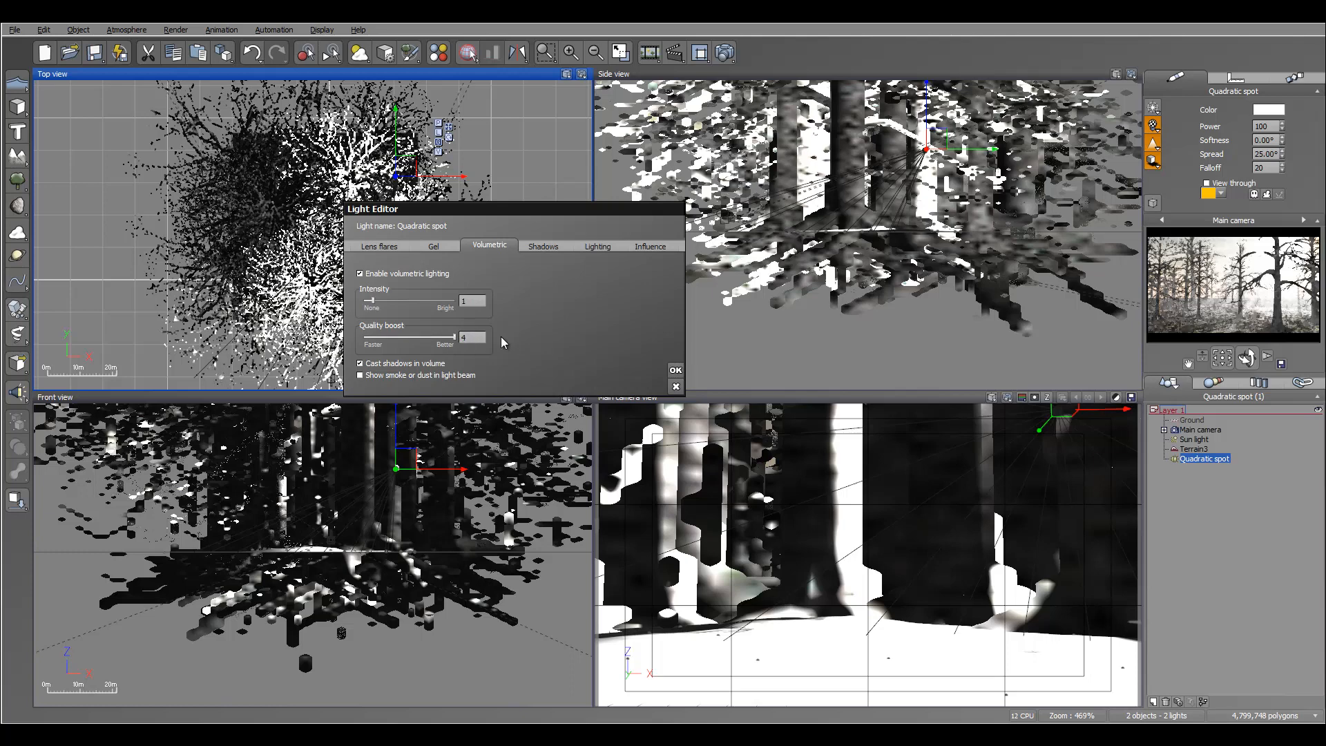
{"action": "left_click_drag", "start_coordinate": [453, 339], "coordinate": [415, 338]}
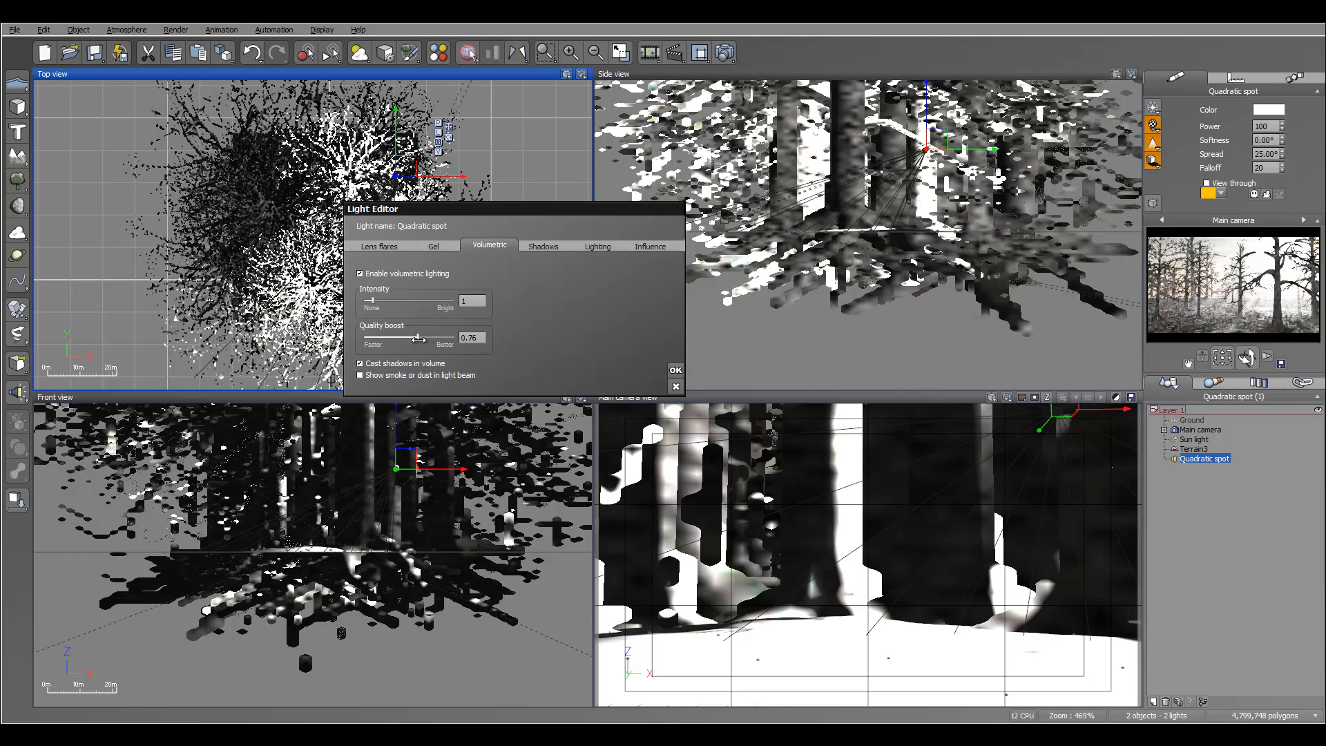
{"action": "left_click_drag", "start_coordinate": [415, 340], "coordinate": [367, 342]}
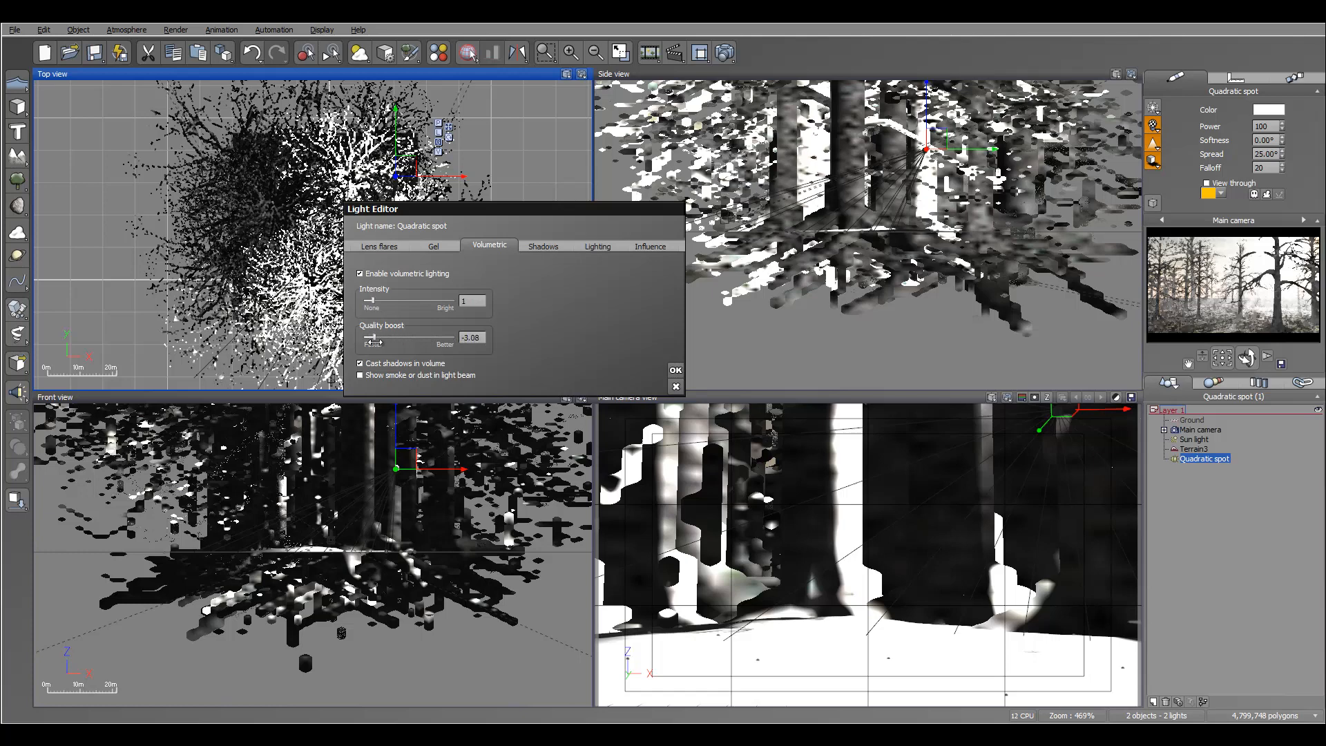
{"action": "left_click_drag", "start_coordinate": [375, 341], "coordinate": [371, 341]}
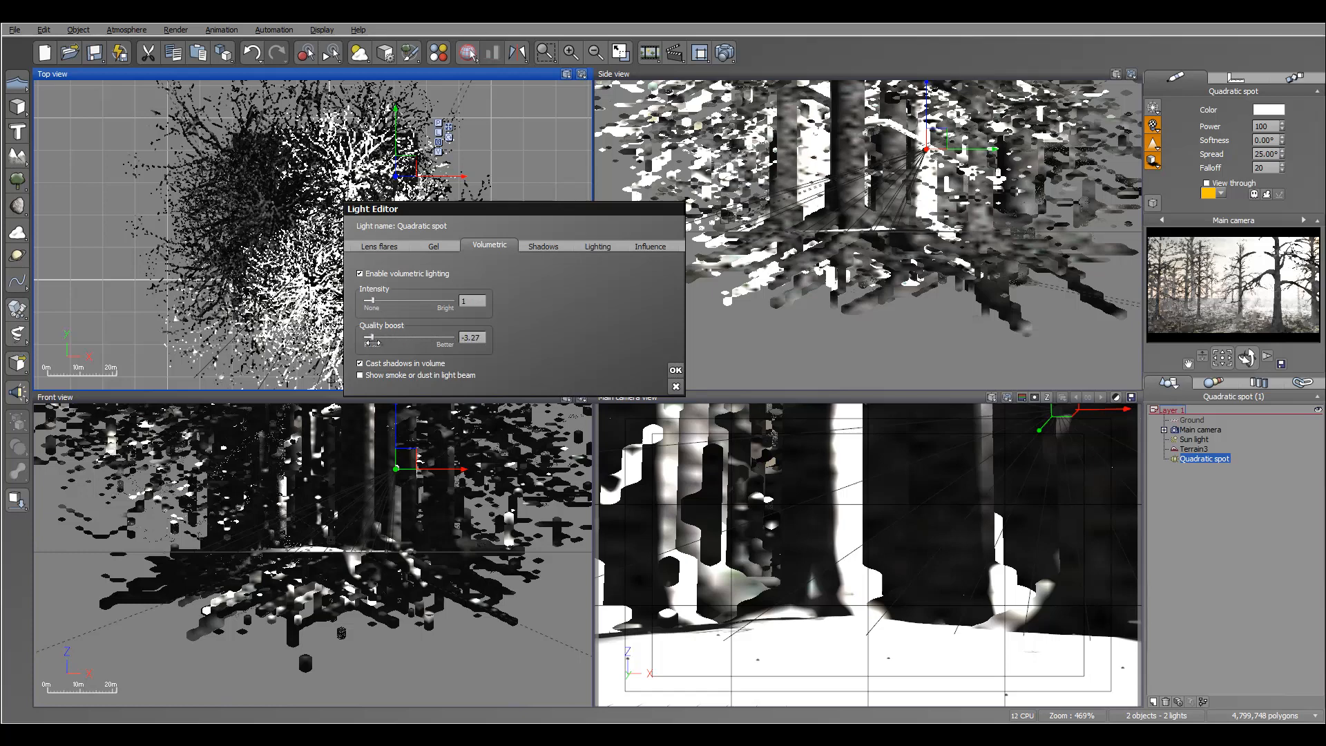
{"action": "left_click_drag", "start_coordinate": [371, 341], "coordinate": [440, 341]}
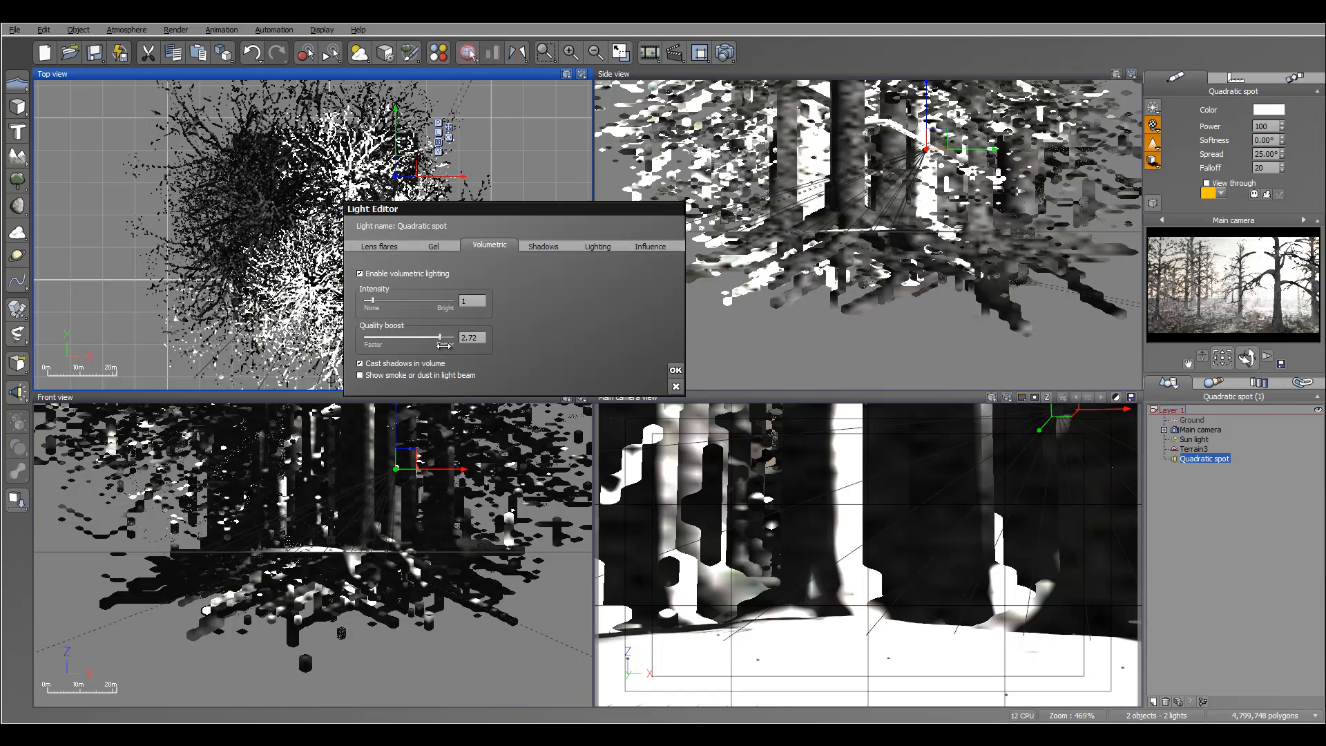
{"action": "left_click_drag", "start_coordinate": [446, 337], "coordinate": [453, 337]}
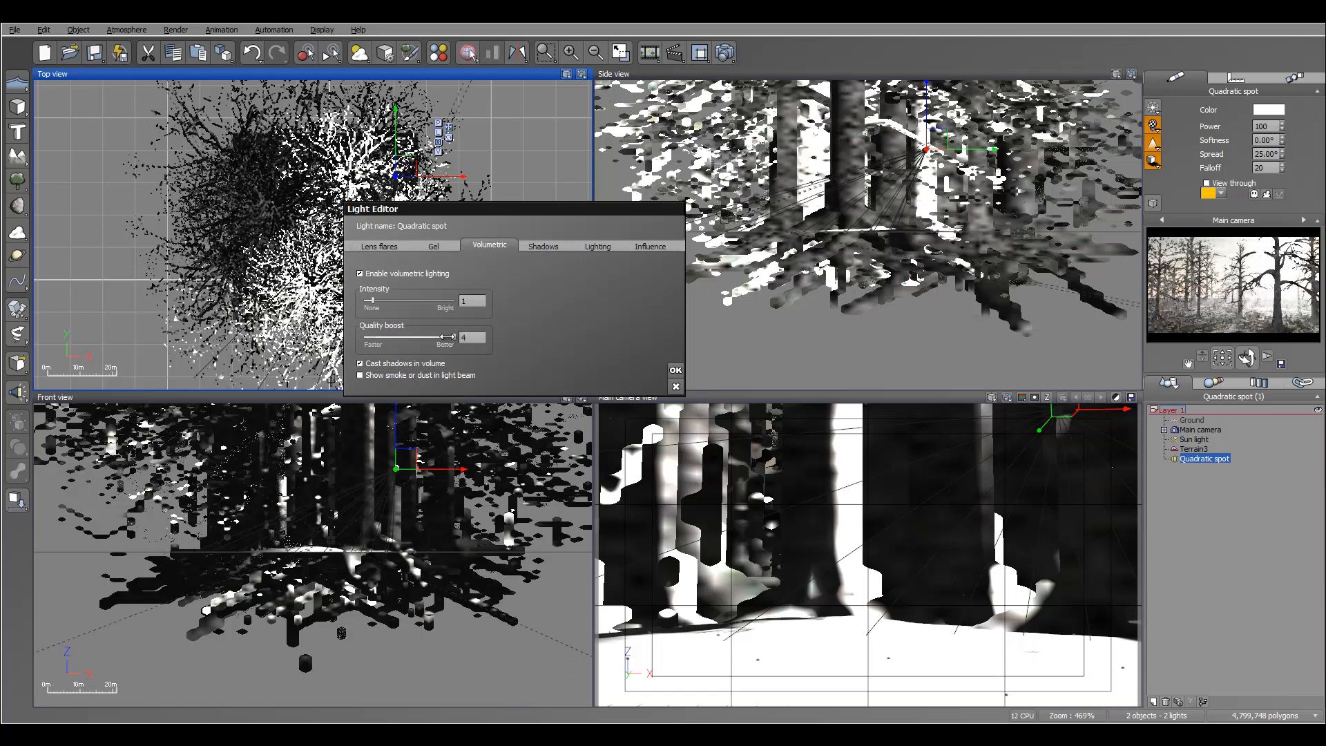
{"action": "left_click_drag", "start_coordinate": [453, 337], "coordinate": [385, 337]}
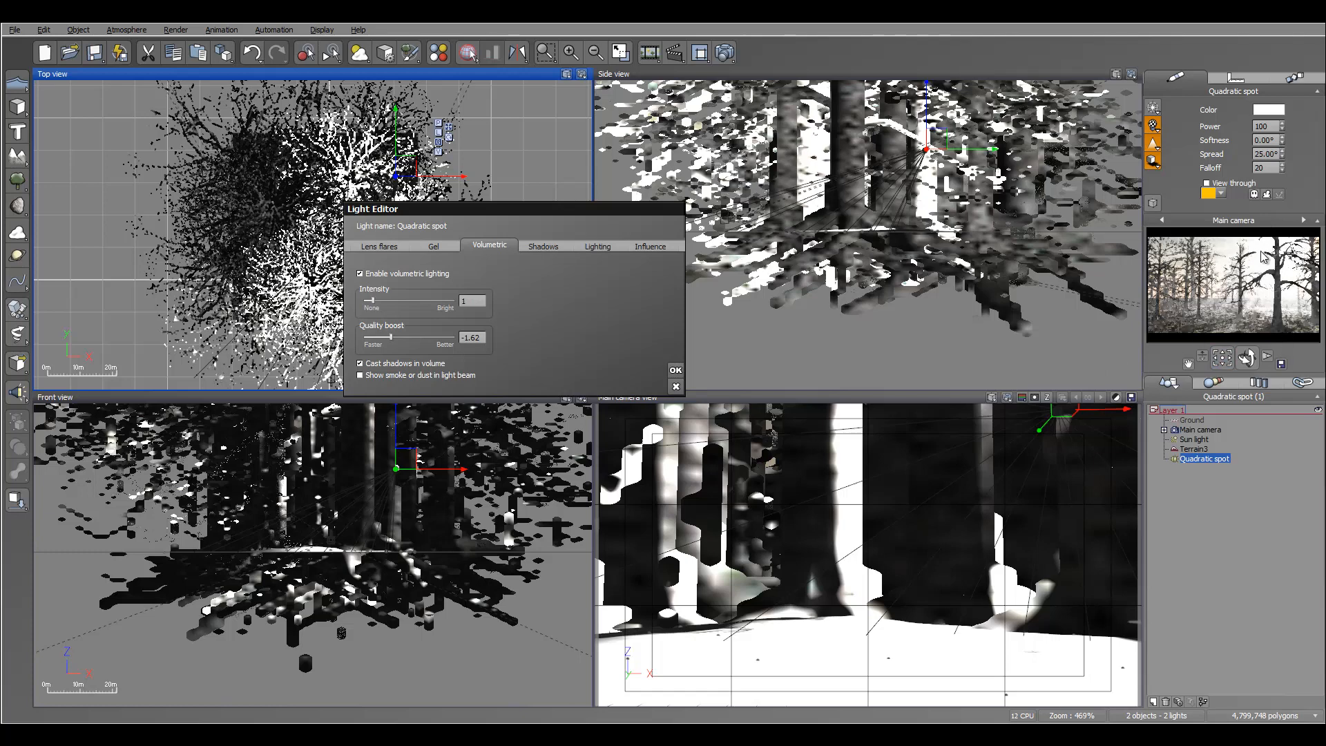
{"action": "mouse_move", "coordinate": [1258, 266]}
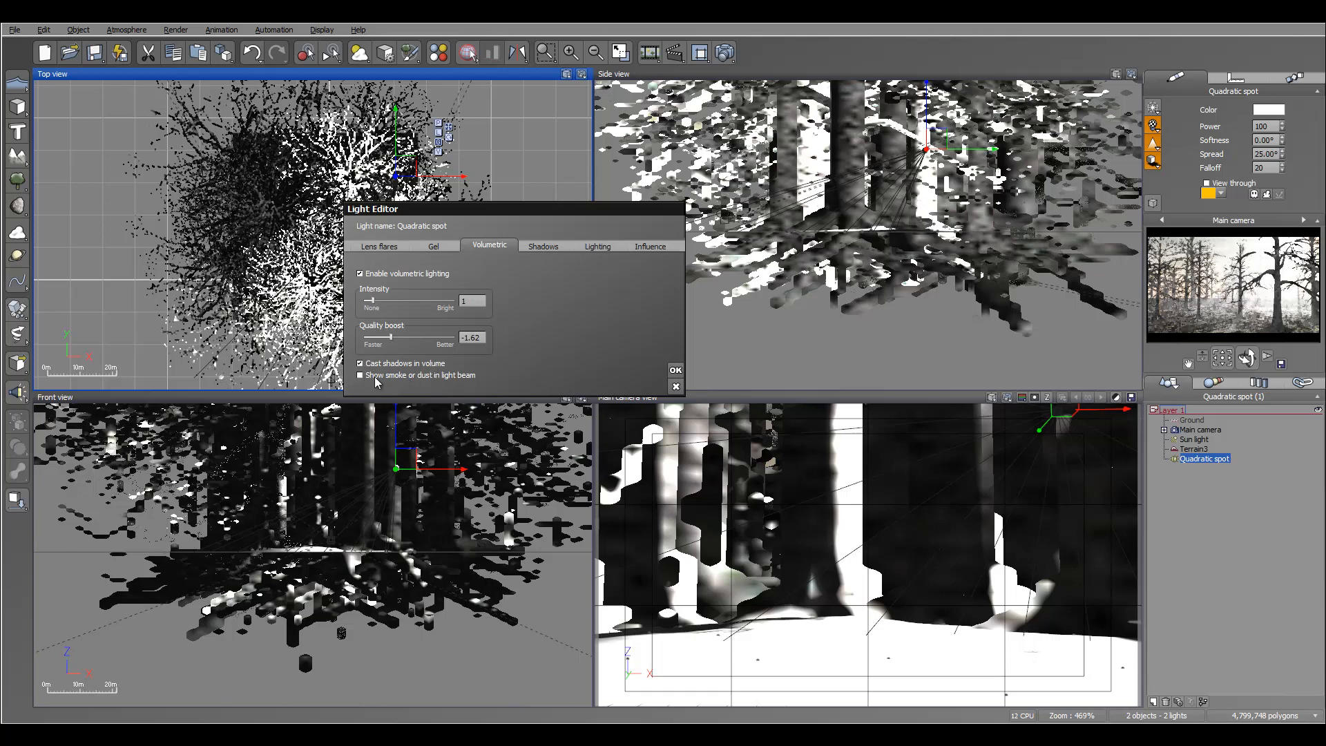
Switch on smoke or dust in the spot light's beam.
{"action": "left_click", "coordinate": [359, 375]}
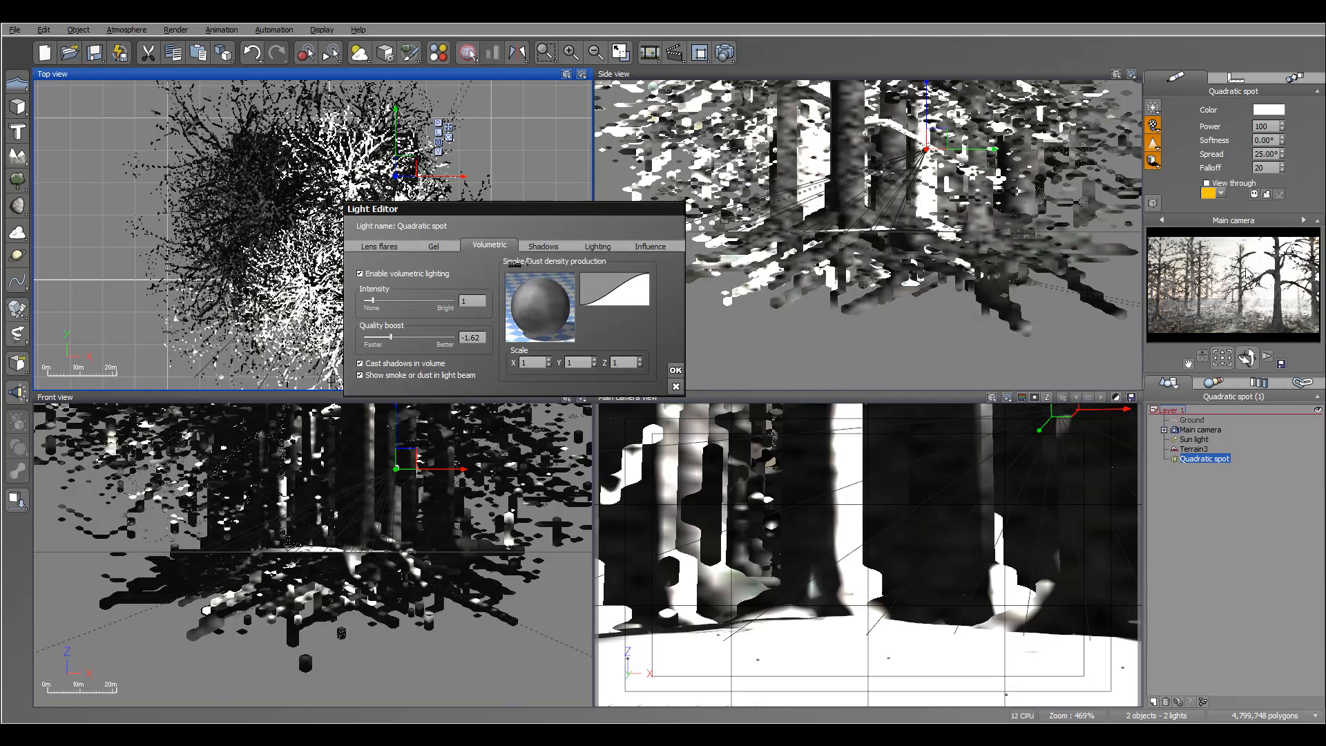
{"action": "mouse_move", "coordinate": [1252, 269]}
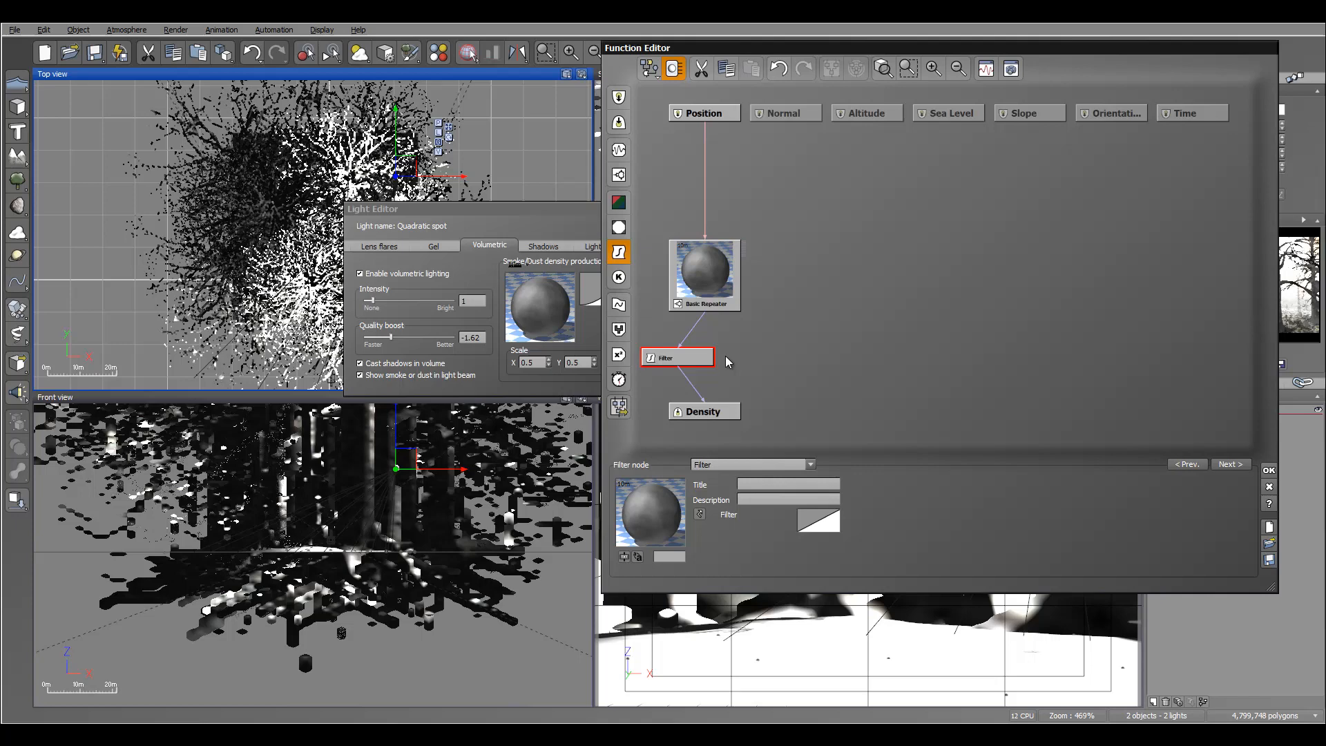
Add a keypoint to the smoke density filter curve and bend it into a soft S-shape.
{"action": "double_click", "coordinate": [677, 356]}
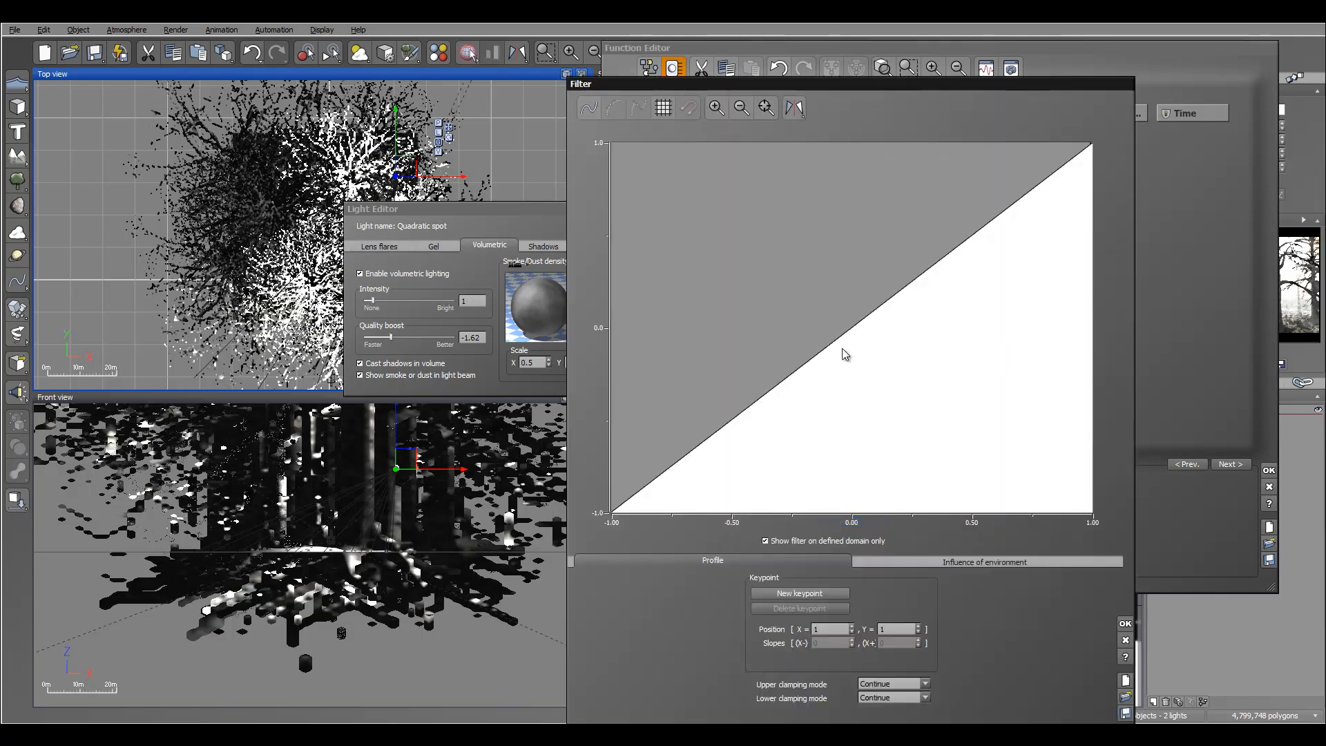
{"action": "left_click", "coordinate": [846, 362]}
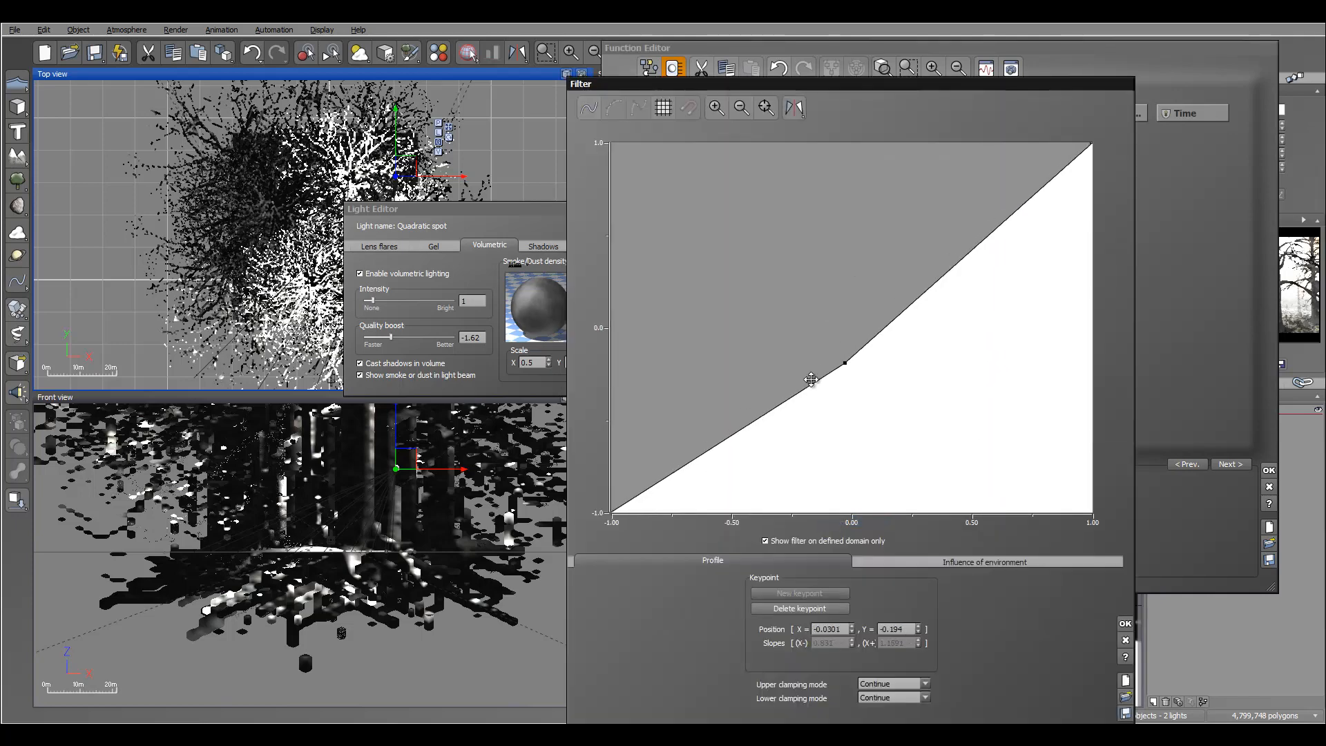
{"action": "left_click_drag", "start_coordinate": [810, 361], "coordinate": [976, 206]}
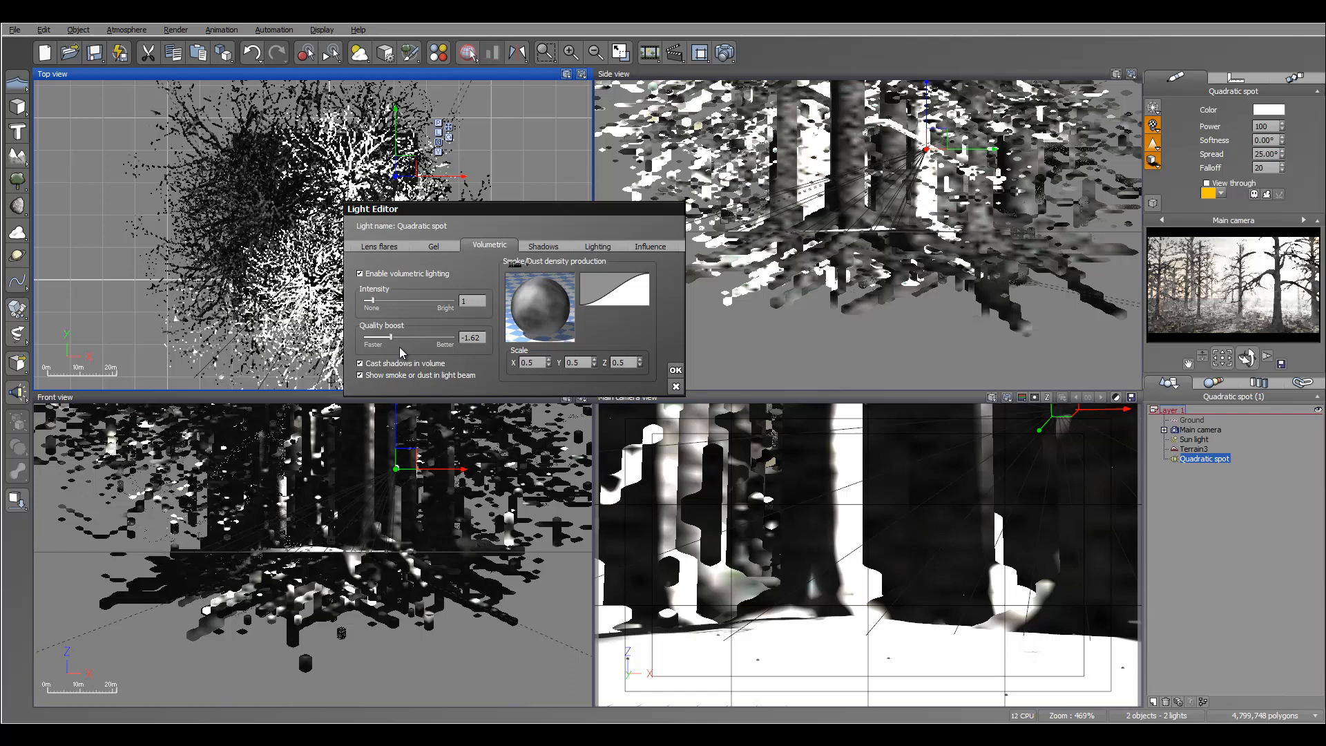
Accept the volumetric smoke settings and render the smoky-lit forest as a second stacked render.
{"action": "left_click", "coordinate": [675, 370]}
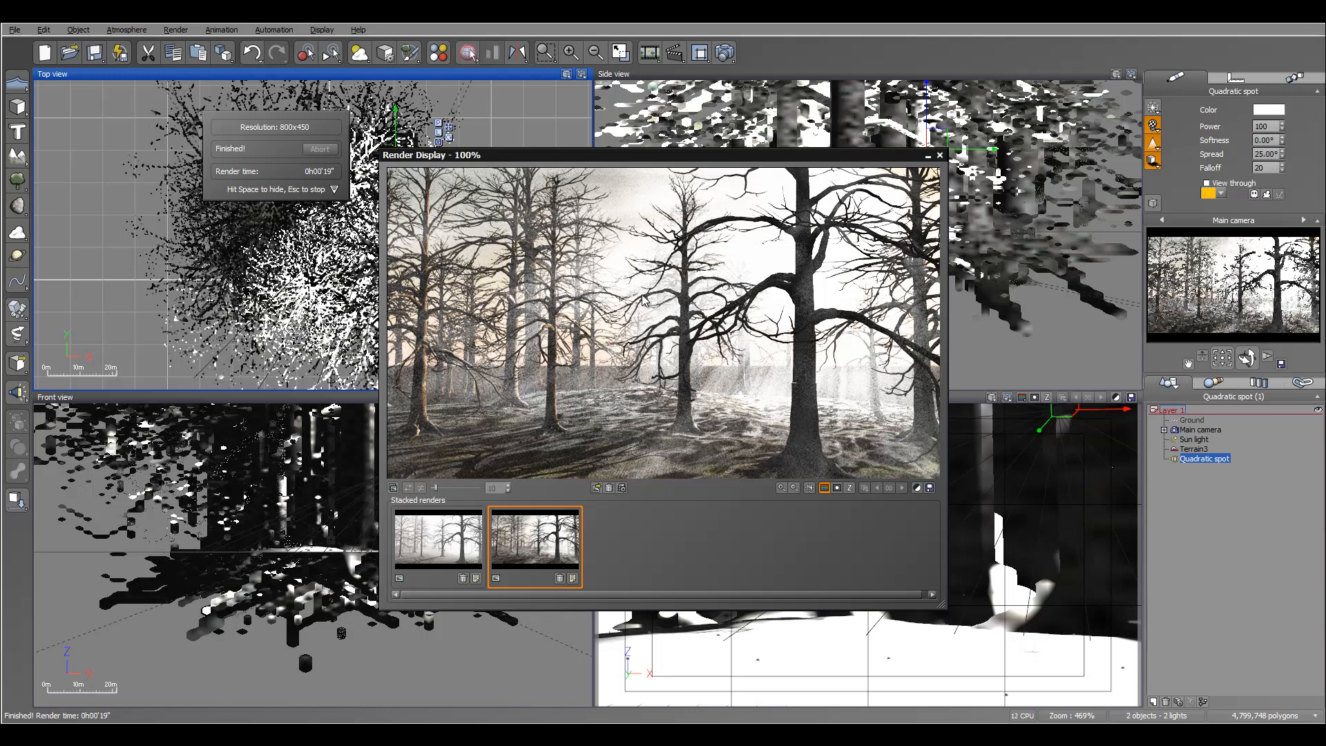
{"action": "mouse_move", "coordinate": [821, 304]}
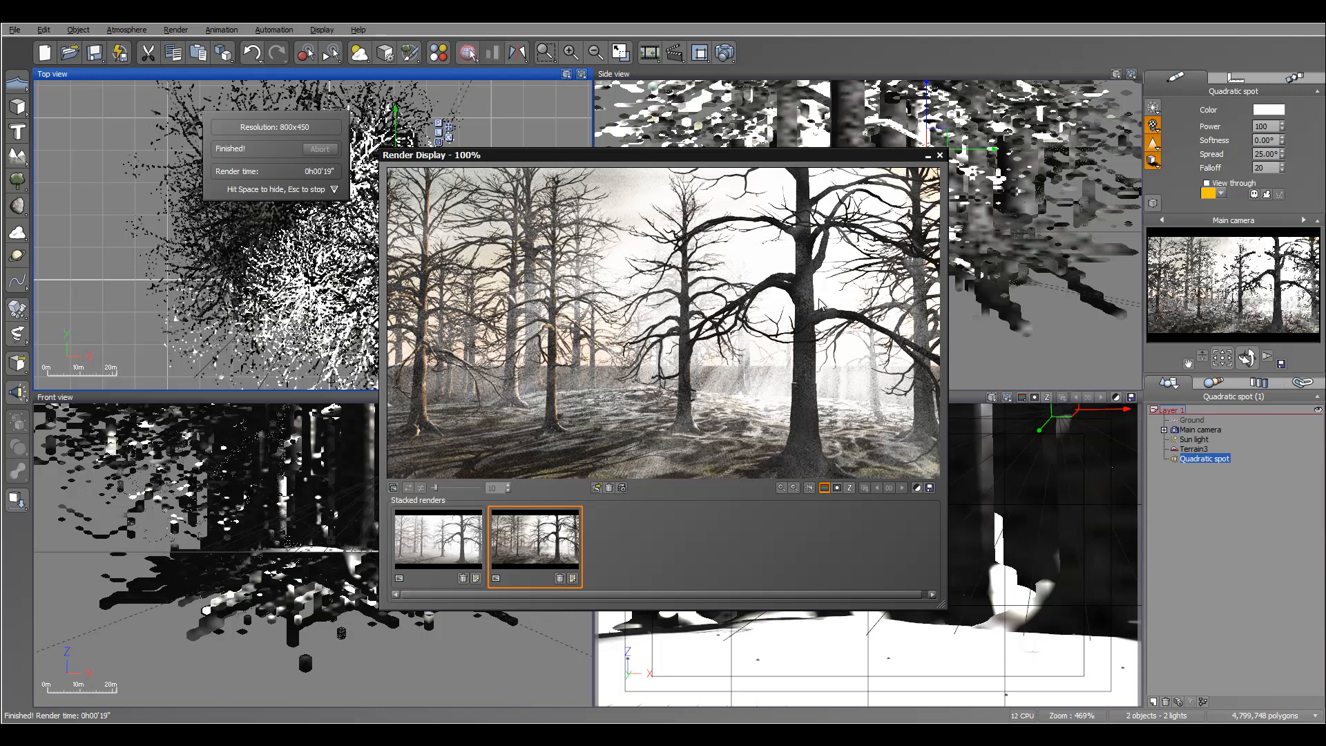
{"action": "mouse_move", "coordinate": [532, 493]}
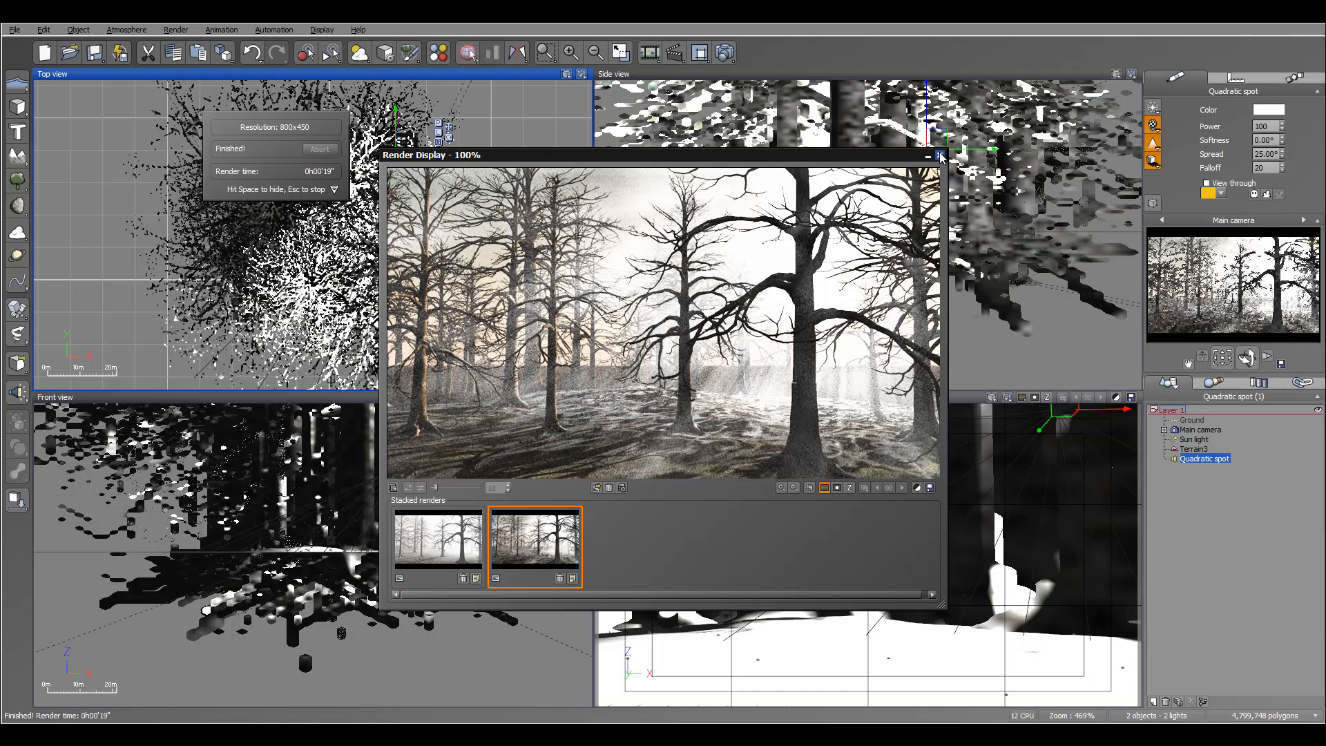
Close the render view and set the spot light's volumetric quality boost to 4.
{"action": "left_click", "coordinate": [939, 156]}
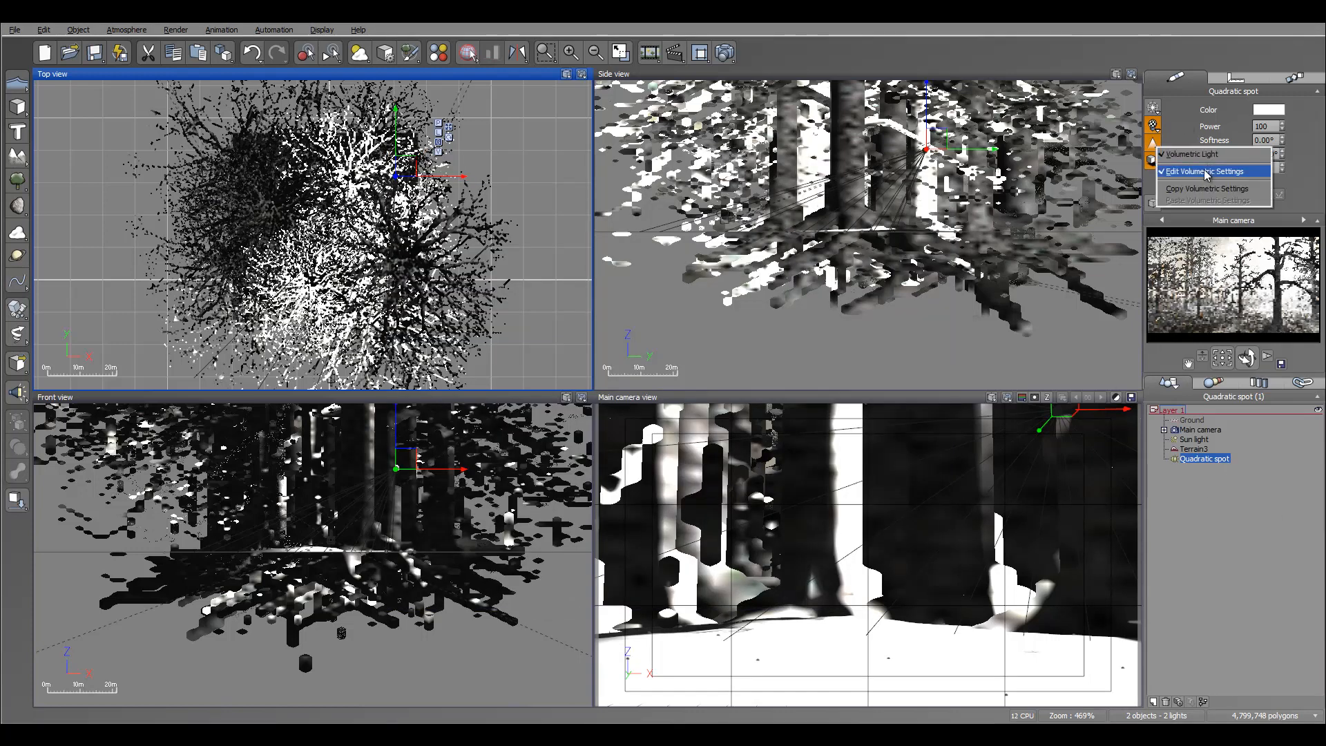
{"action": "left_click", "coordinate": [1196, 171]}
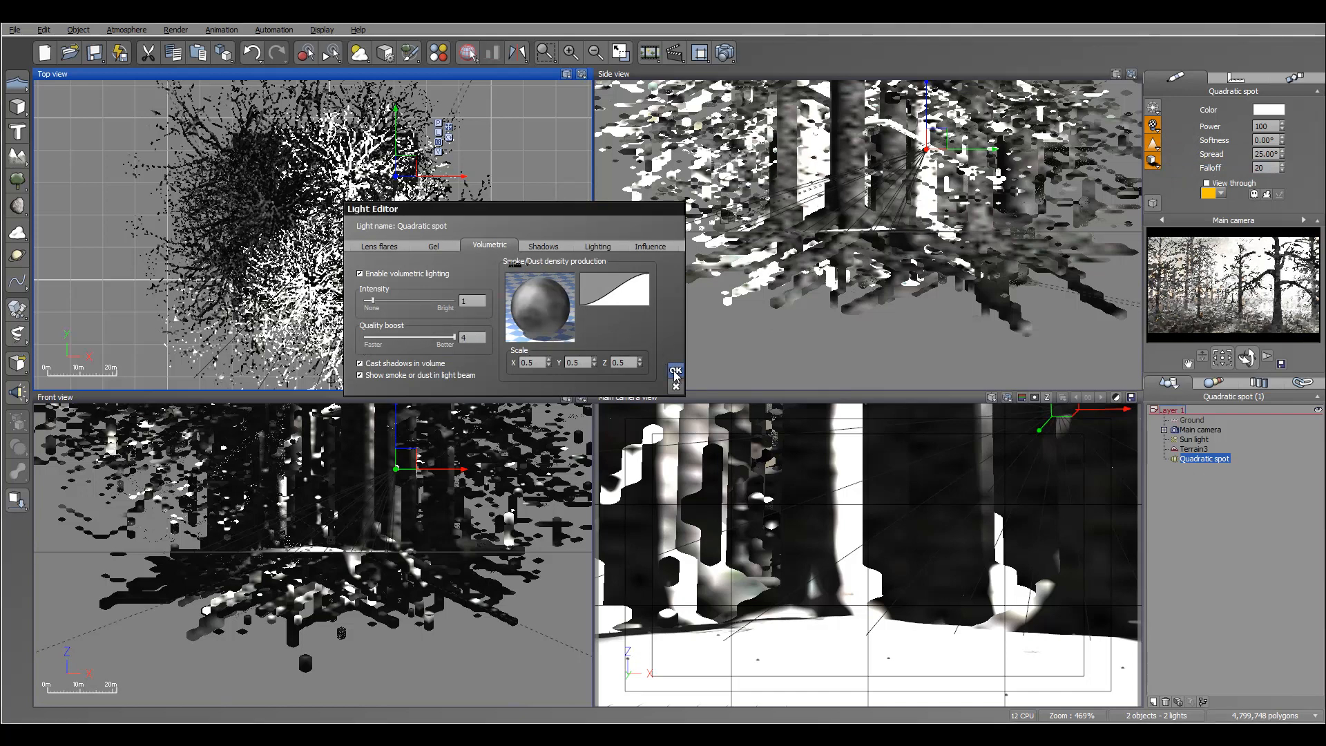
{"action": "left_click", "coordinate": [676, 371]}
{"action": "type", "text": "145"}
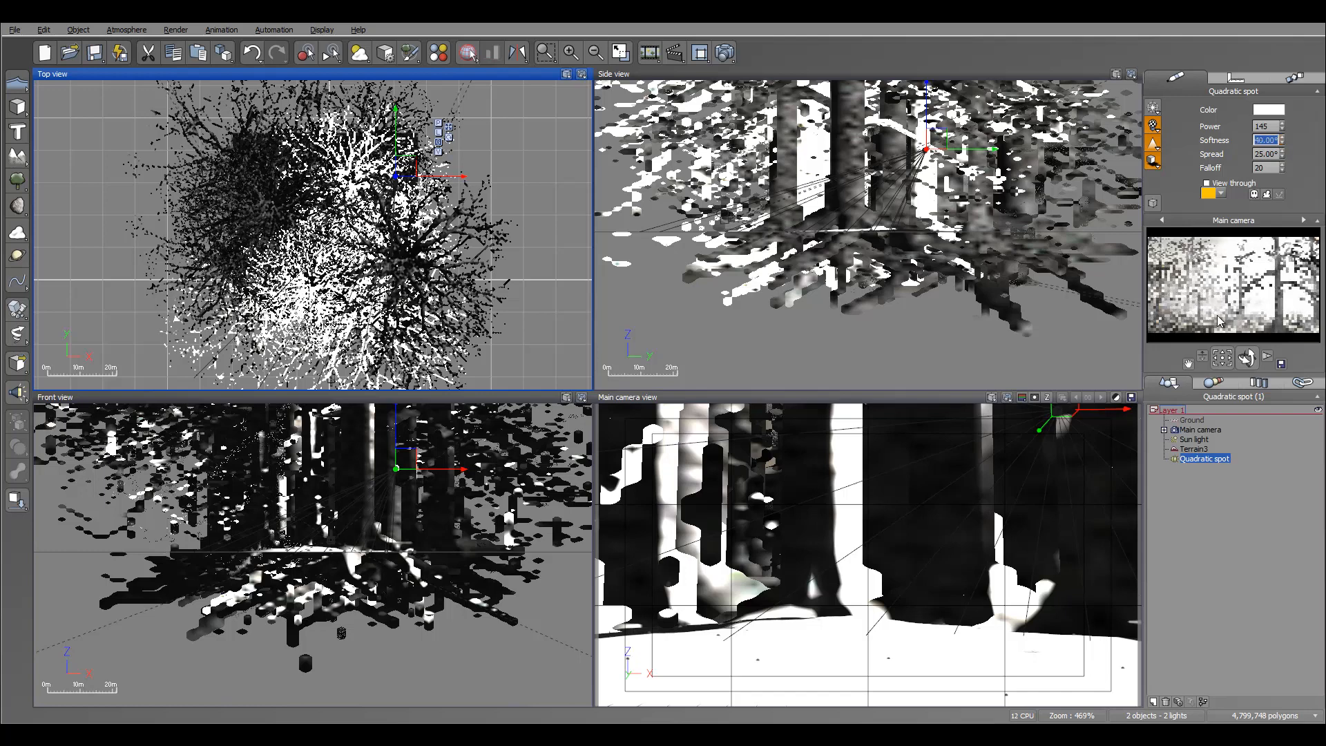
Render the forest with power 145 and softness 40 as a third stacked render.
{"action": "left_click", "coordinate": [722, 52]}
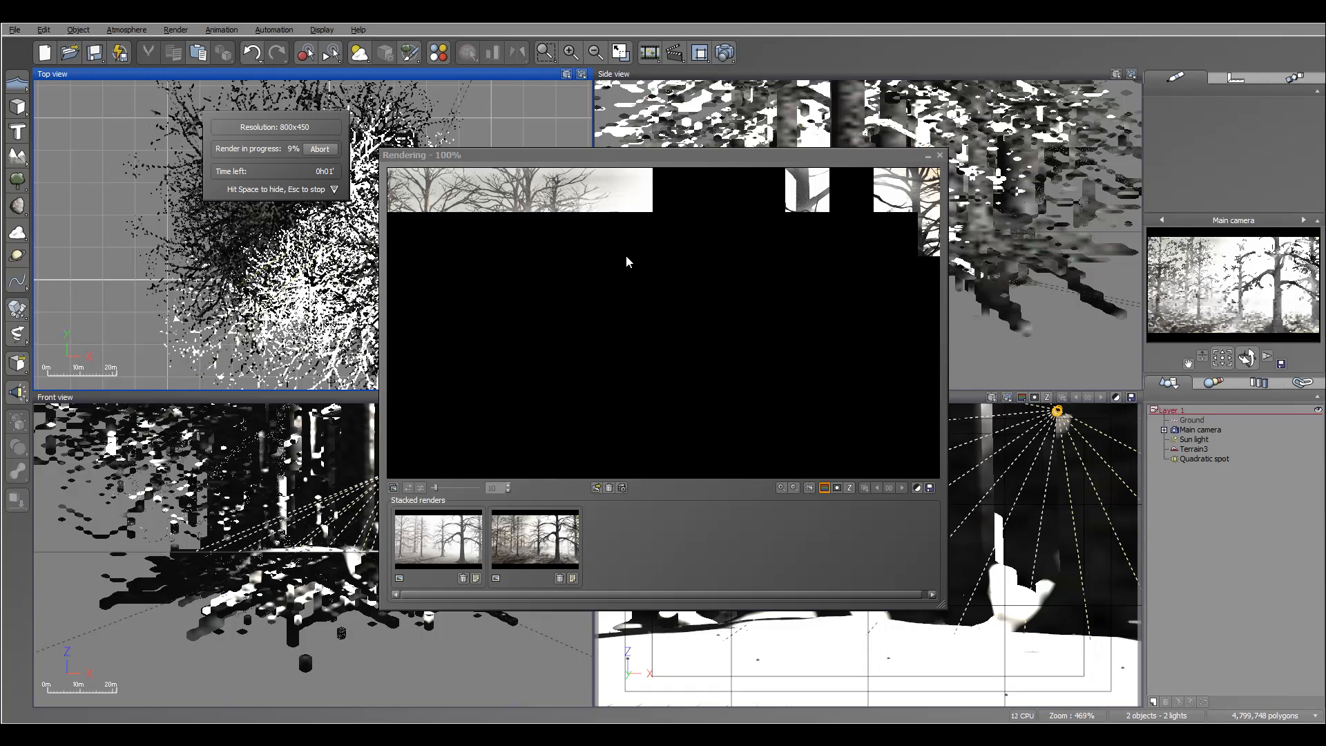
{"action": "mouse_move", "coordinate": [486, 341]}
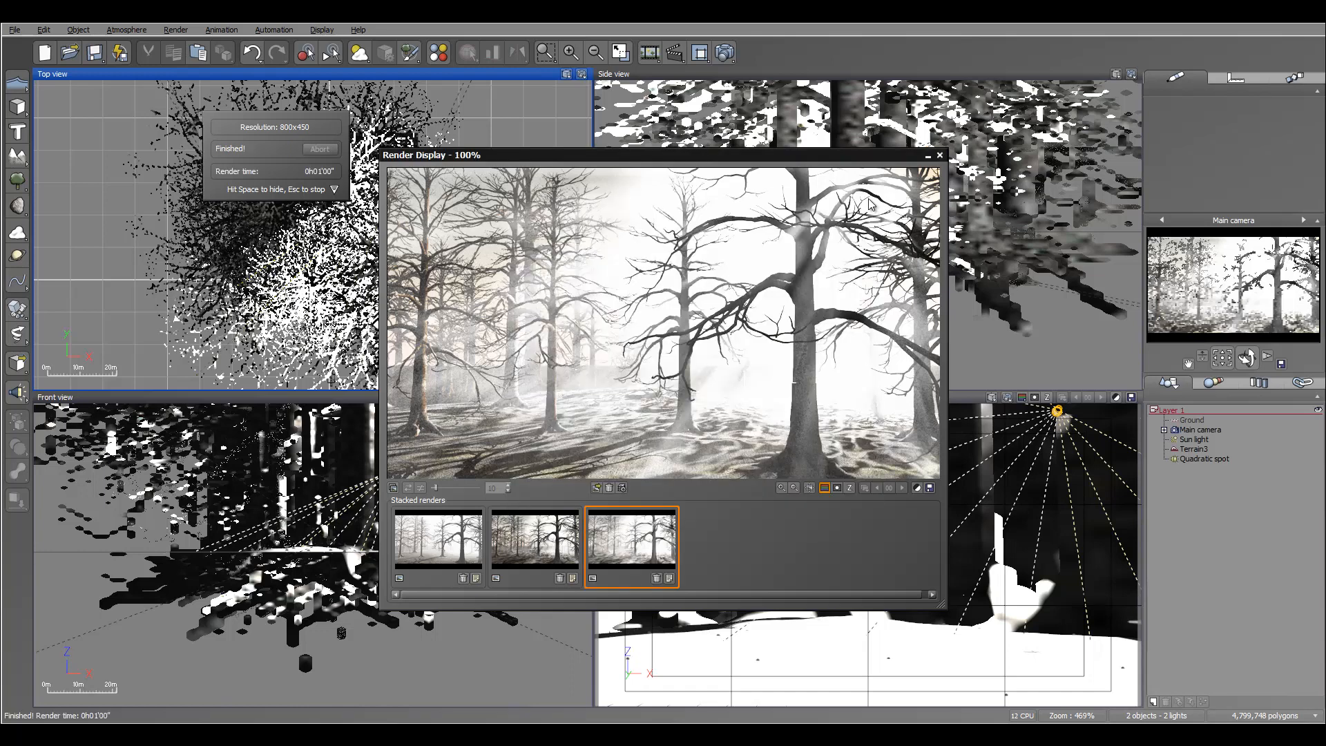
{"action": "mouse_move", "coordinate": [707, 383]}
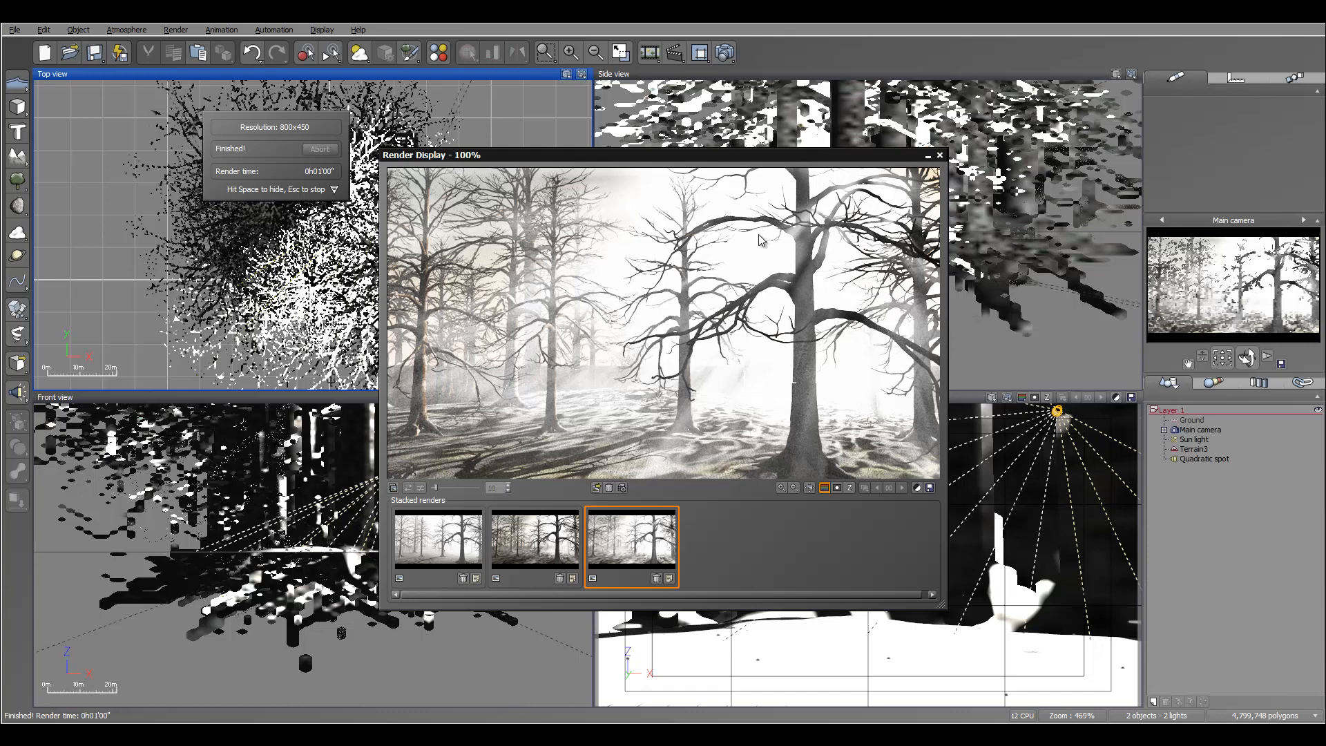
{"action": "mouse_move", "coordinate": [530, 344]}
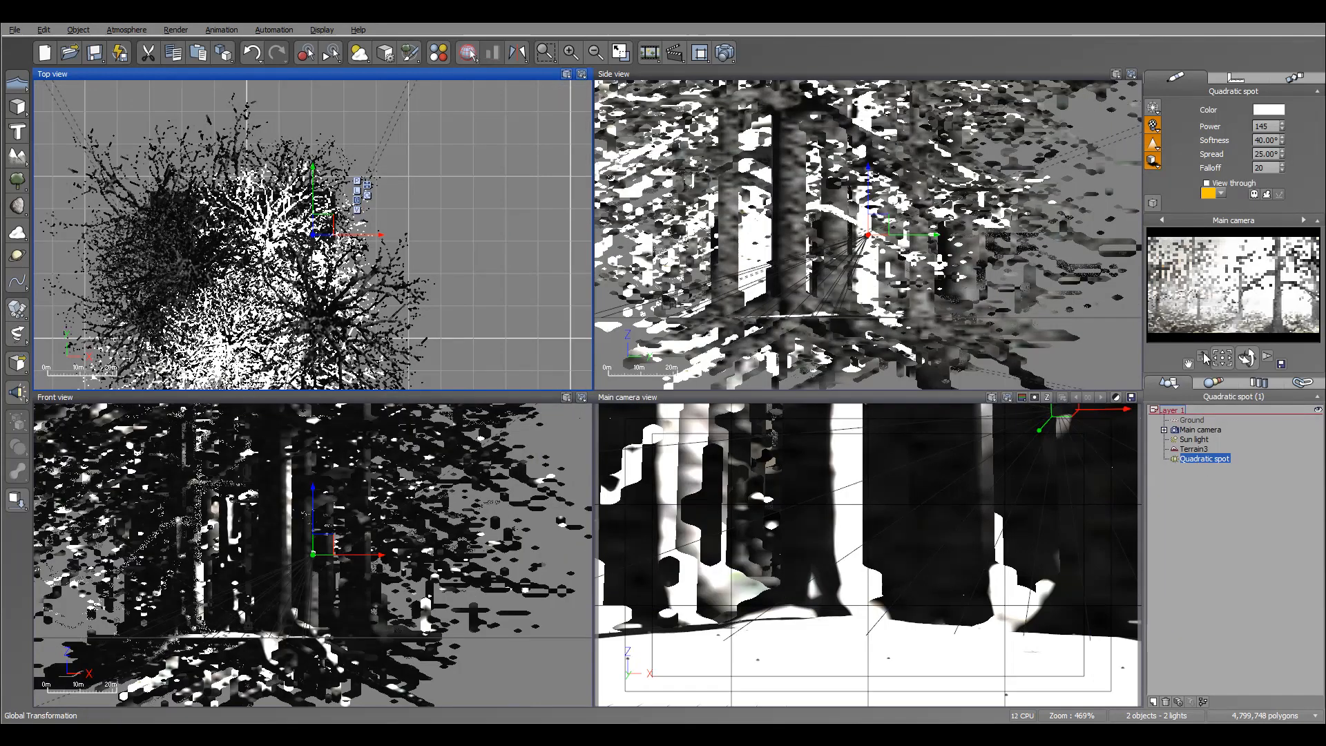
Move the spot light over the trees, set spread 35 and volumetric quality boost -4.
{"action": "left_click", "coordinate": [1152, 145]}
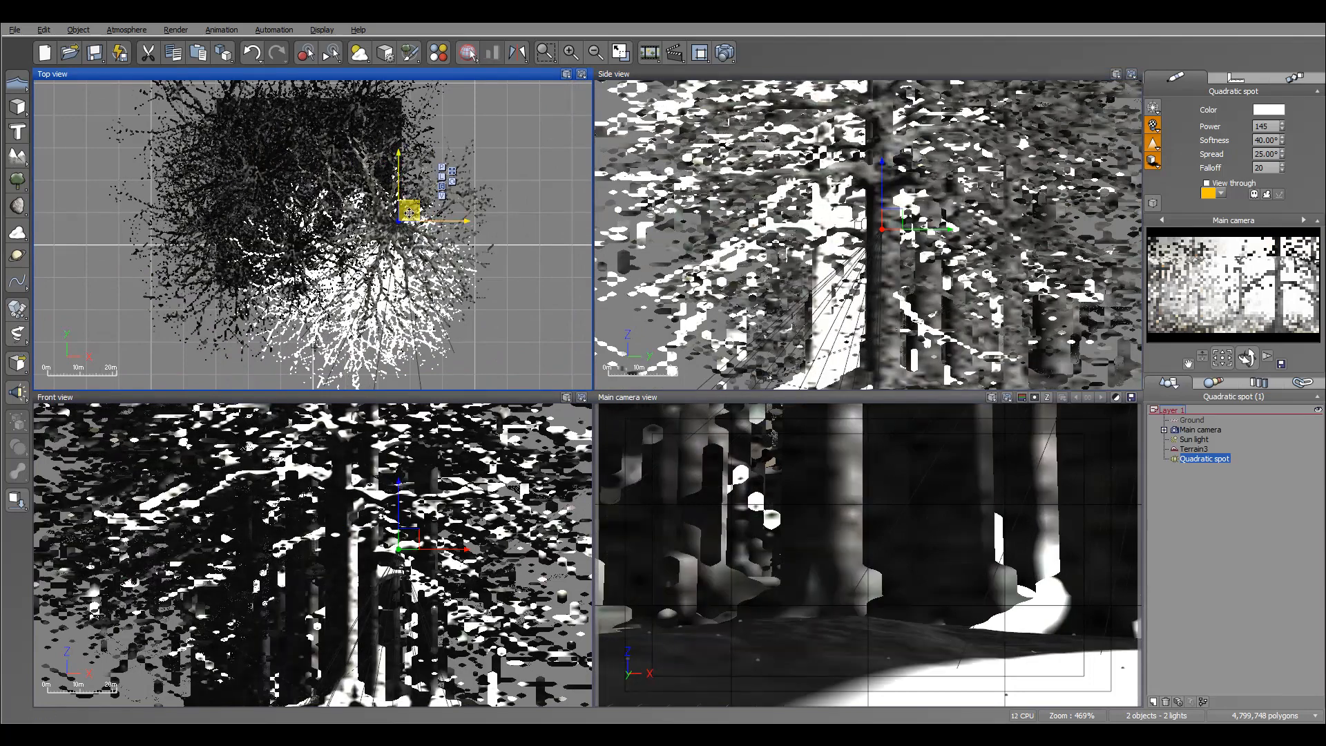
{"action": "left_click_drag", "start_coordinate": [411, 211], "coordinate": [363, 144]}
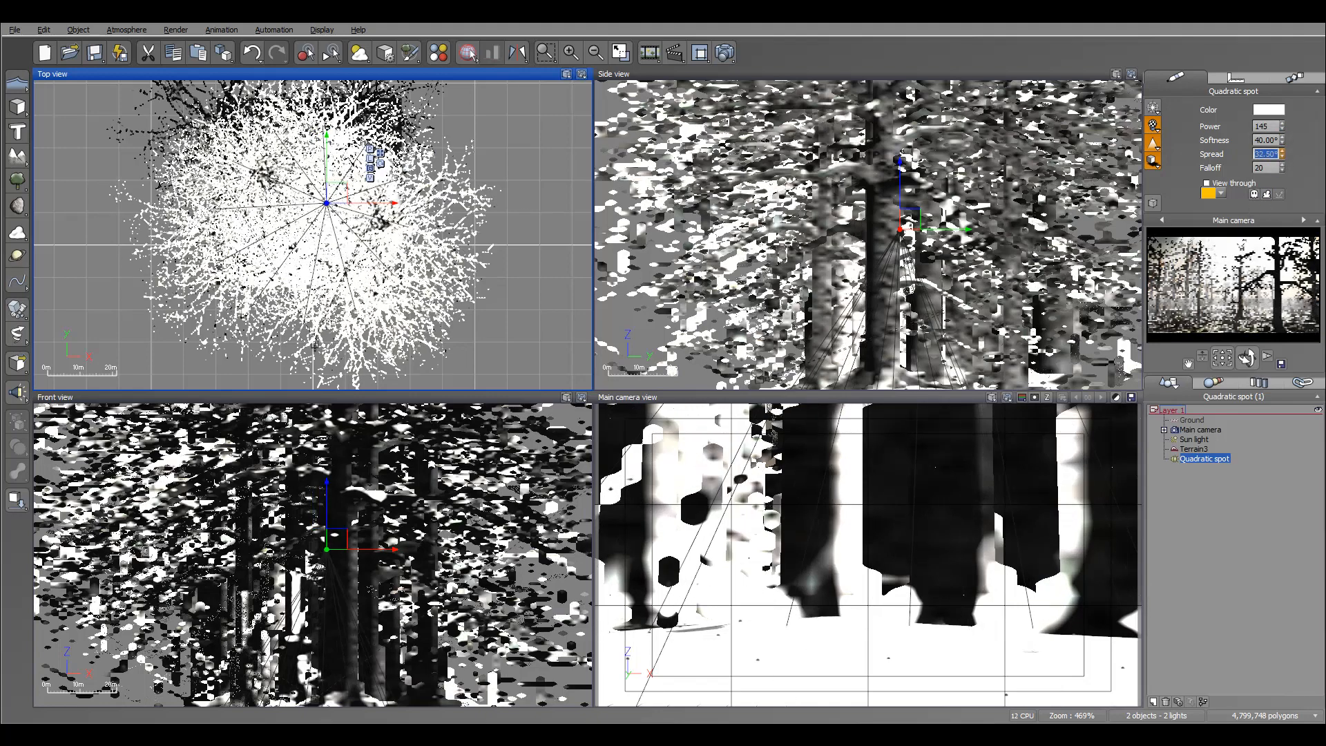
{"action": "left_click", "coordinate": [1282, 150]}
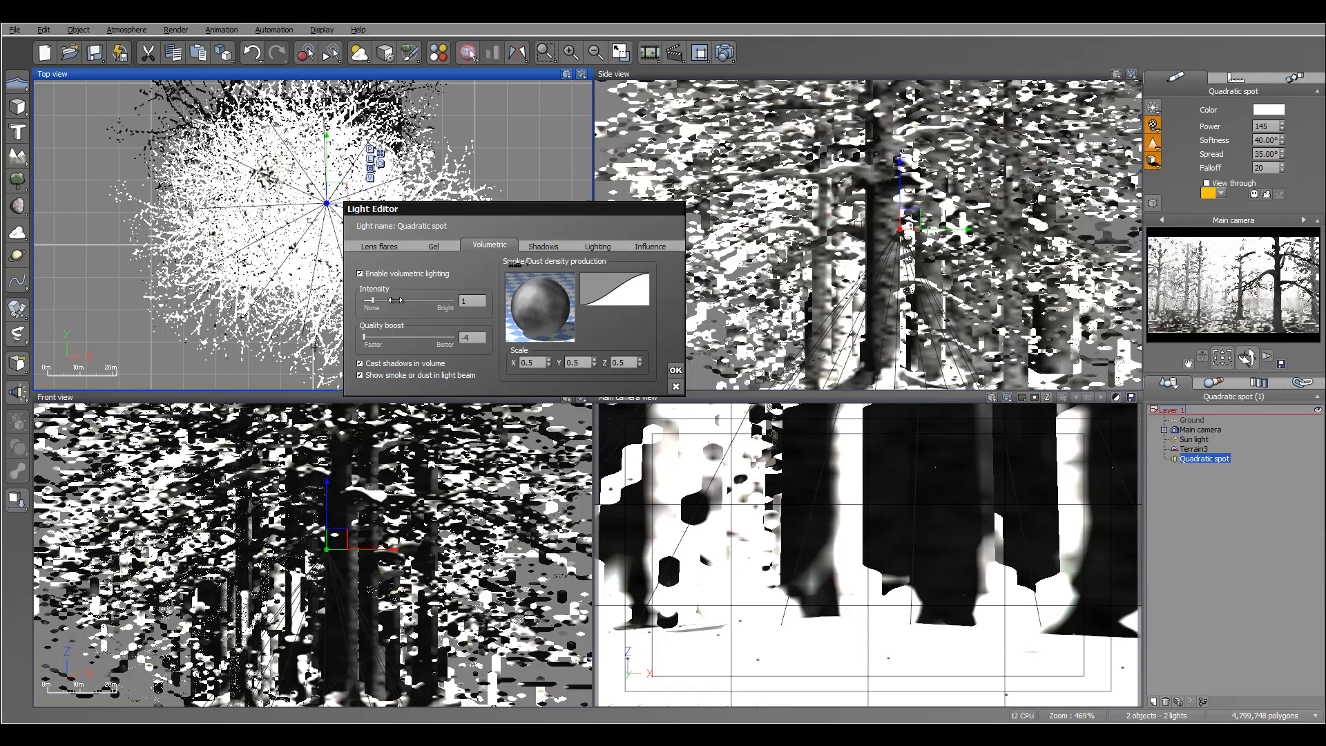
{"action": "left_click_drag", "start_coordinate": [394, 300], "coordinate": [371, 299]}
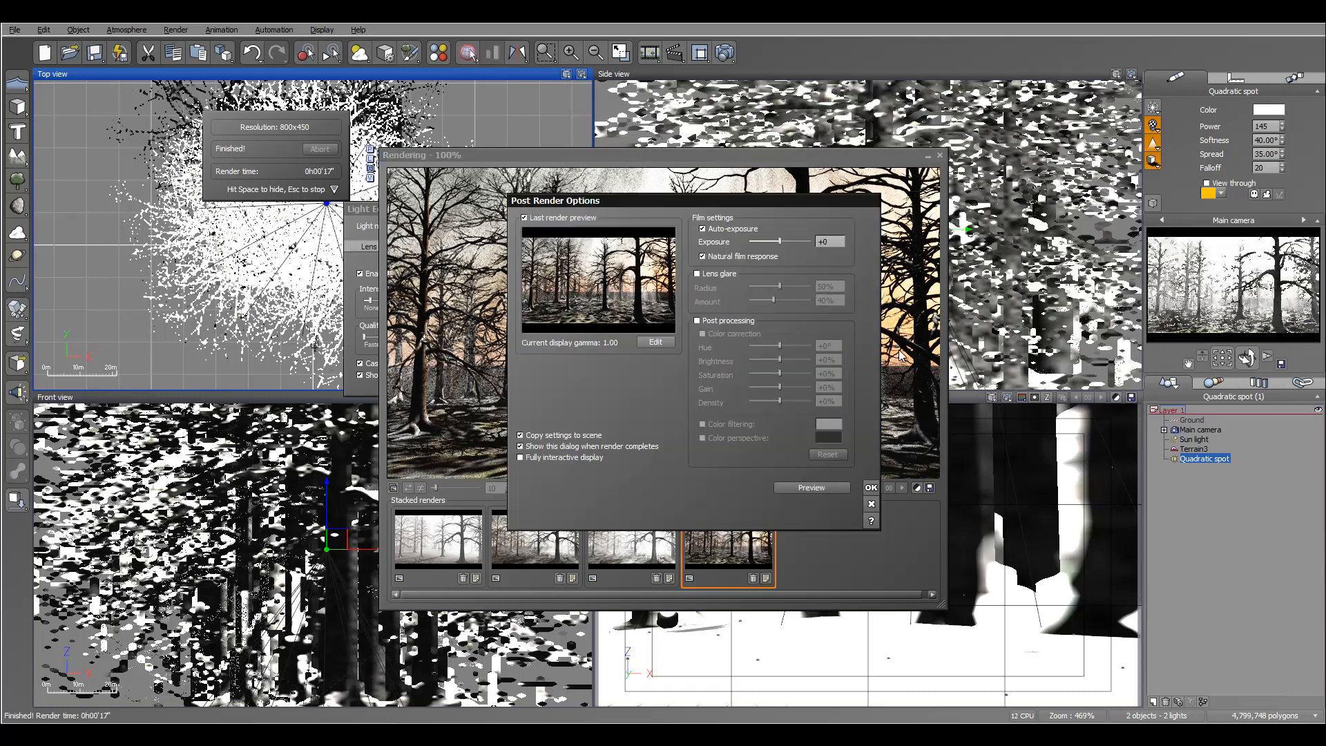
Dismiss the Post Render Options to show the fourth stacked render of the wider-lit forest.
{"action": "left_click", "coordinate": [870, 487]}
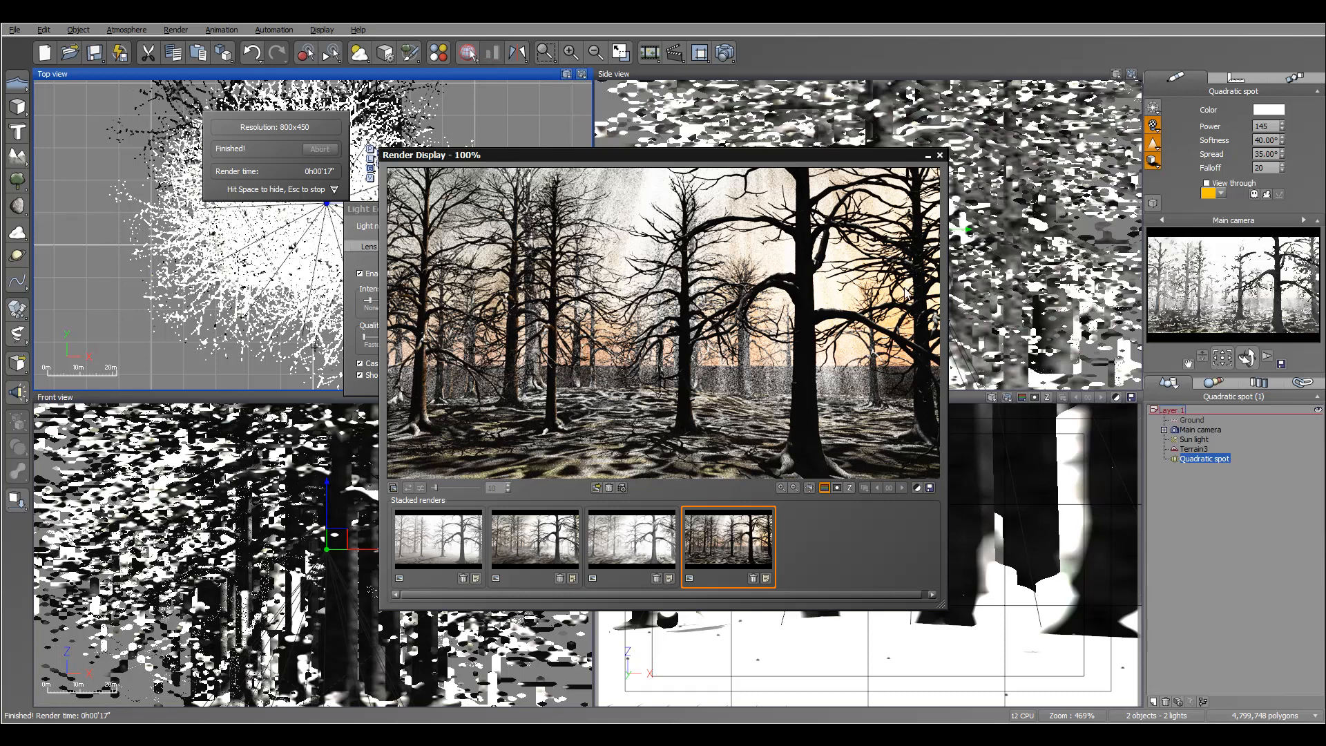
{"action": "mouse_move", "coordinate": [900, 370]}
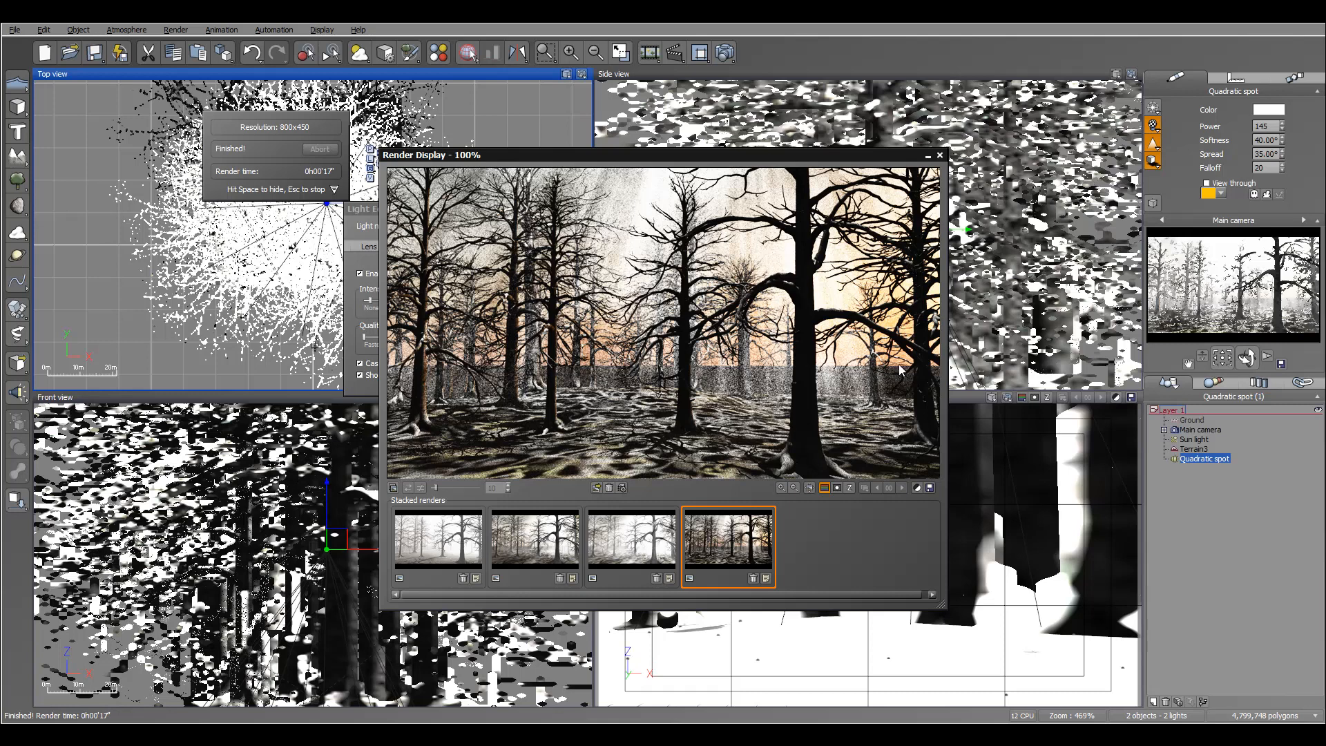
{"action": "mouse_move", "coordinate": [920, 266]}
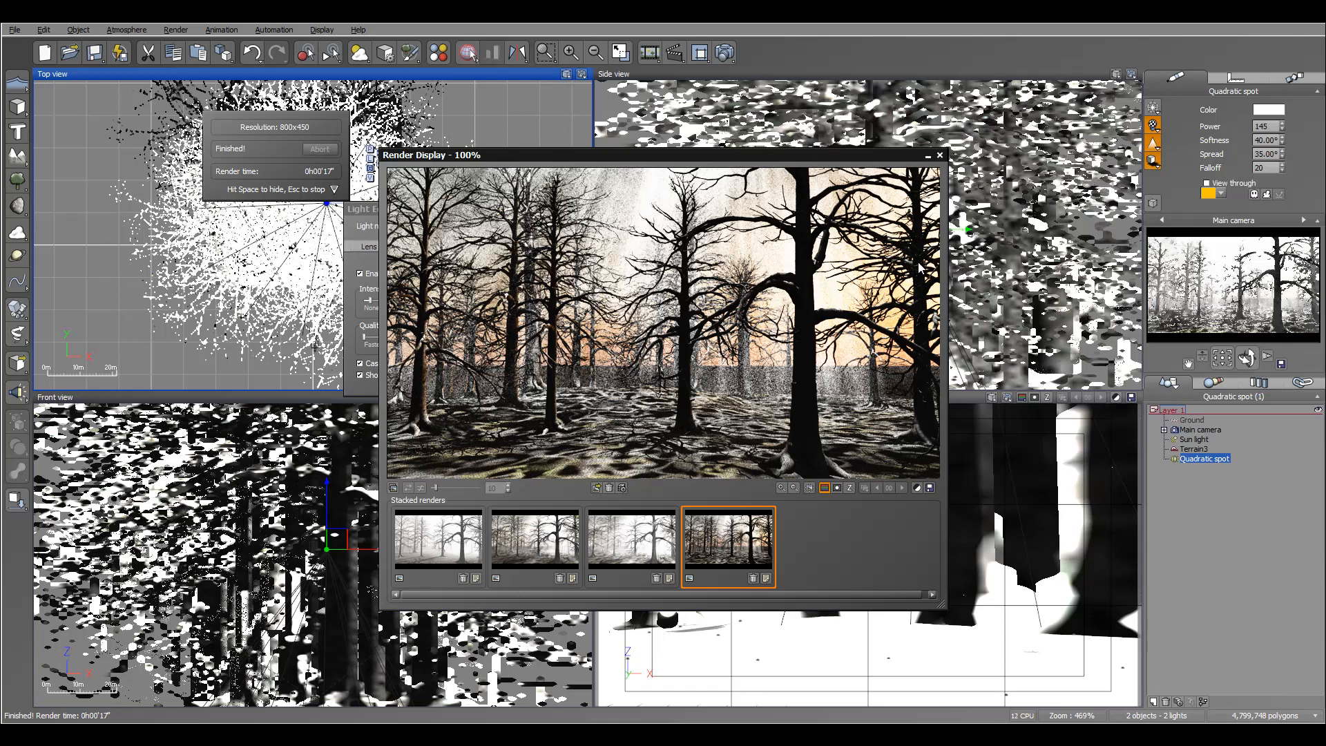